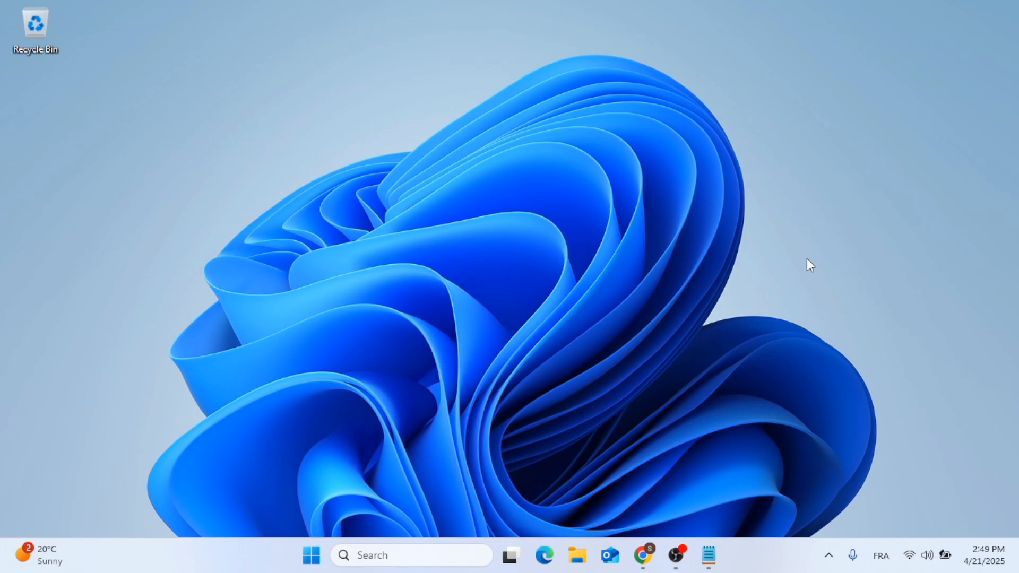
- Launch Chrome from the taskbar, landing on the ChatGPT tab
{"action": "left_click", "coordinate": [643, 555]}
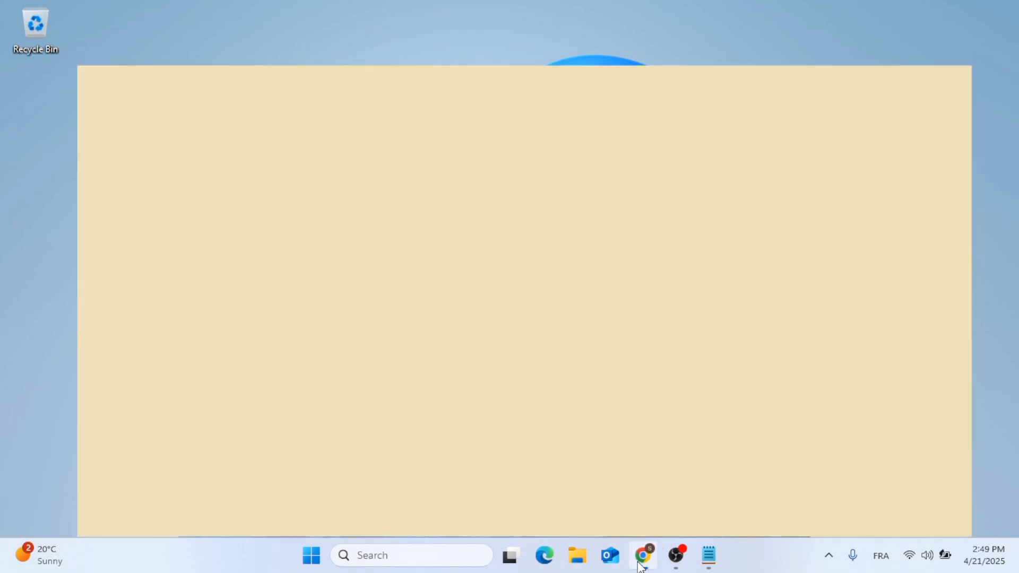
{"action": "left_click", "coordinate": [643, 555]}
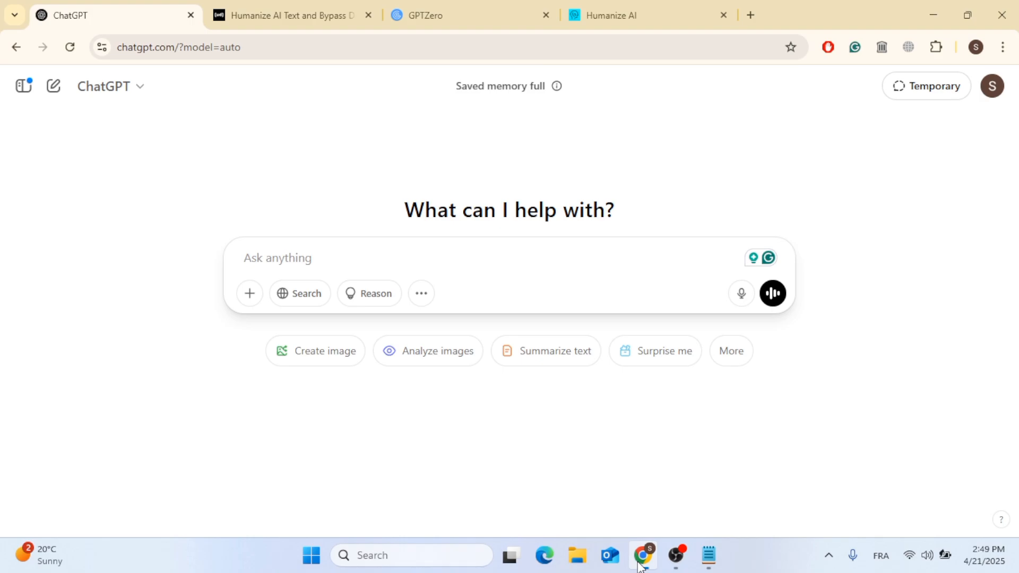
{"action": "mouse_move", "coordinate": [658, 401]}
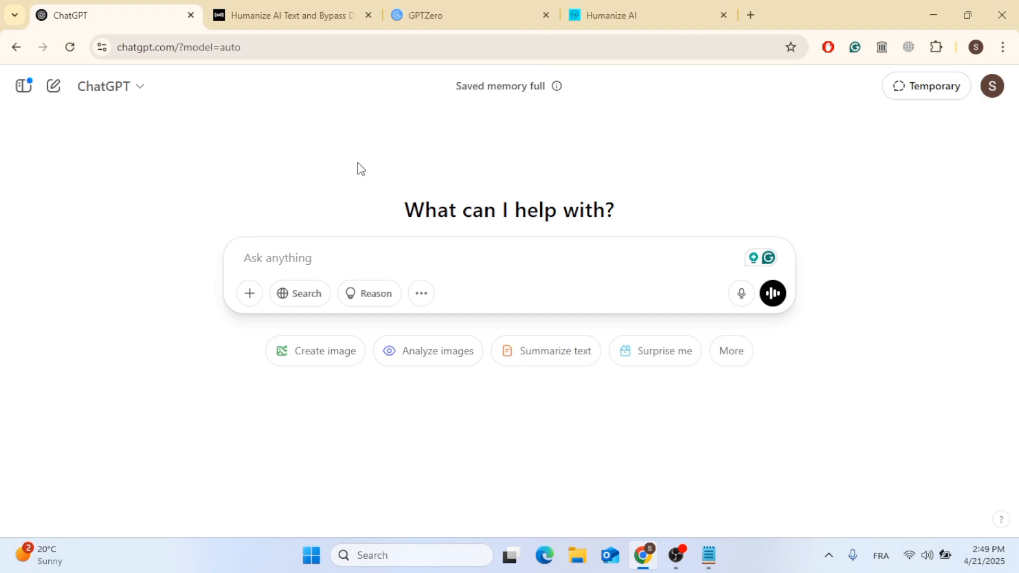
{"action": "mouse_move", "coordinate": [477, 232]}
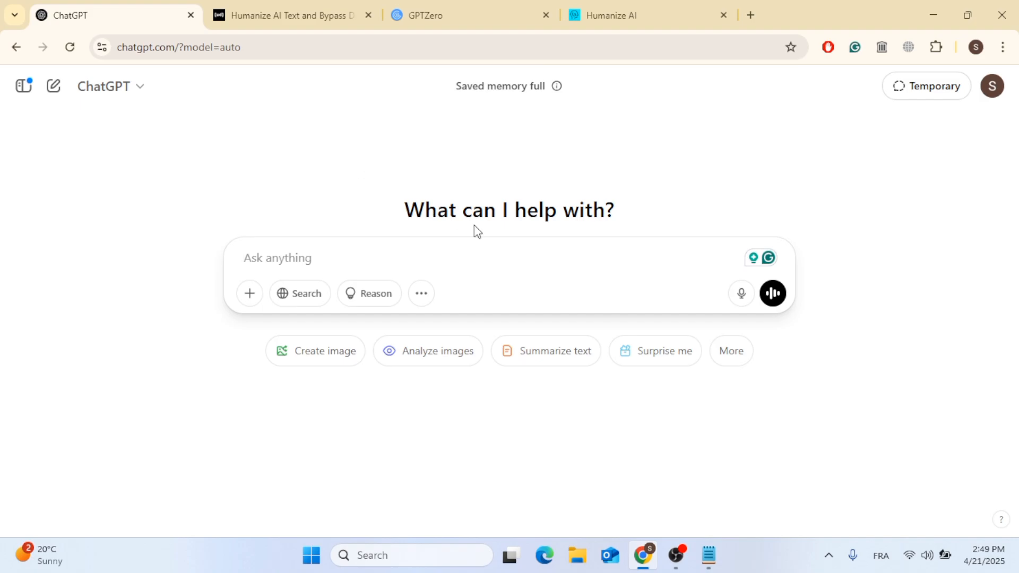
{"action": "mouse_move", "coordinate": [337, 116]}
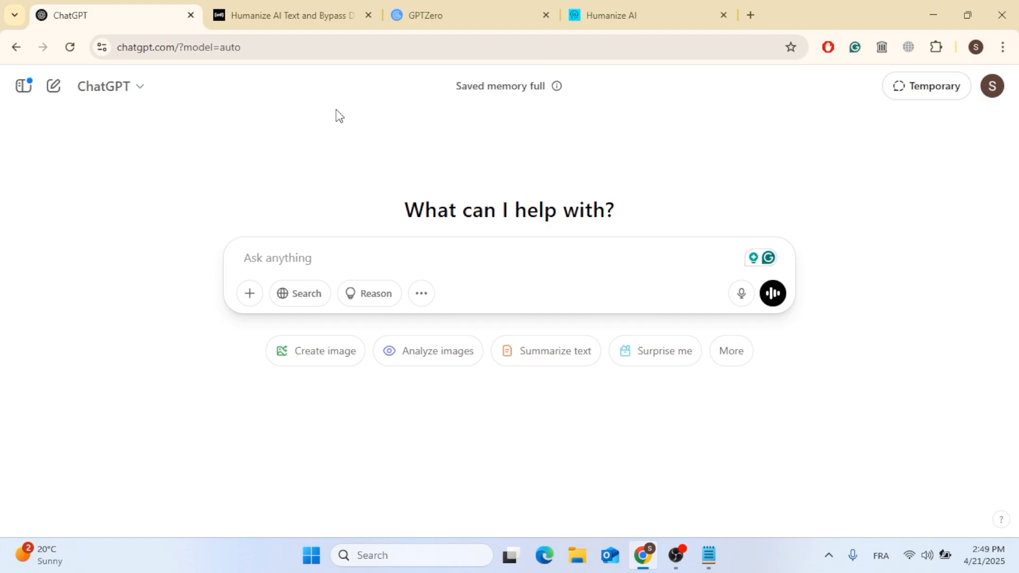
{"action": "left_click", "coordinate": [288, 15]}
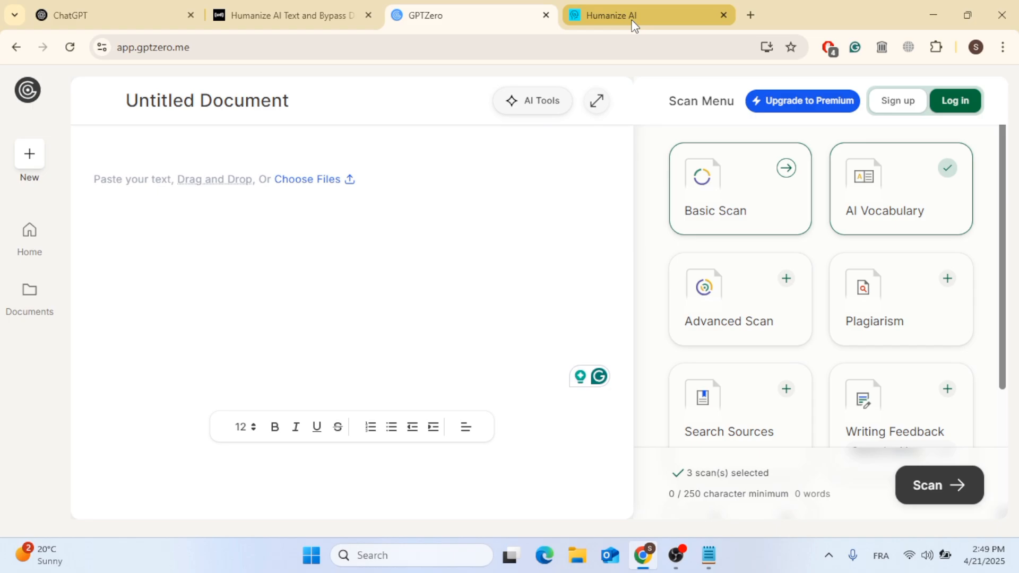
{"action": "left_click", "coordinate": [639, 15]}
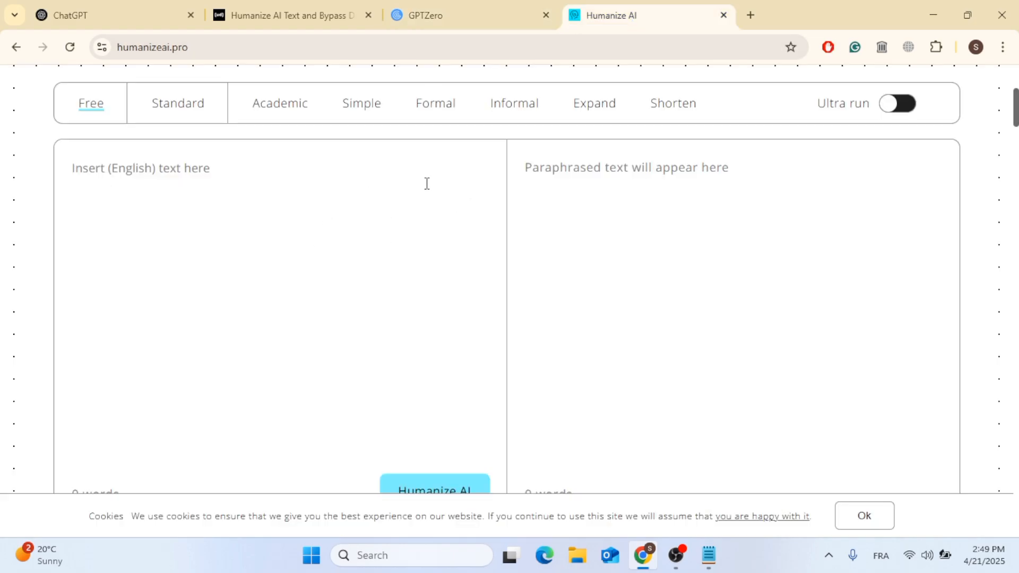
{"action": "scroll", "scroll_direction": "up", "scroll_amount": 3}
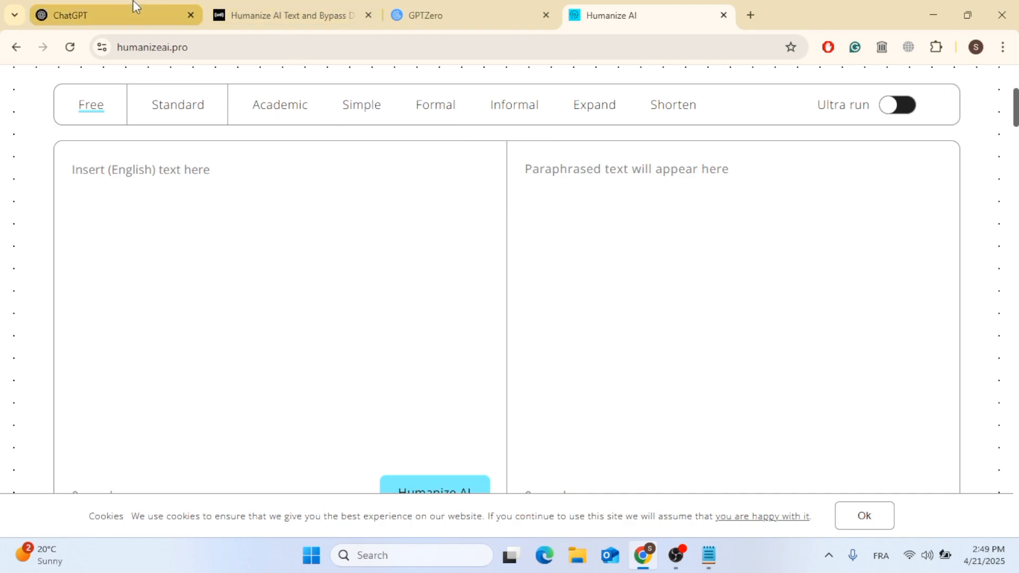
{"action": "left_click", "coordinate": [97, 15]}
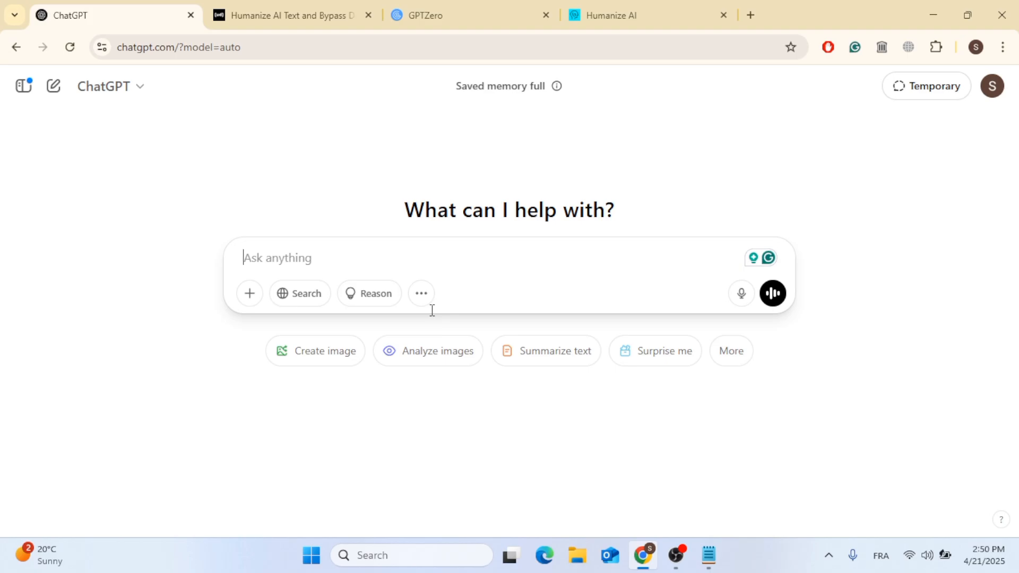
{"action": "mouse_move", "coordinate": [291, 15]}
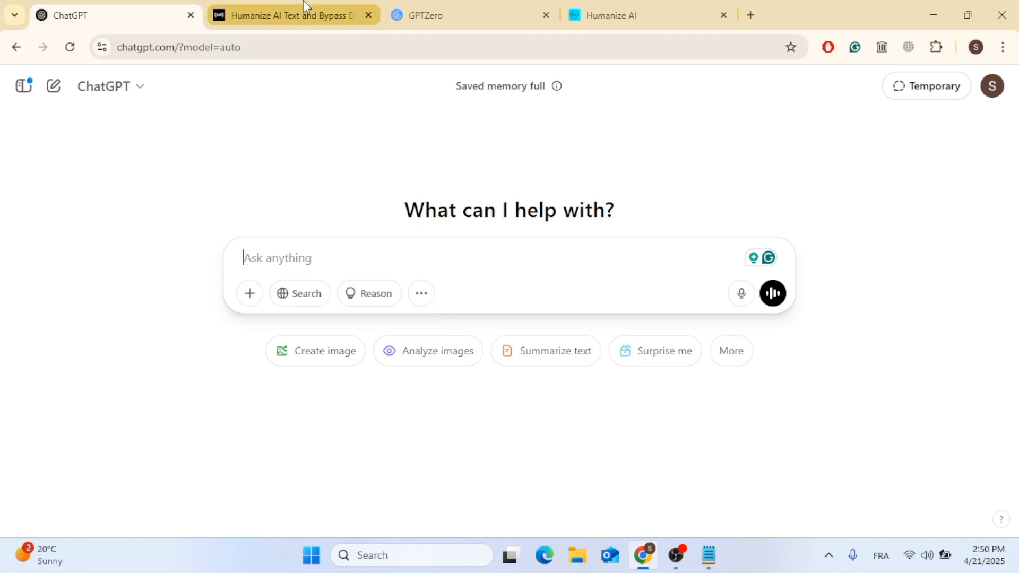
- Scan the pasted waking-up-early paragraph in Undetectable AI and review its 99% AI result
{"action": "left_click", "coordinate": [288, 15]}
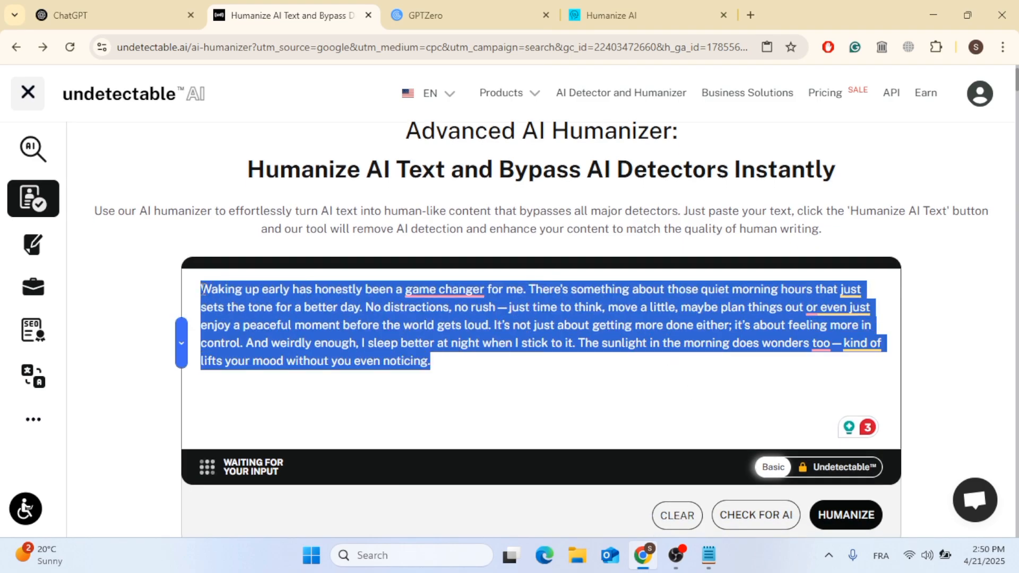
{"action": "left_click", "coordinate": [294, 361]}
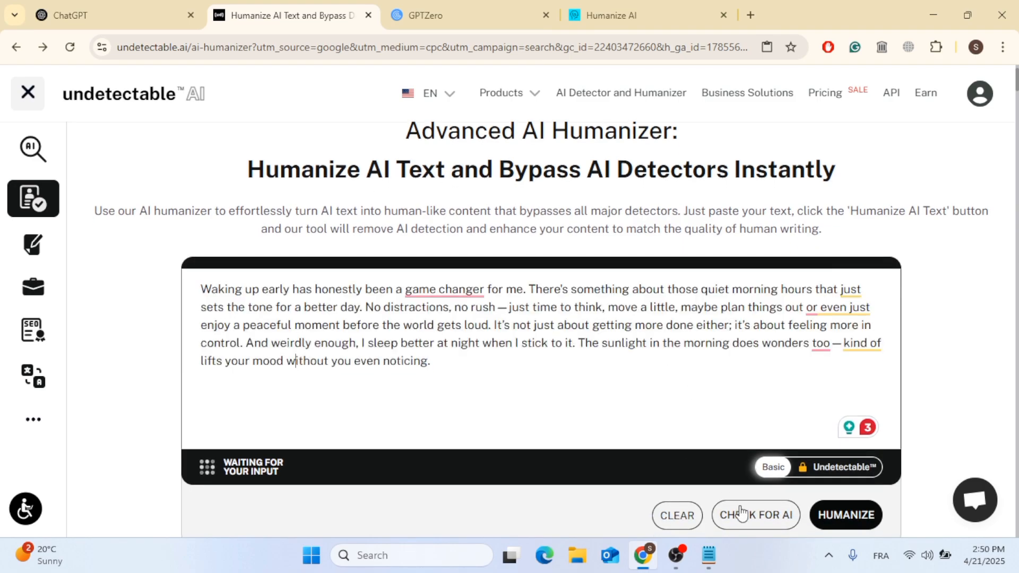
{"action": "left_click", "coordinate": [755, 515]}
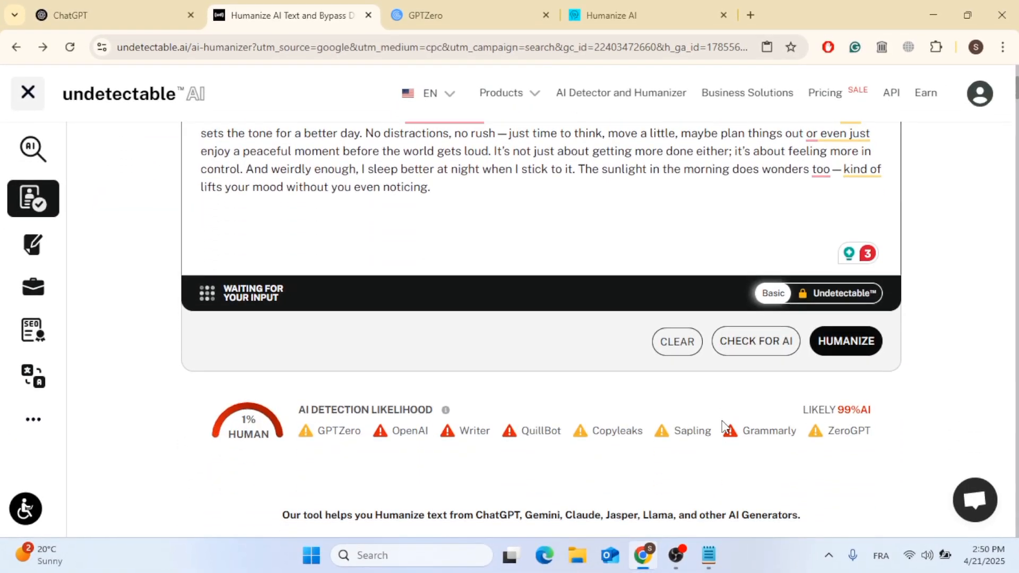
{"action": "mouse_move", "coordinate": [835, 416]}
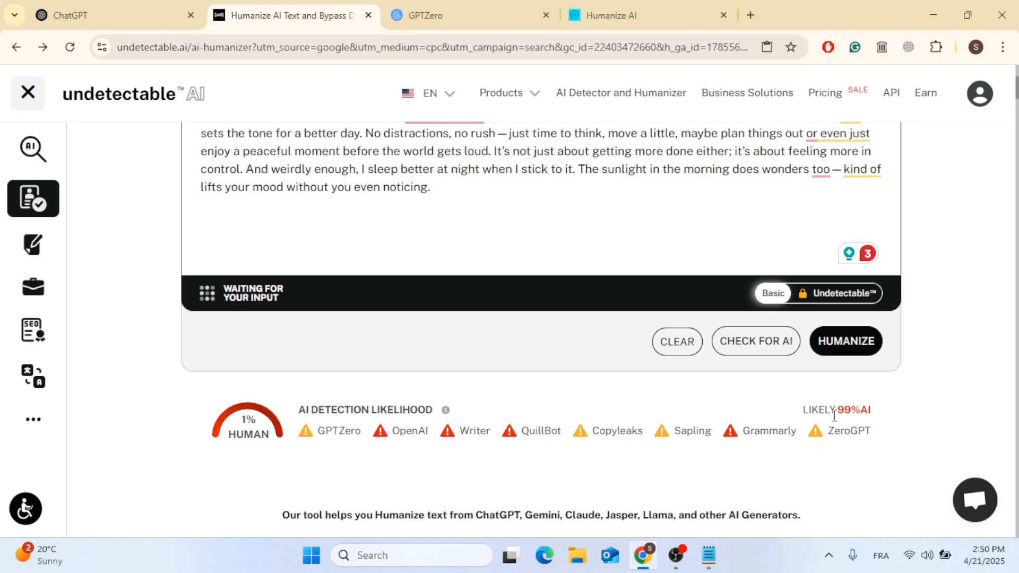
{"action": "mouse_move", "coordinate": [260, 448]}
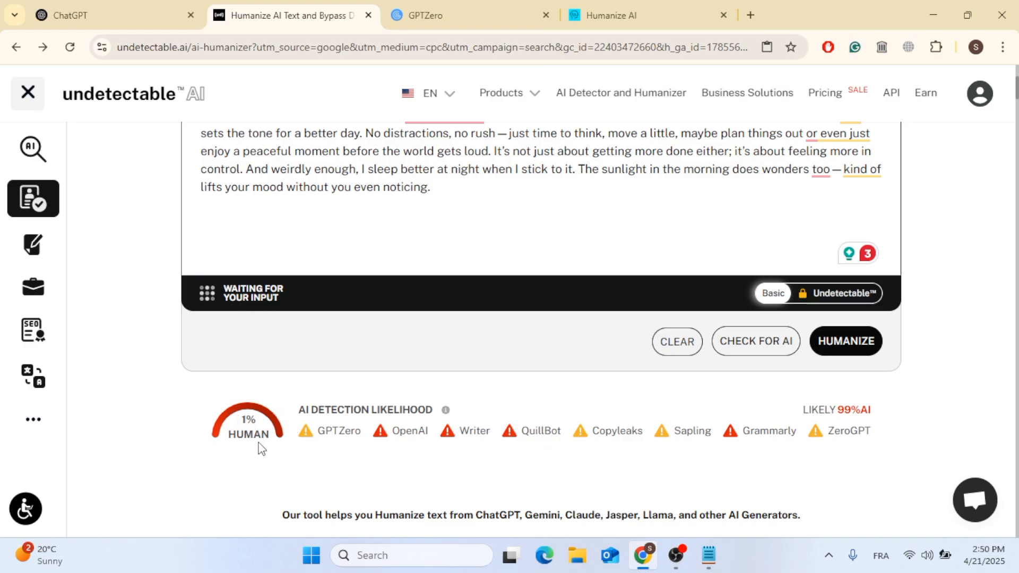
{"action": "scroll", "scroll_direction": "down", "scroll_amount": 3}
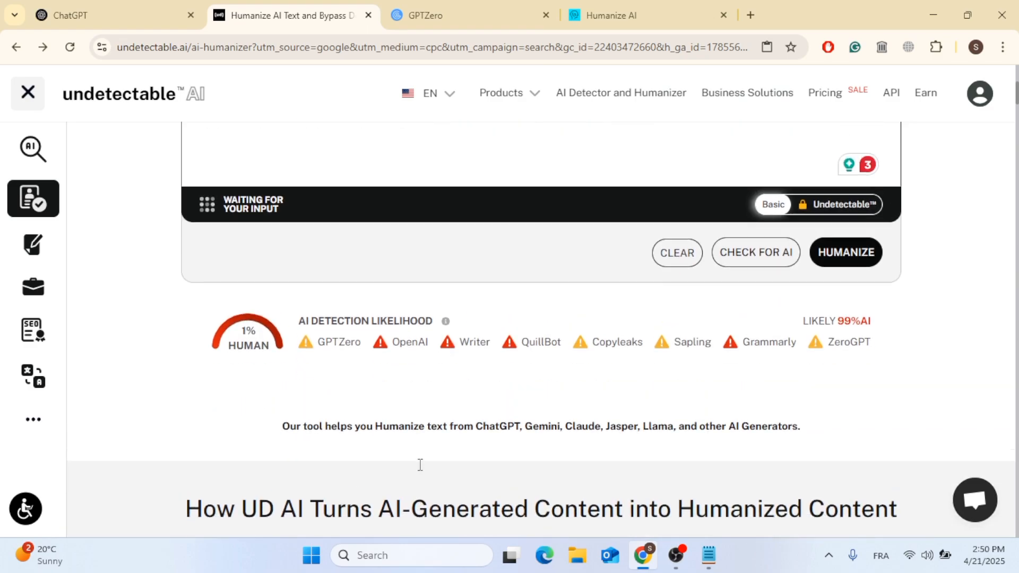
{"action": "scroll", "scroll_direction": "up", "scroll_amount": 3}
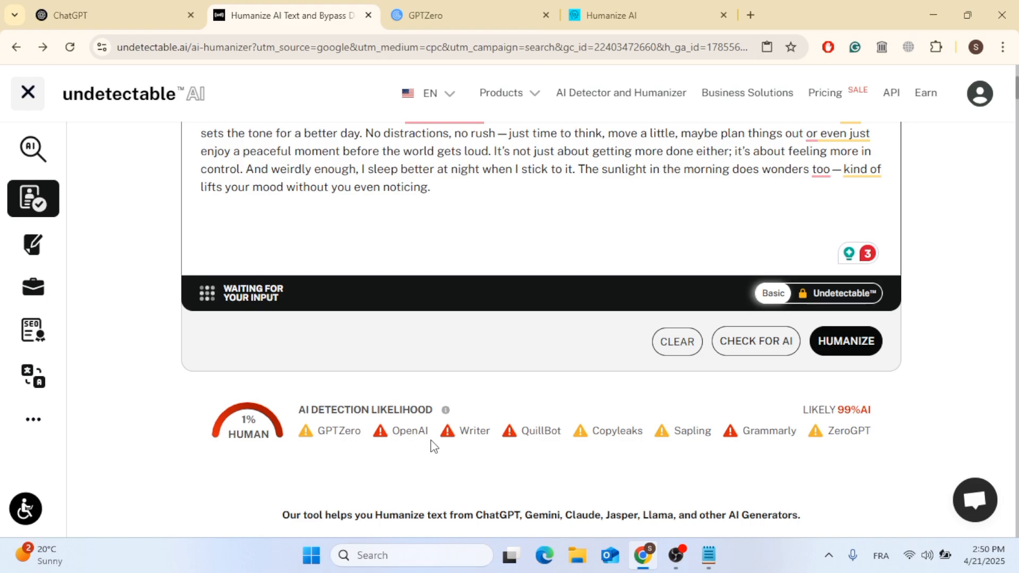
{"action": "scroll", "scroll_direction": "up", "scroll_amount": 3}
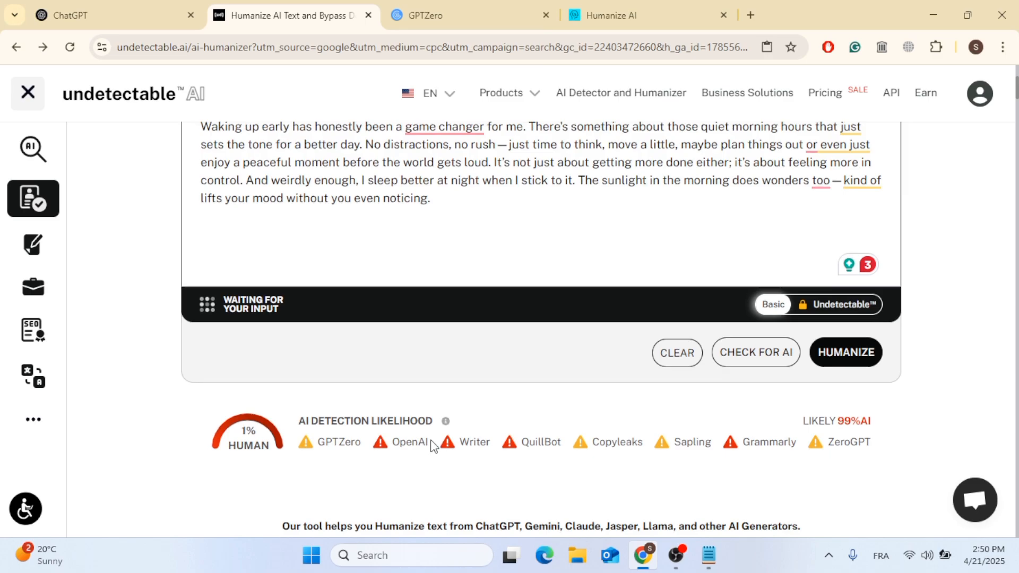
{"action": "scroll", "scroll_direction": "up", "scroll_amount": 3}
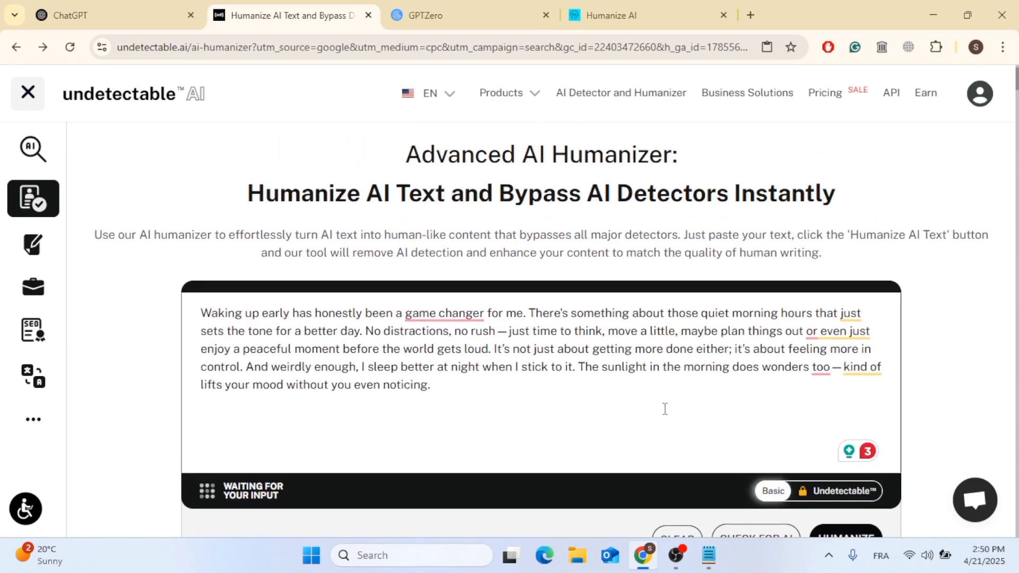
{"action": "mouse_move", "coordinate": [667, 401]}
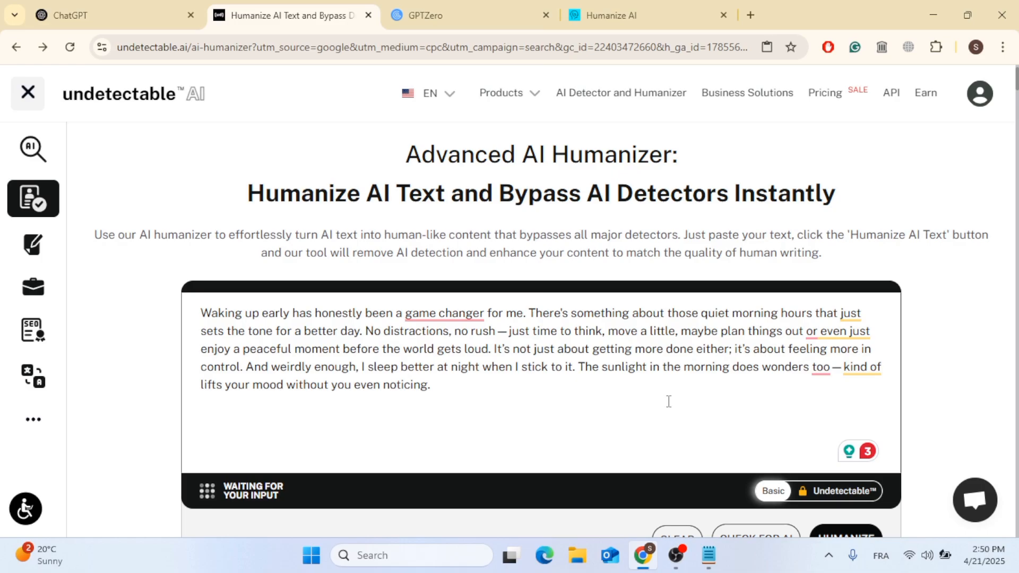
{"action": "scroll", "scroll_direction": "down", "scroll_amount": 3}
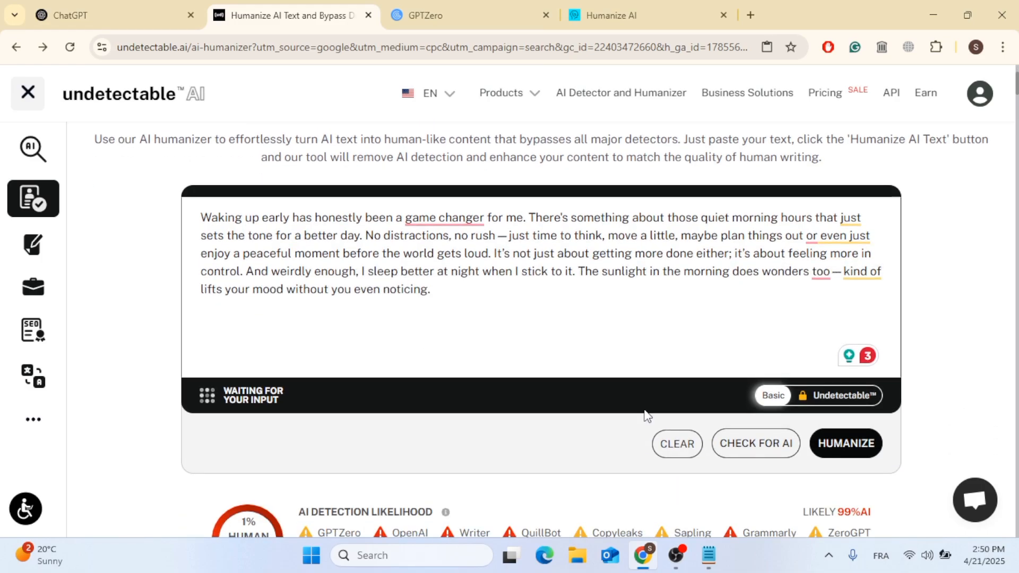
{"action": "scroll", "scroll_direction": "up", "scroll_amount": 3}
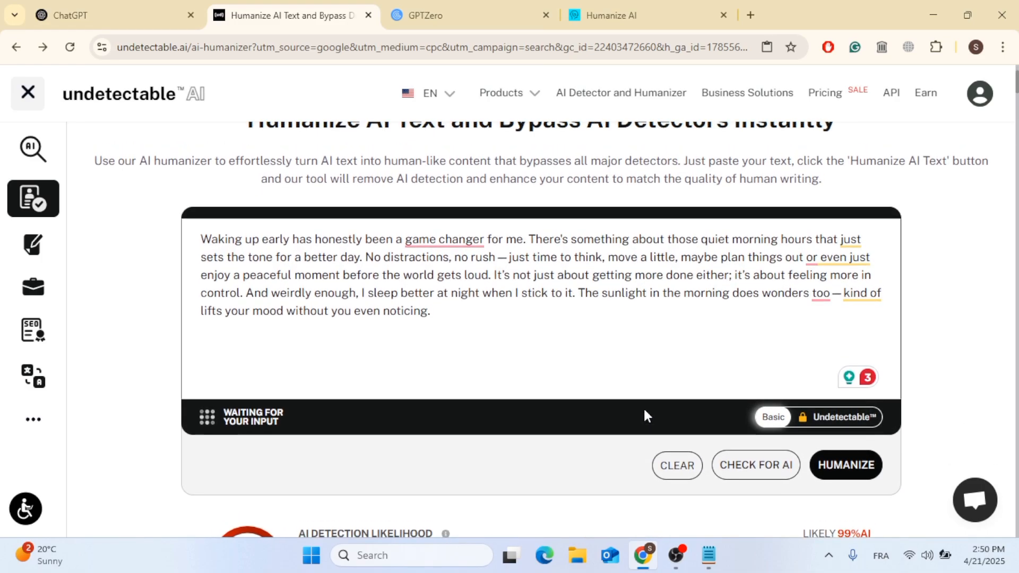
{"action": "scroll", "scroll_direction": "down", "scroll_amount": 3}
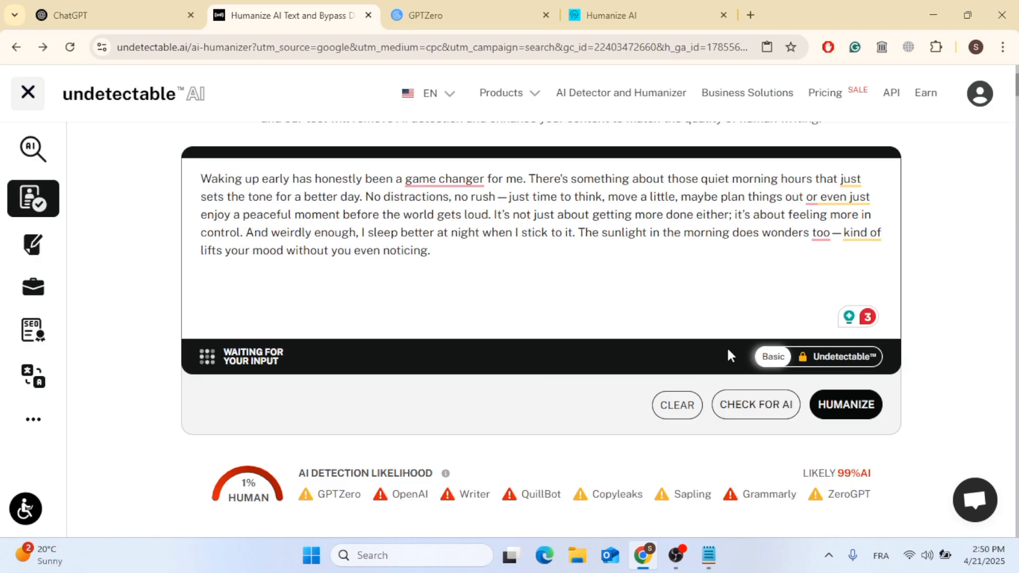
{"action": "mouse_move", "coordinate": [566, 445]}
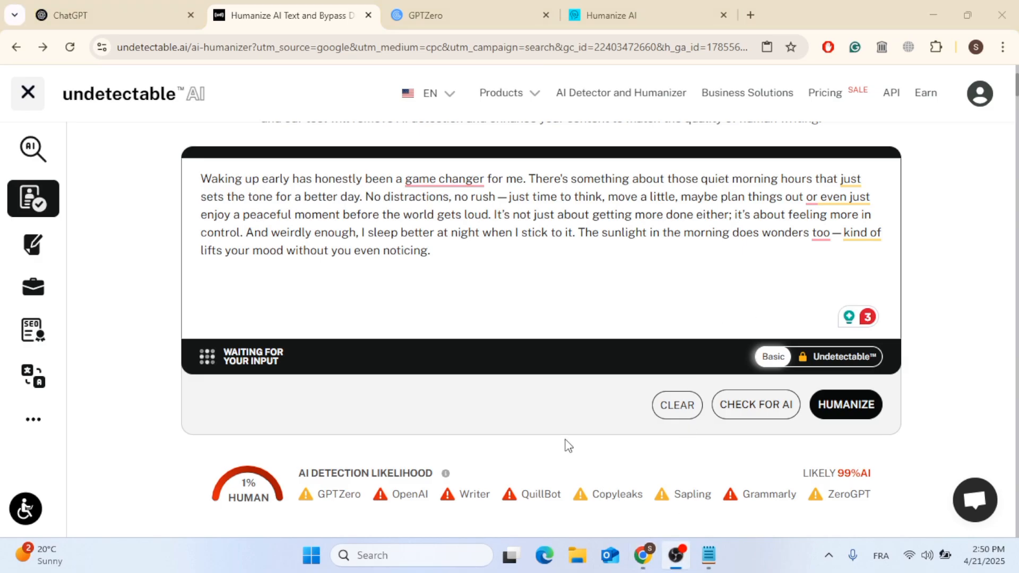
{"action": "mouse_move", "coordinate": [685, 311]}
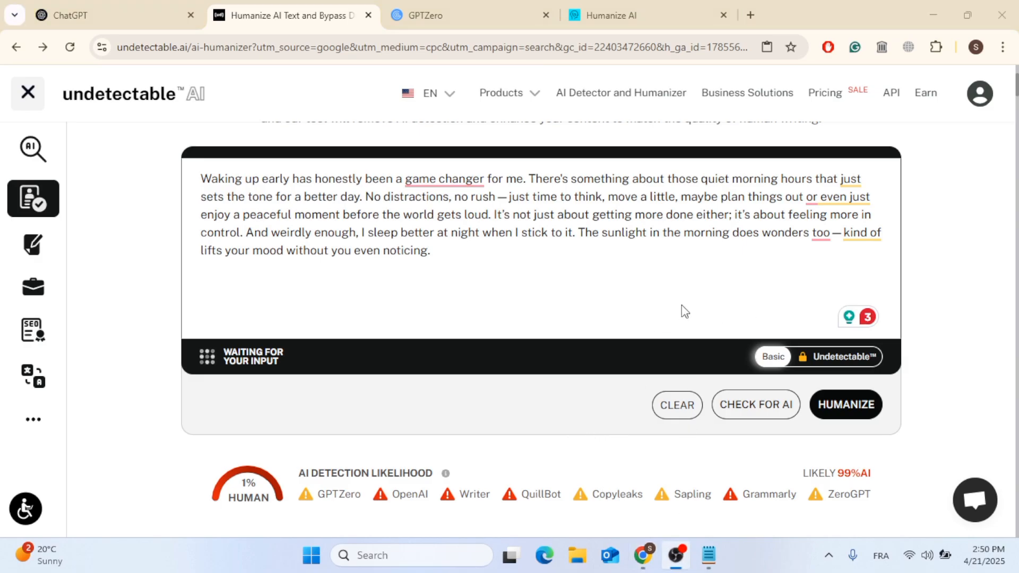
{"action": "mouse_move", "coordinate": [707, 284]}
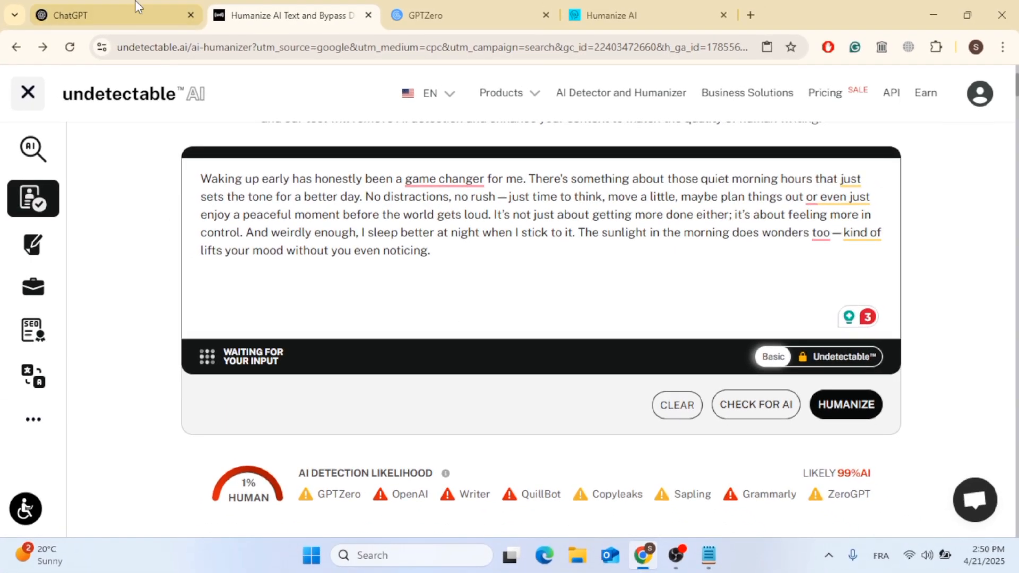
- Send ChatGPT the prompt 'Generate a simple paragraph about benefits of waking up early'
{"action": "left_click", "coordinate": [98, 15]}
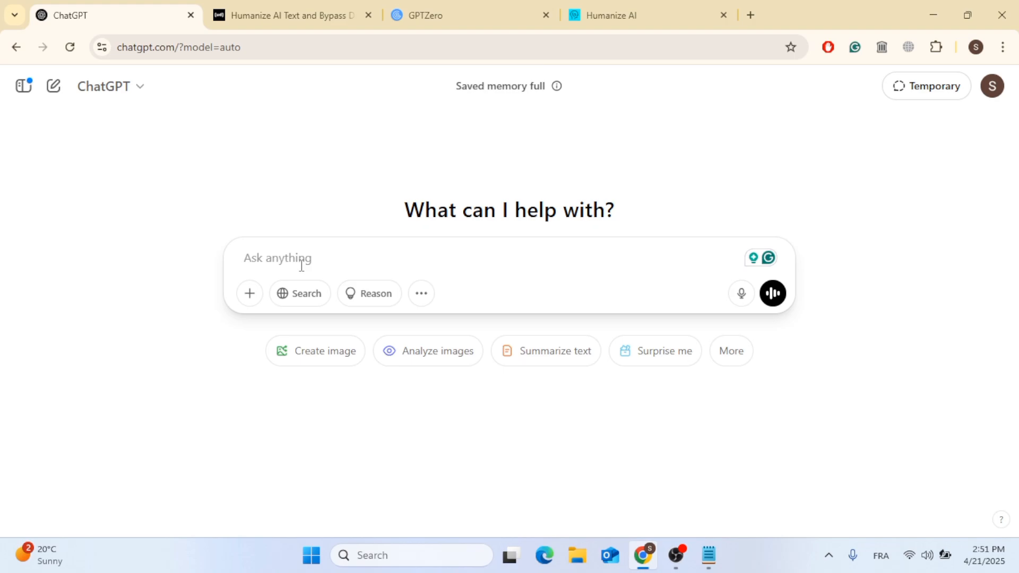
{"action": "left_click", "coordinate": [279, 258]}
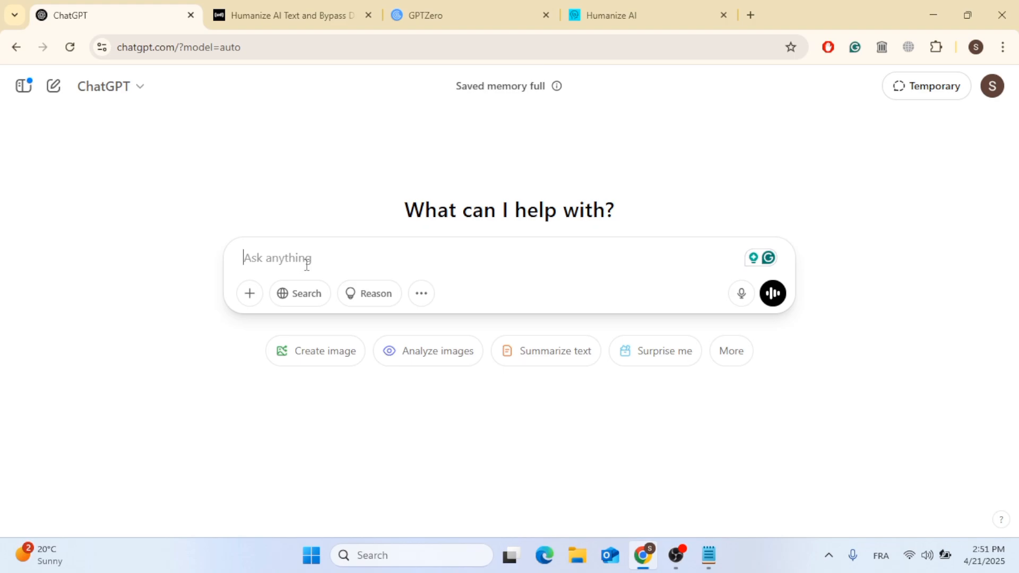
{"action": "type", "text": "G"}
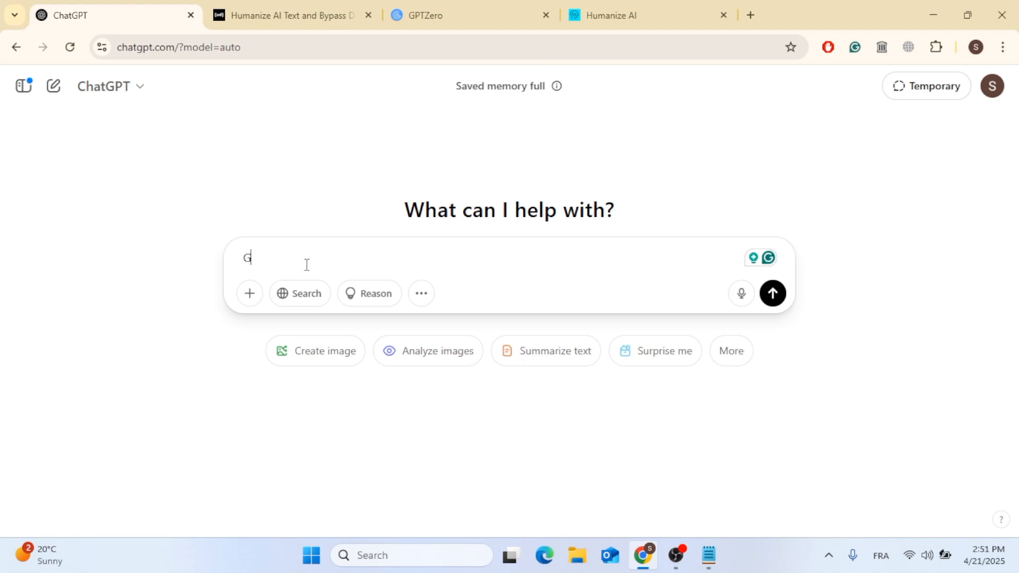
{"action": "type", "text": "enera"}
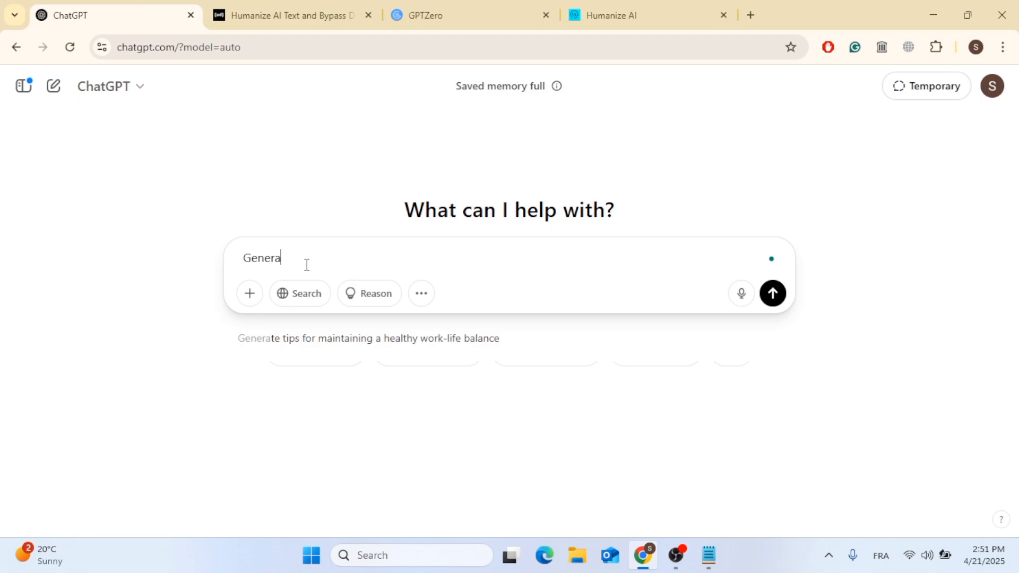
{"action": "type", "text": "te"}
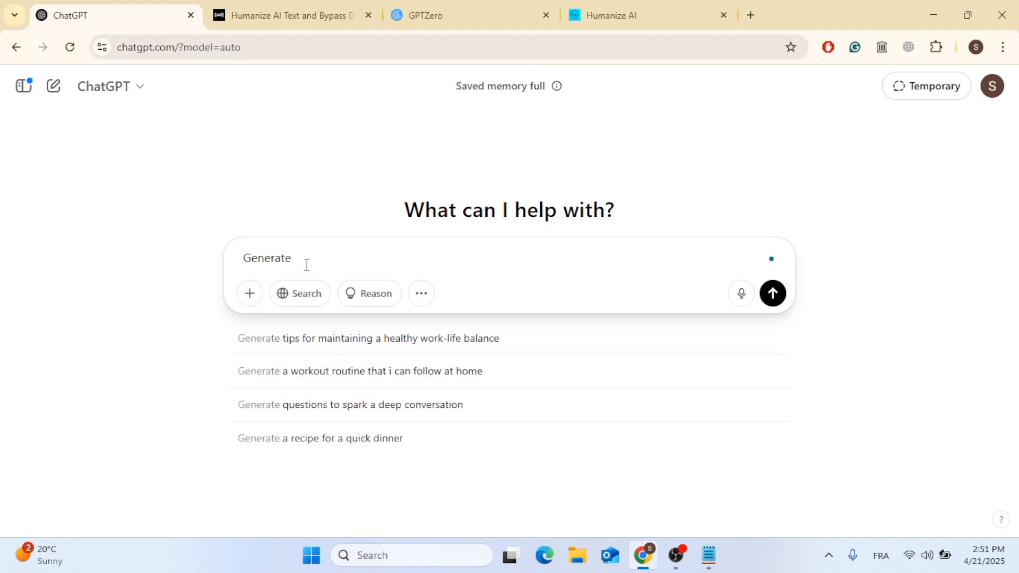
{"action": "type", "text": "a s"}
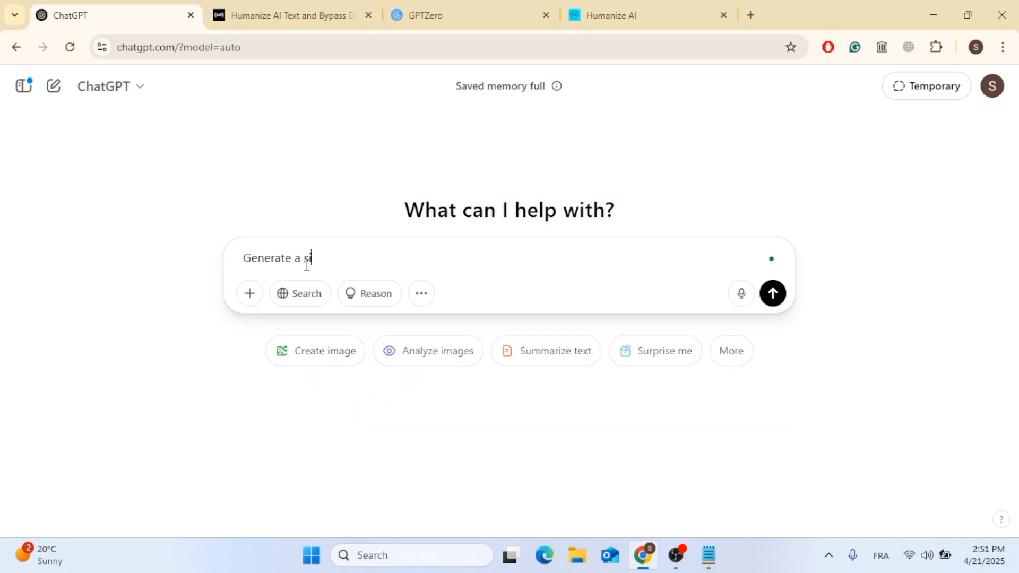
{"action": "type", "text": "imple pa"}
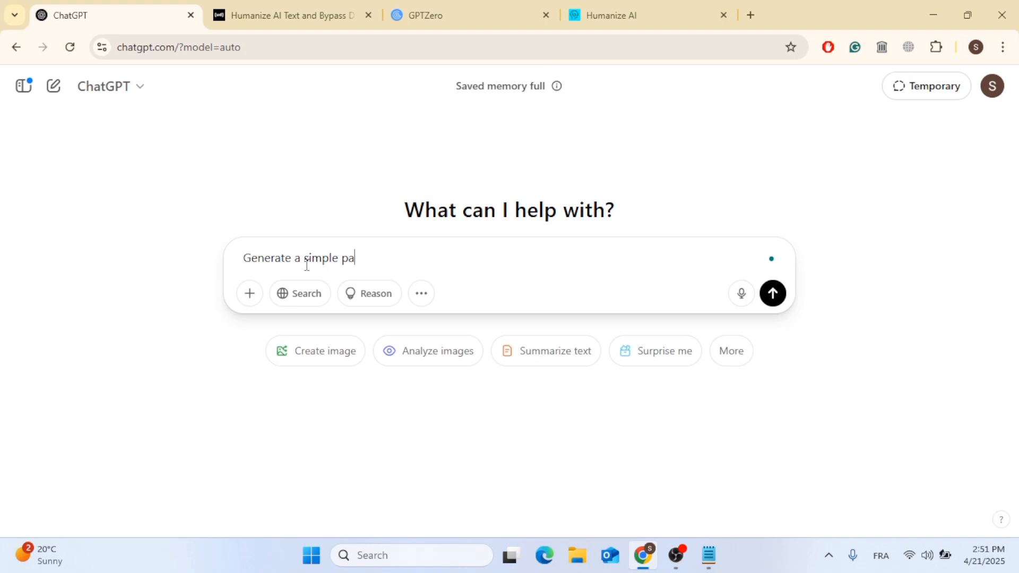
{"action": "type", "text": "ragrap"}
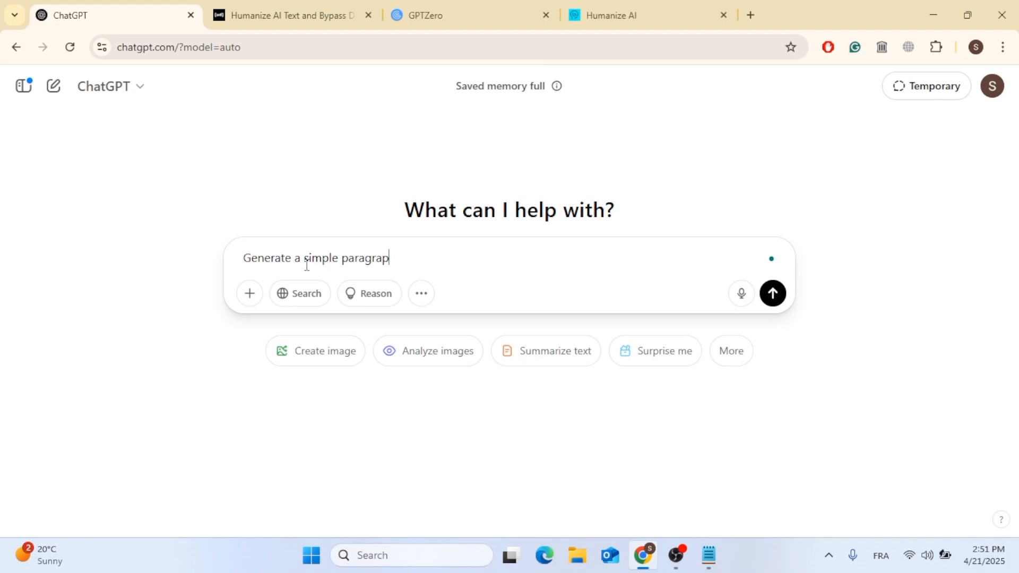
{"action": "type", "text": "h"}
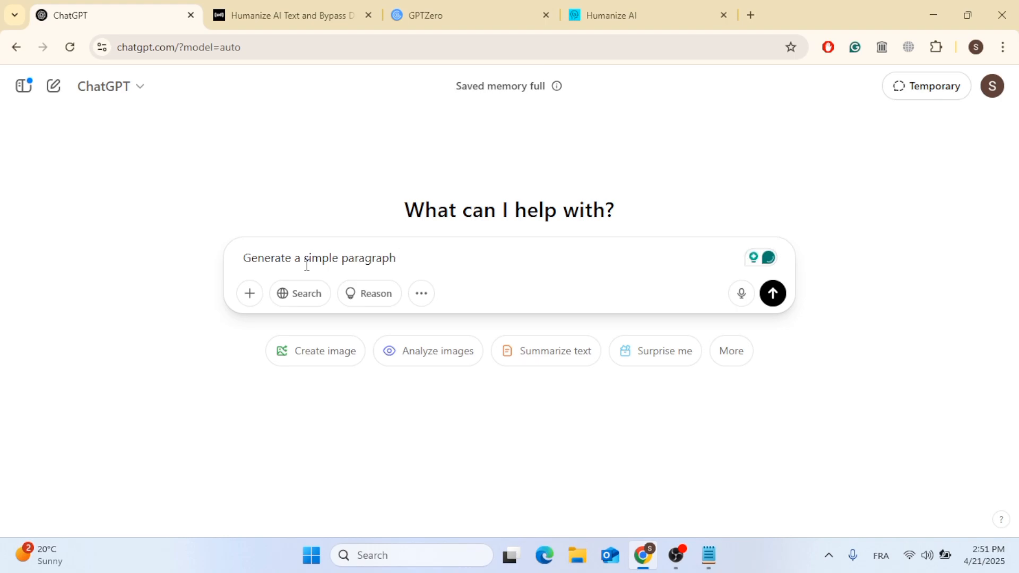
{"action": "type", "text": "ab"}
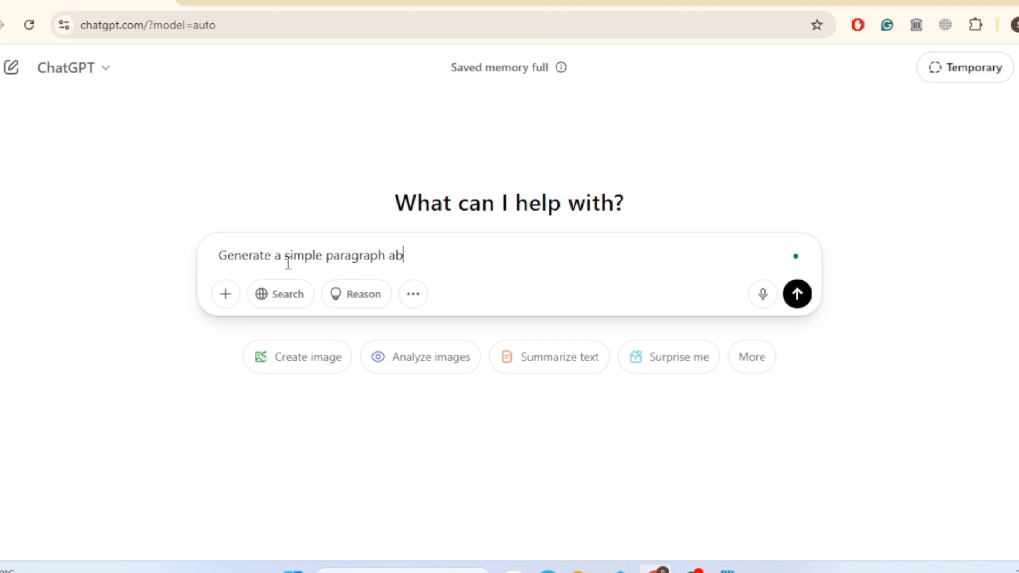
{"action": "type", "text": "out benef"}
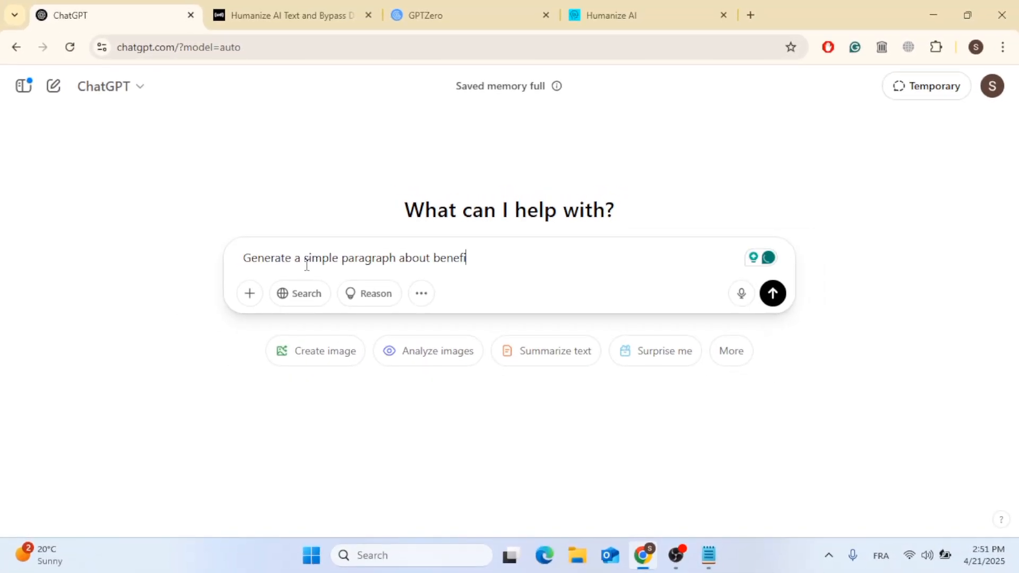
{"action": "type", "text": "its of w"}
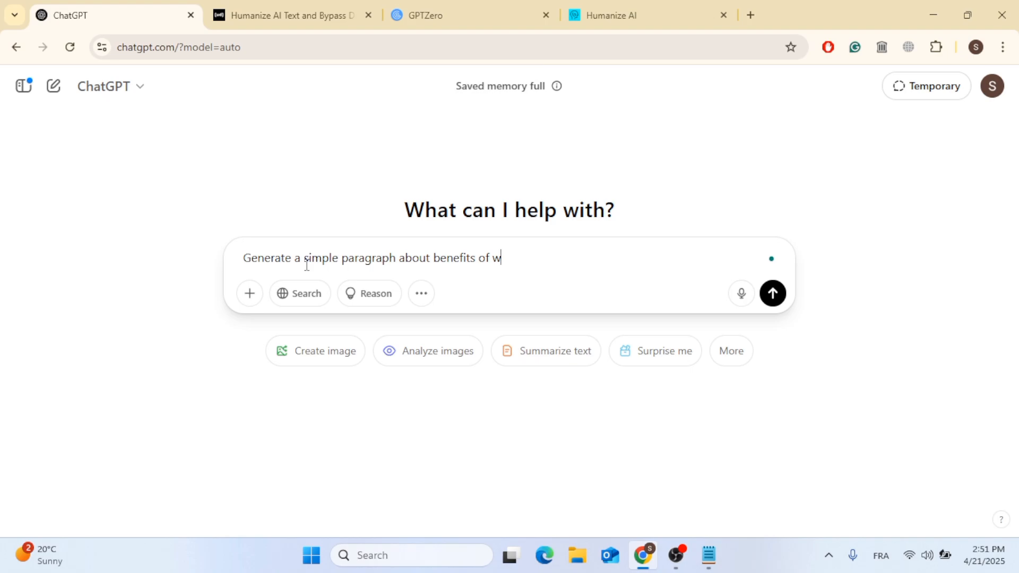
{"action": "type", "text": "aking up"}
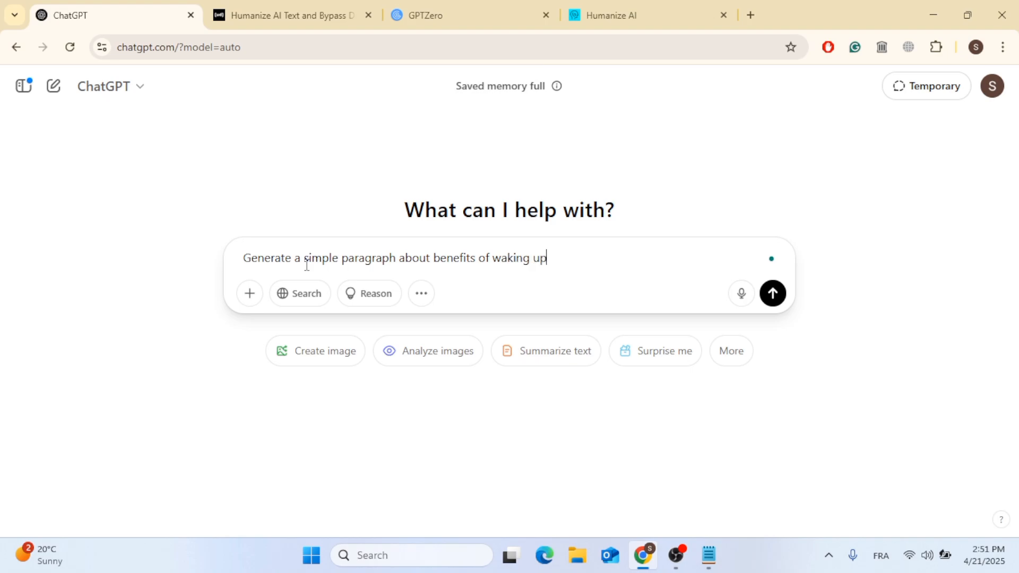
{"action": "type", "text": "early"}
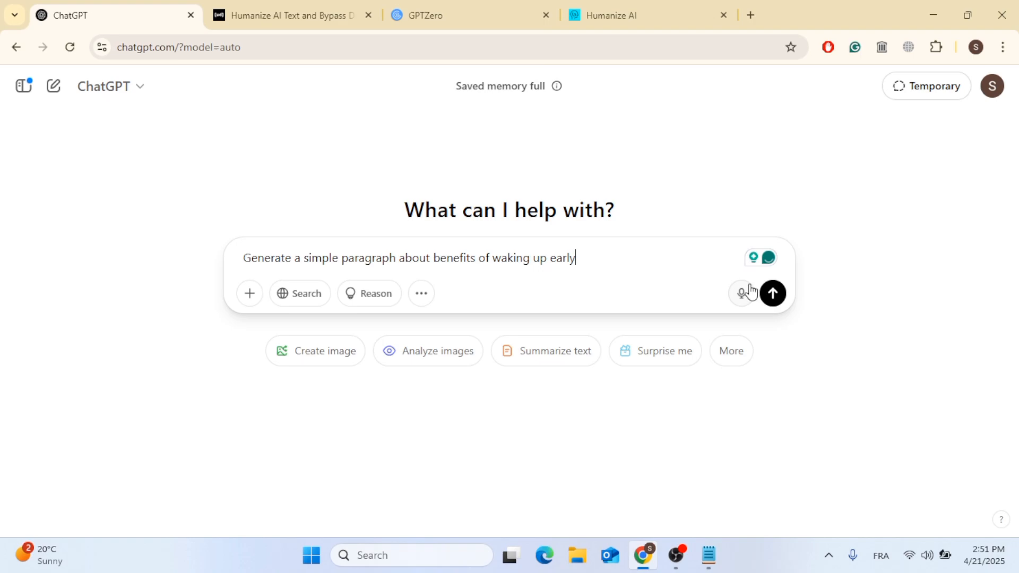
{"action": "left_click", "coordinate": [772, 292]}
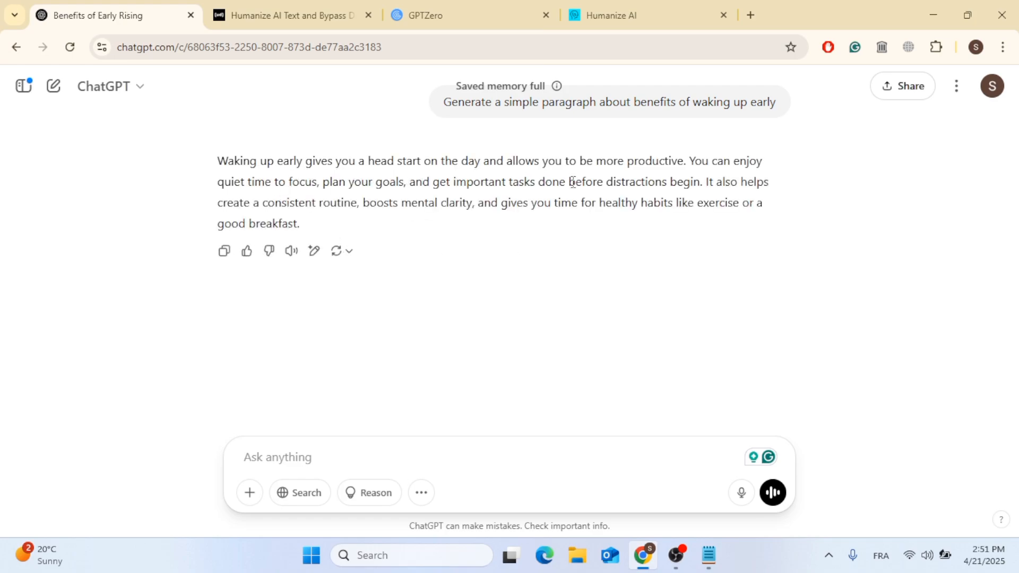
{"action": "mouse_move", "coordinate": [320, 199]}
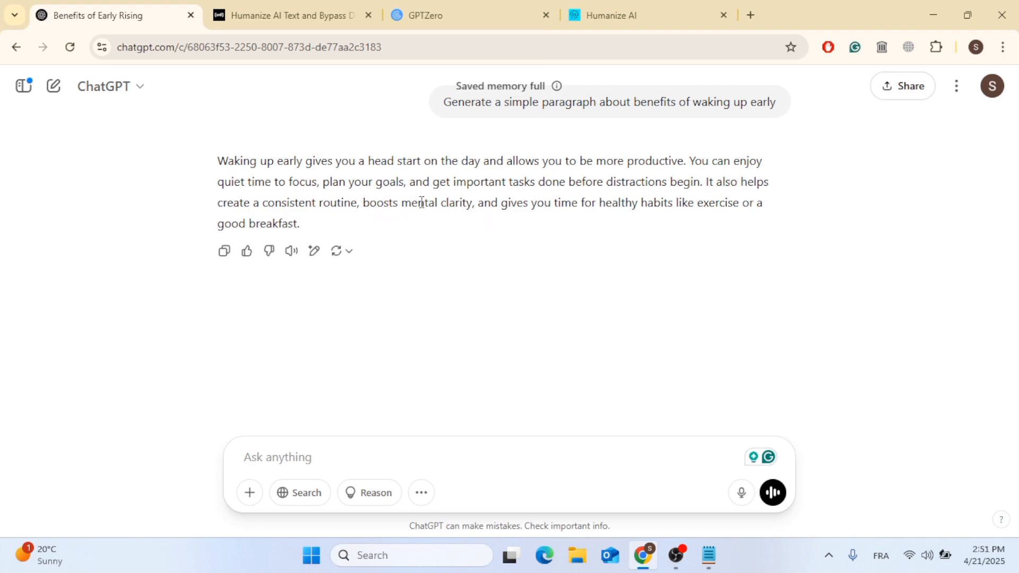
{"action": "mouse_move", "coordinate": [563, 219]}
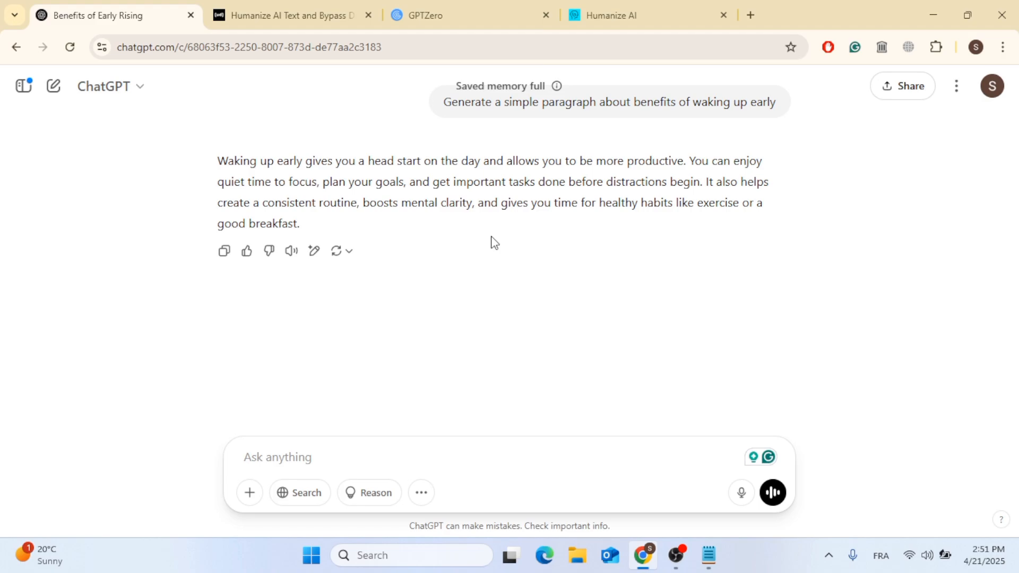
{"action": "mouse_move", "coordinate": [224, 251]}
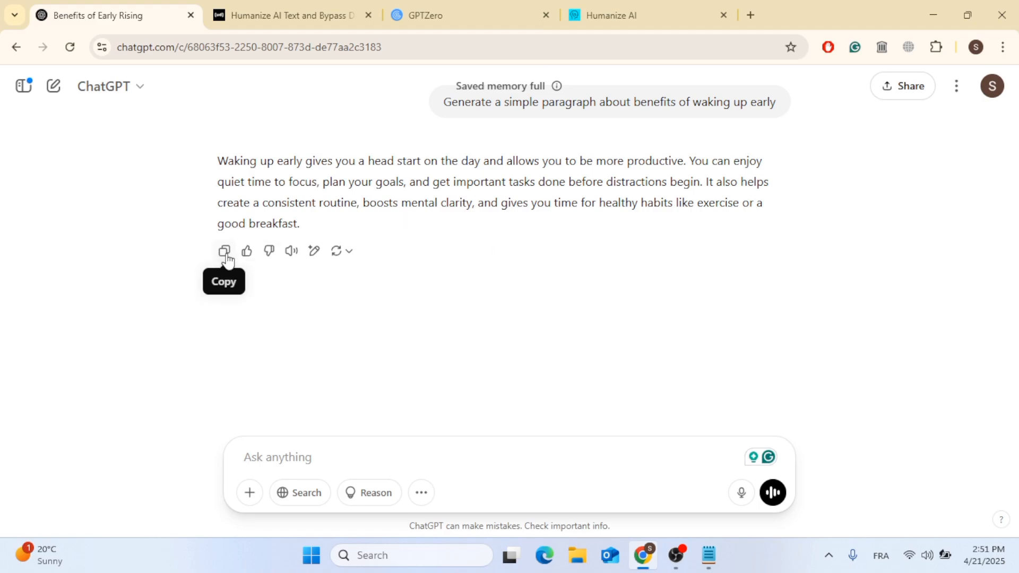
- Copy ChatGPT's paragraph into Undetectable AI and check it, getting 99% AI again
{"action": "left_click", "coordinate": [224, 253]}
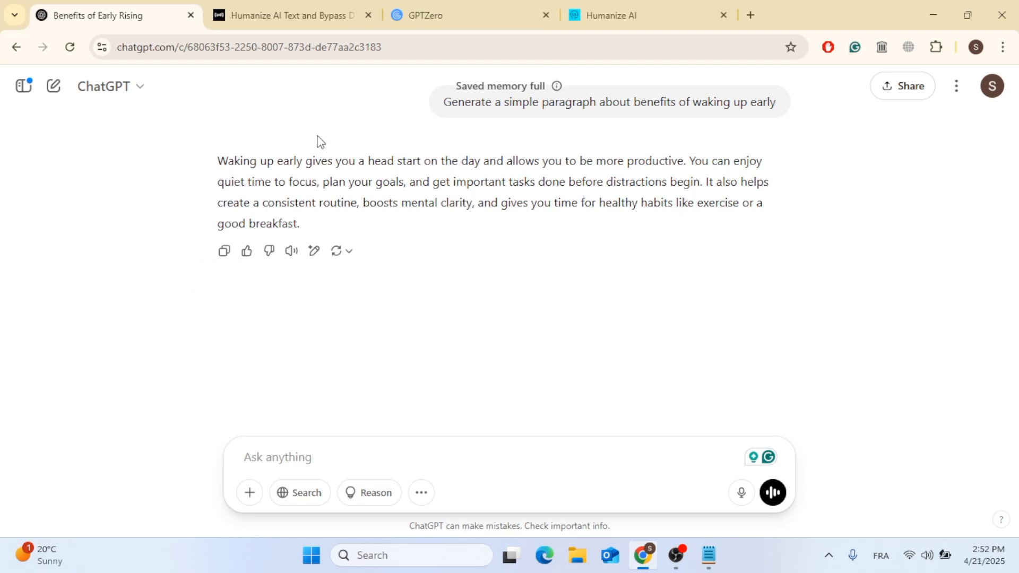
{"action": "mouse_move", "coordinate": [289, 15]}
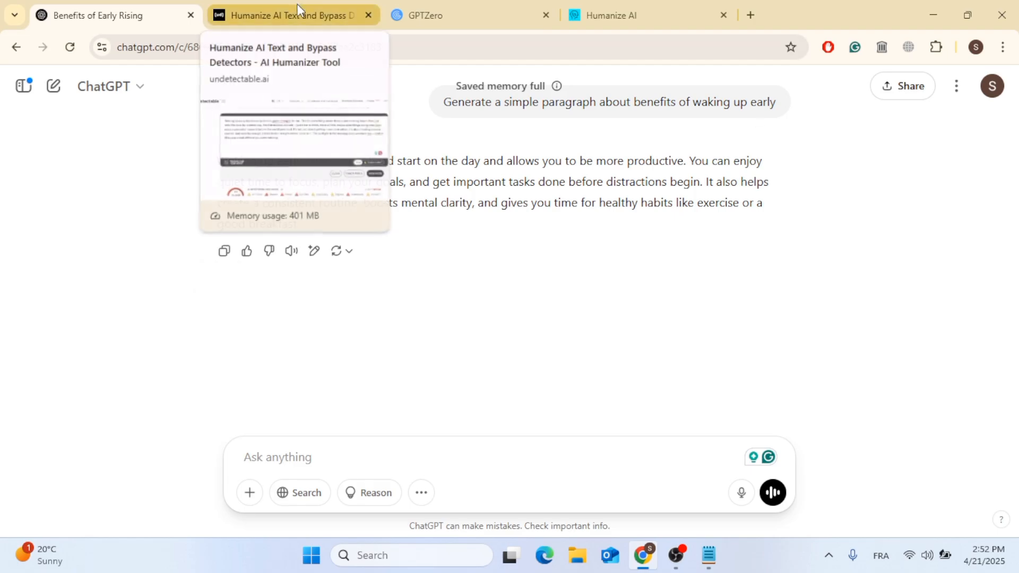
{"action": "left_click", "coordinate": [289, 14]}
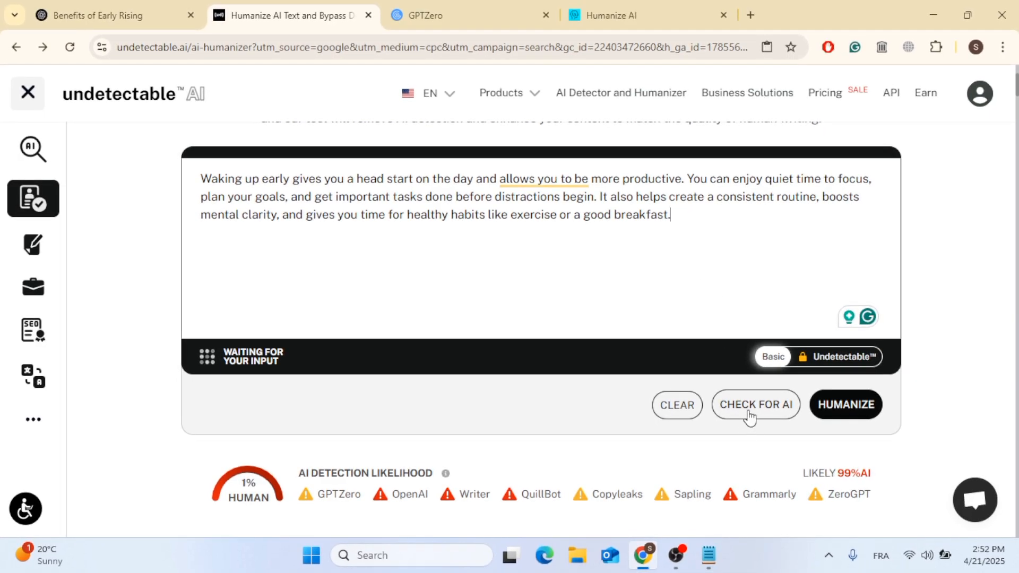
{"action": "left_click", "coordinate": [755, 404]}
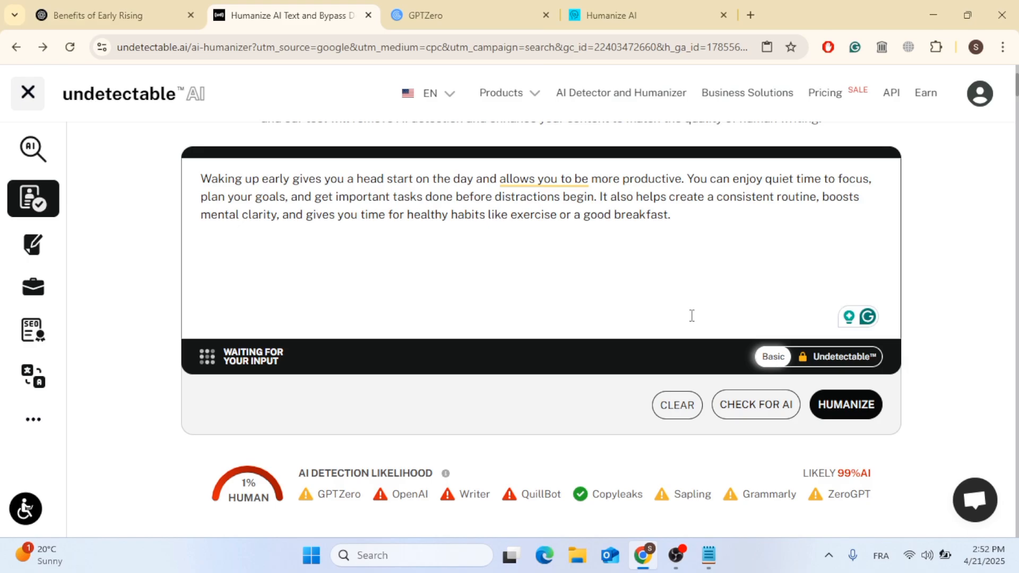
{"action": "mouse_move", "coordinate": [395, 504]}
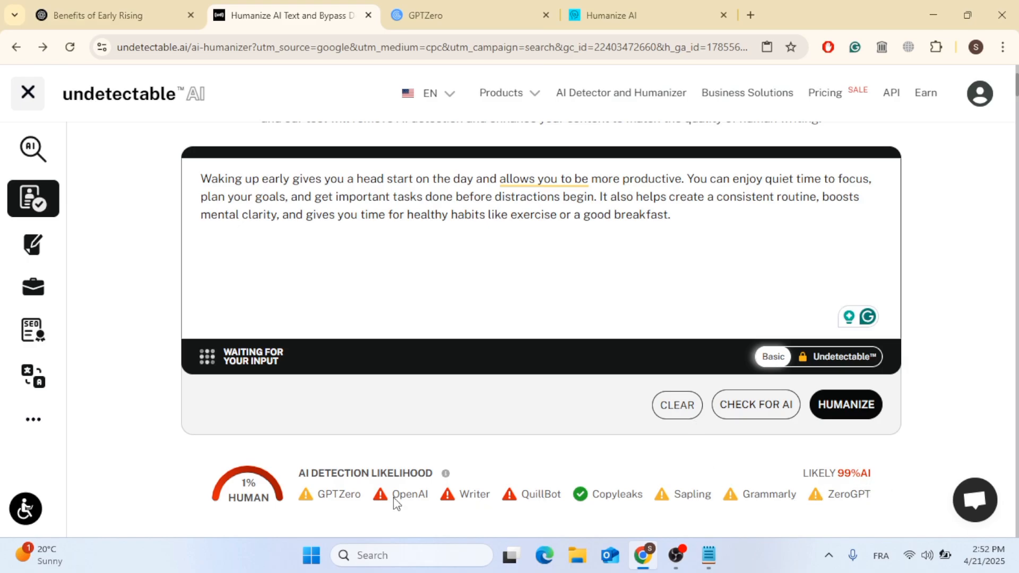
{"action": "mouse_move", "coordinate": [291, 500]}
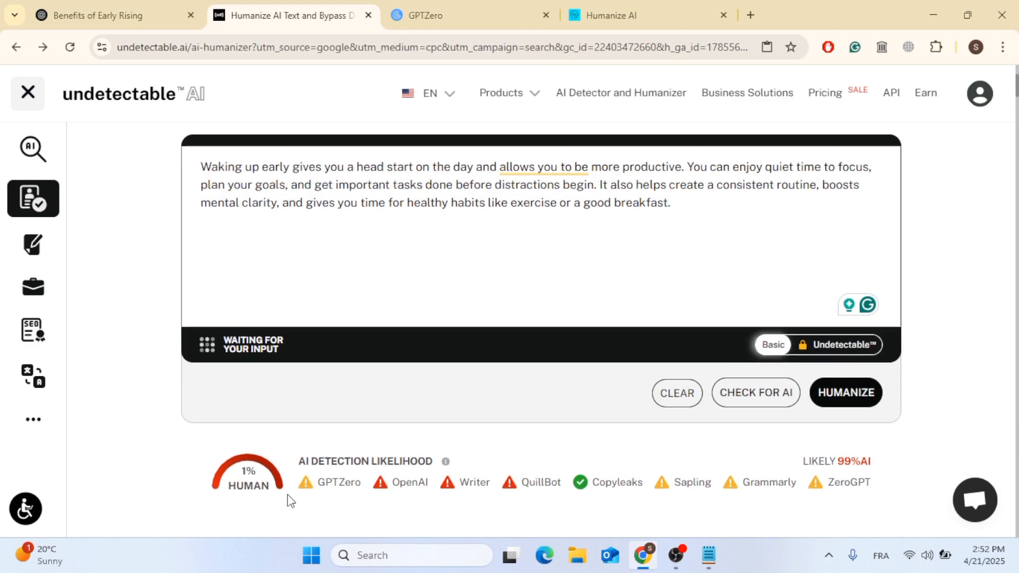
{"action": "scroll", "scroll_direction": "up", "scroll_amount": 3}
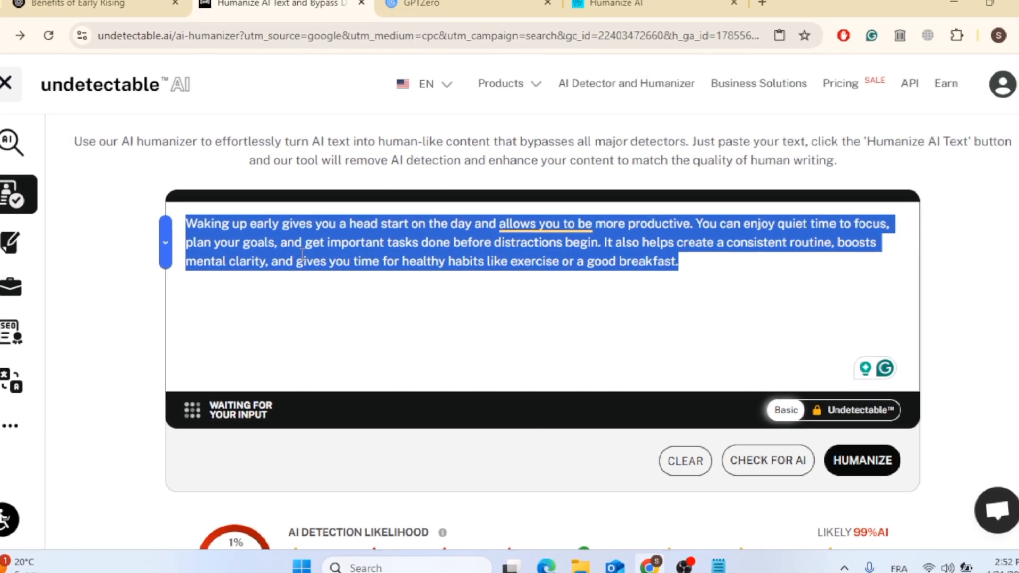
- Paste the paragraph into Humanize AI and generate a 63-word humanized rewrite
{"action": "right_click", "coordinate": [303, 254]}
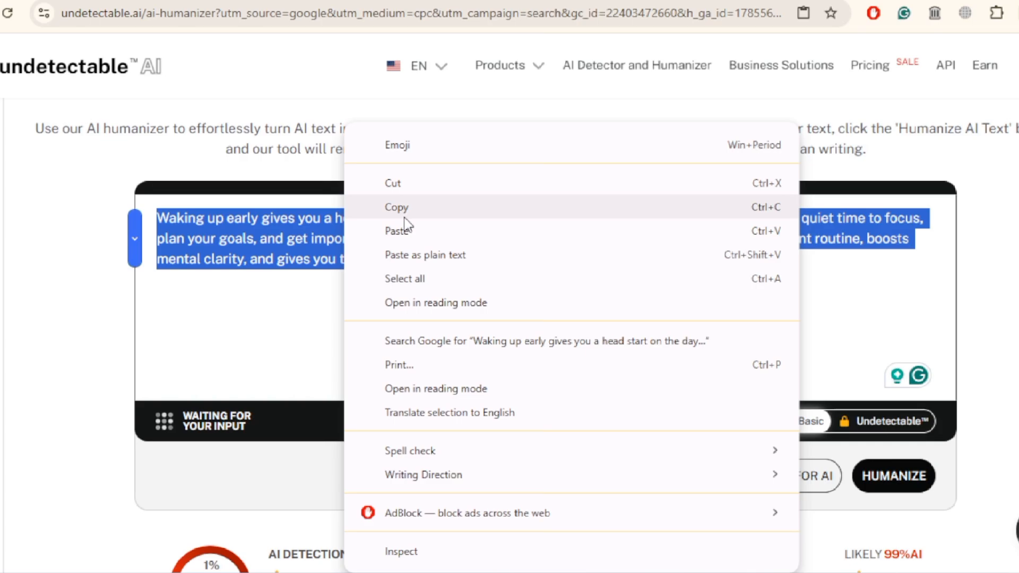
{"action": "left_click", "coordinate": [612, 15]}
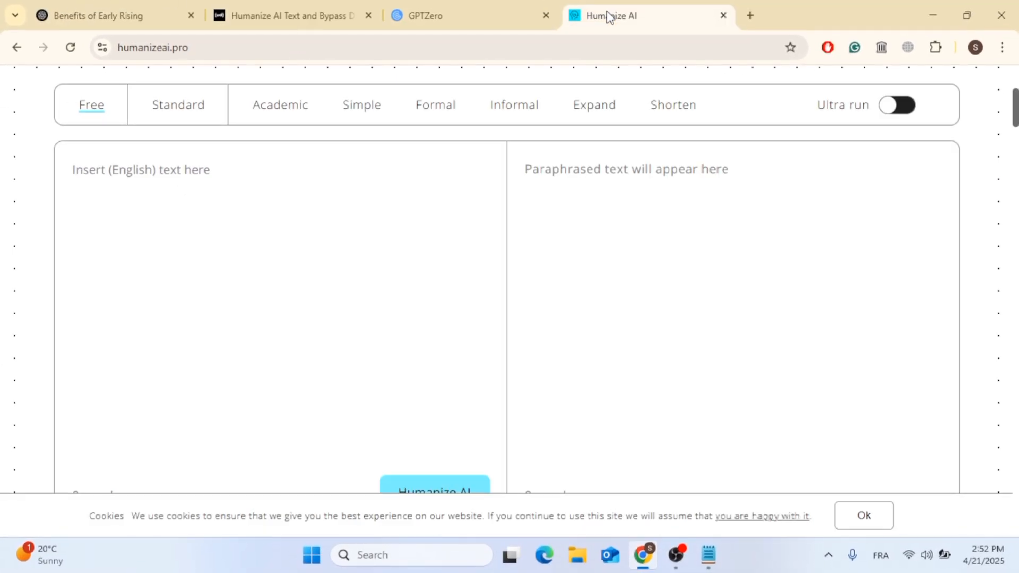
{"action": "scroll", "scroll_direction": "up", "scroll_amount": 3}
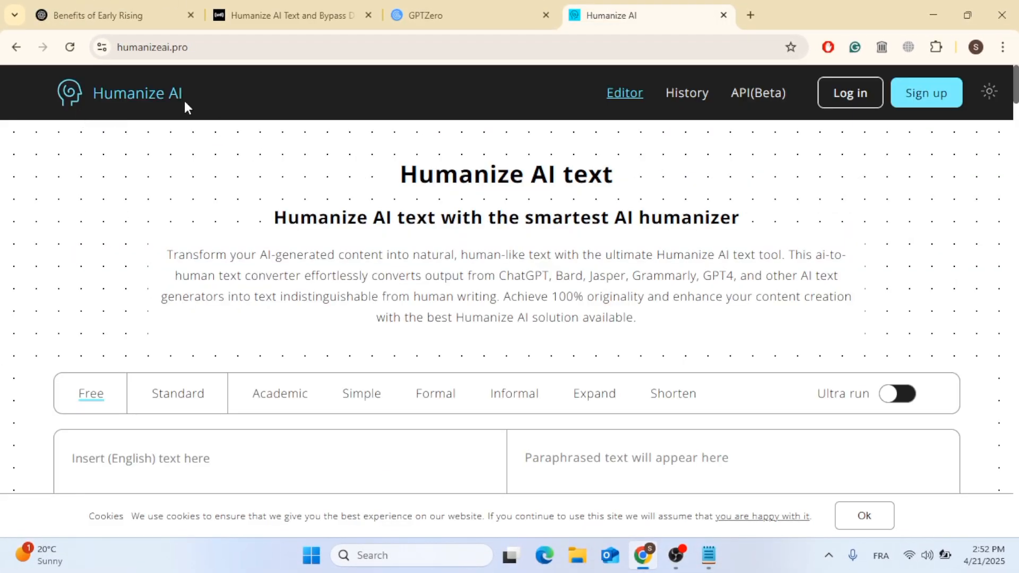
{"action": "scroll", "scroll_direction": "down", "scroll_amount": 3}
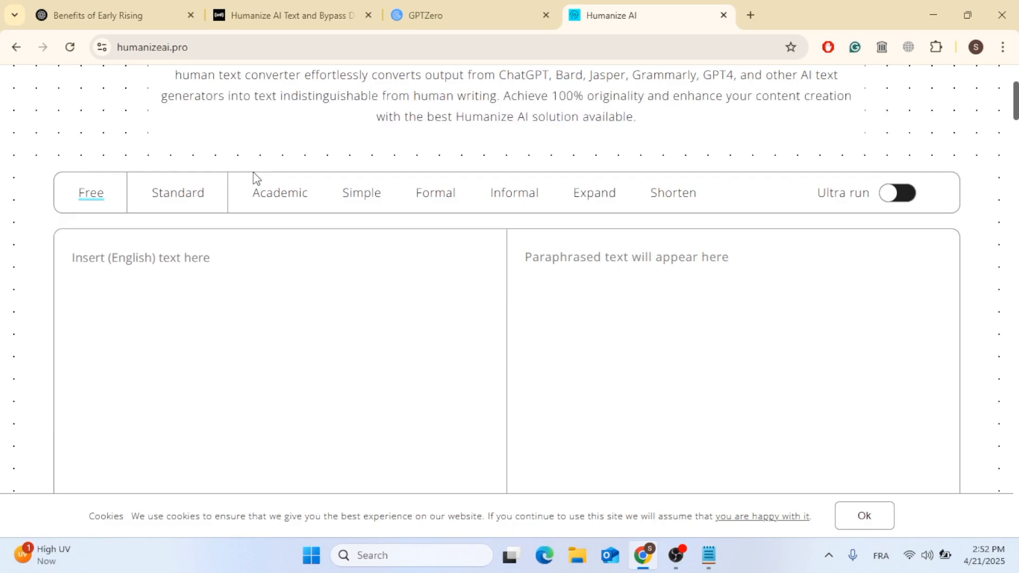
{"action": "type", "text": "Waking up early gives you a head start on the day and allows you to be more productive. You can enjoy quiet time to focus, plan your goals, and get important tasks done before distractions begin. It also helps create a consistent routine, boosts mental clarity, and gives you time for healthy habits like exercise or a good breakfast."}
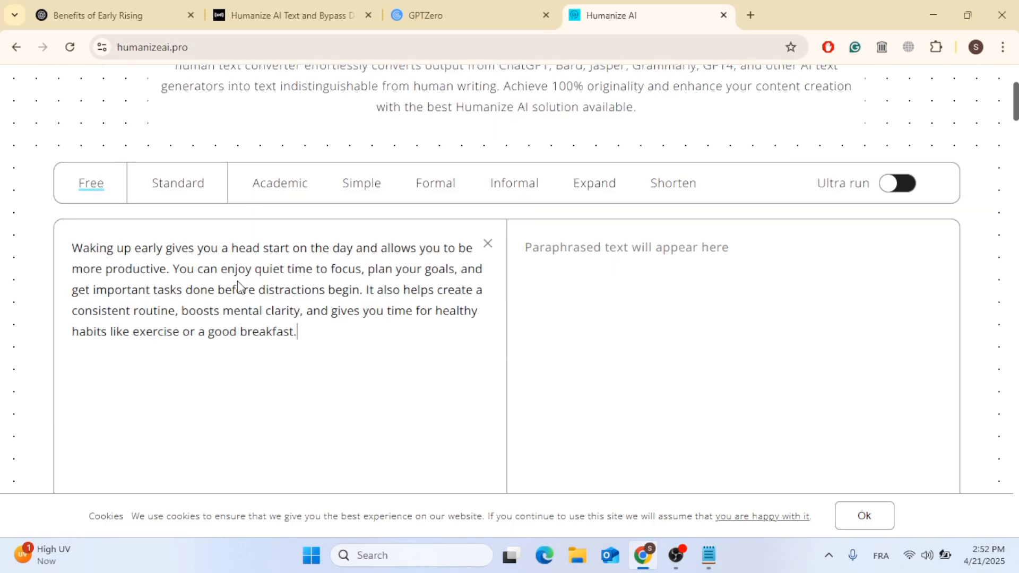
{"action": "scroll", "scroll_direction": "down", "scroll_amount": 3}
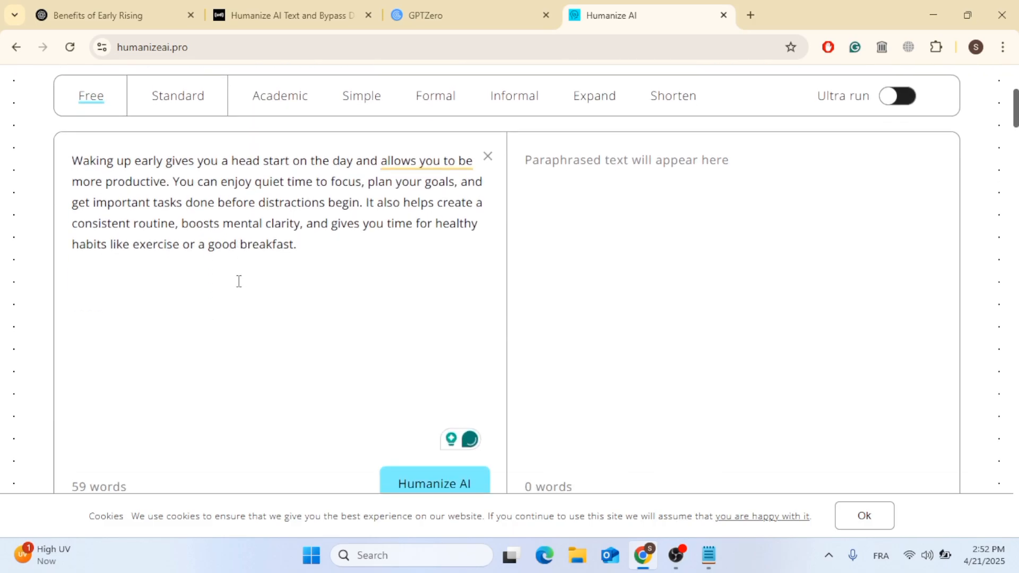
{"action": "scroll", "scroll_direction": "down", "scroll_amount": 3}
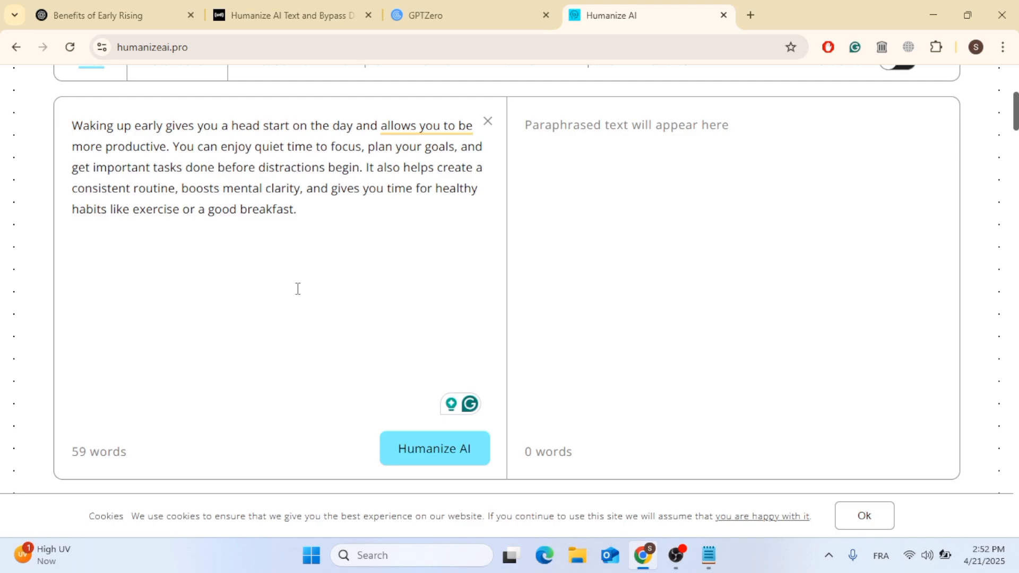
{"action": "mouse_move", "coordinate": [324, 261]}
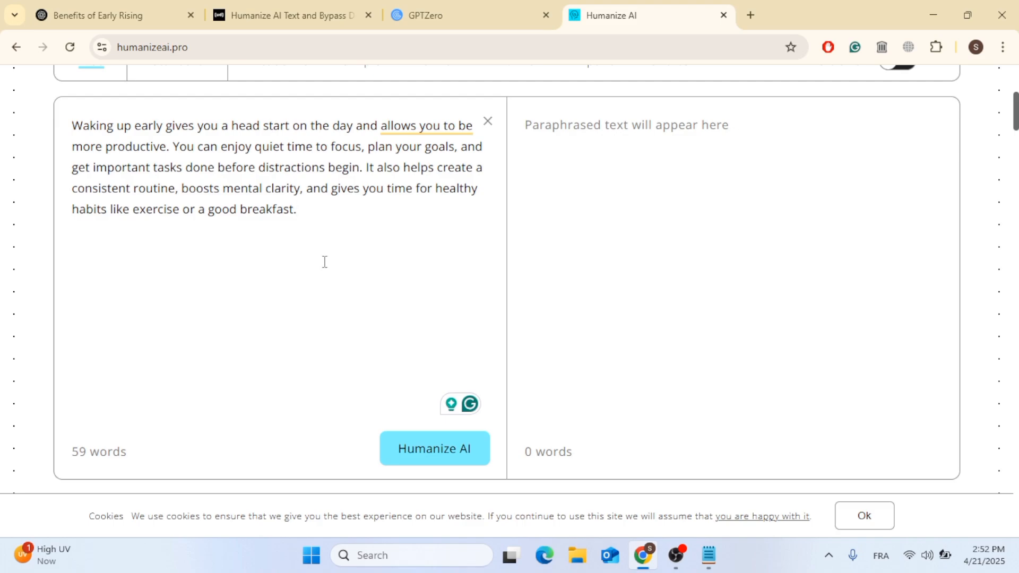
{"action": "left_click", "coordinate": [296, 209]}
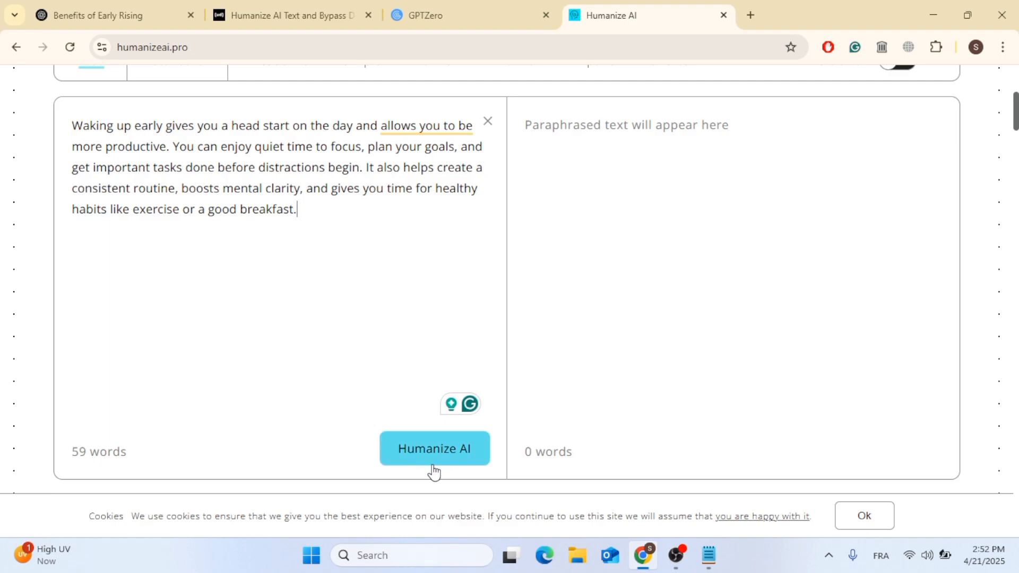
{"action": "left_click", "coordinate": [434, 448]}
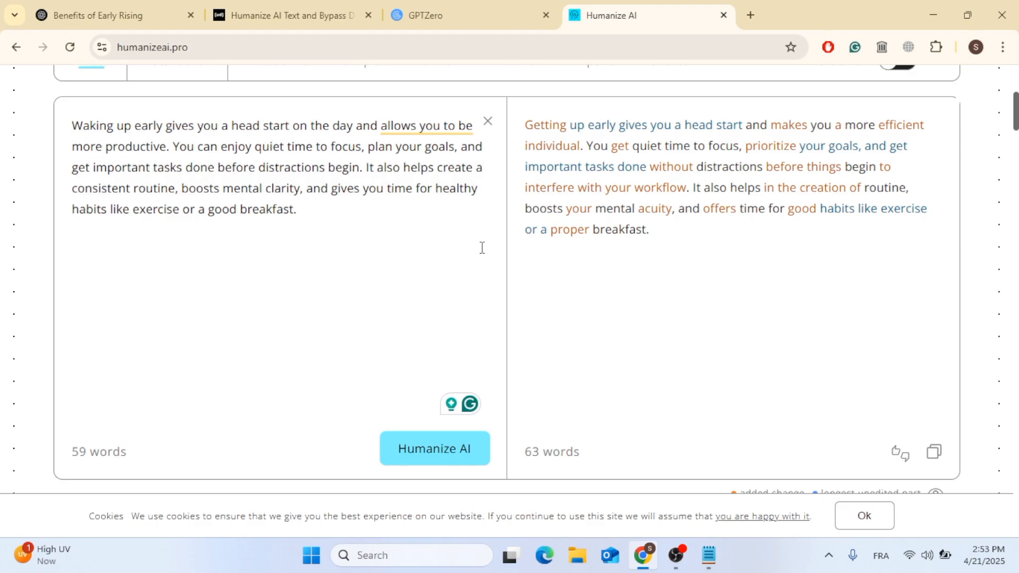
{"action": "mouse_move", "coordinate": [609, 137]}
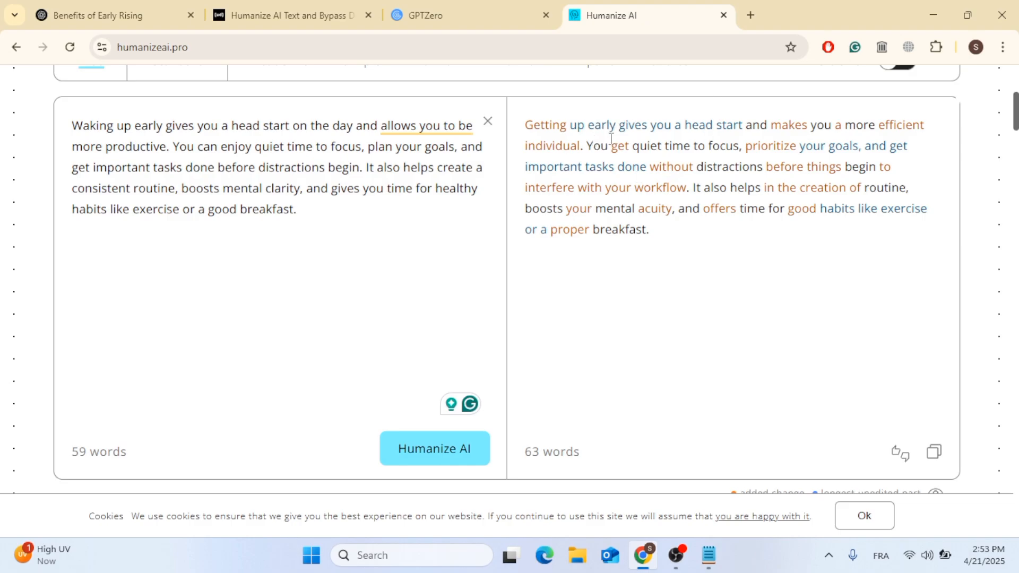
{"action": "mouse_move", "coordinate": [678, 245]}
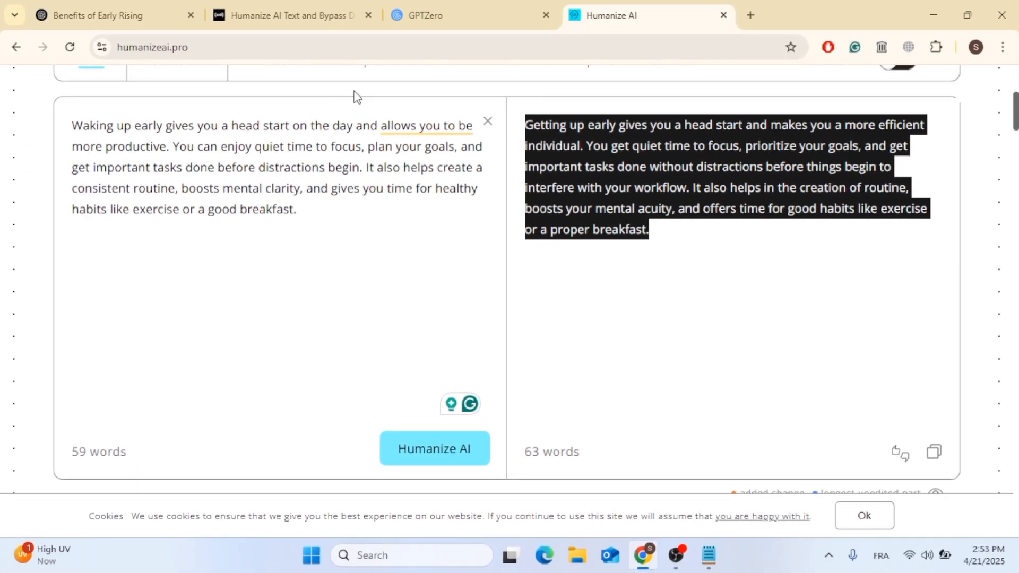
- Check the manually edited humanized text in Undetectable AI, scoring 99% human
{"action": "left_click", "coordinate": [289, 14]}
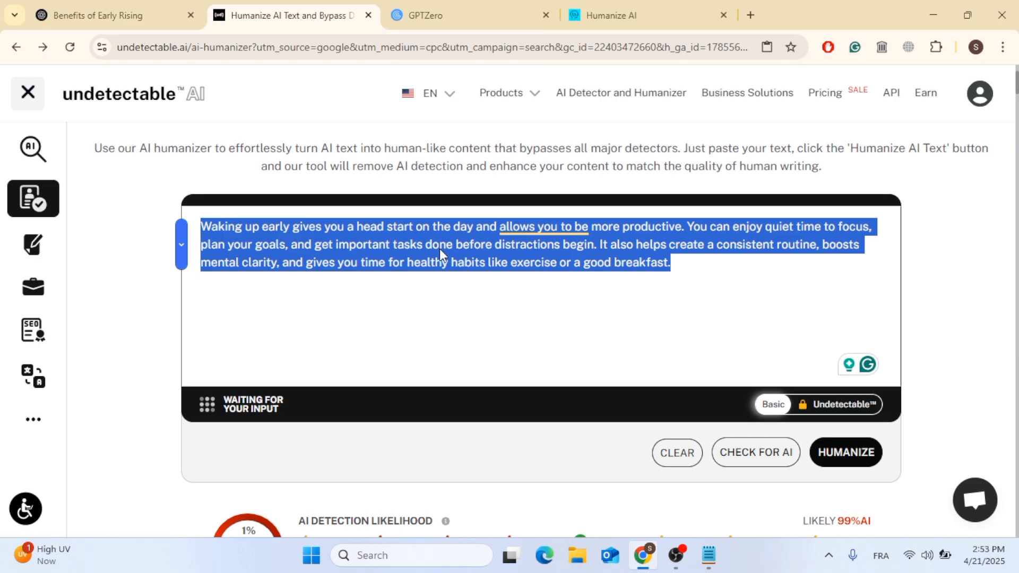
{"action": "left_click", "coordinate": [676, 452]}
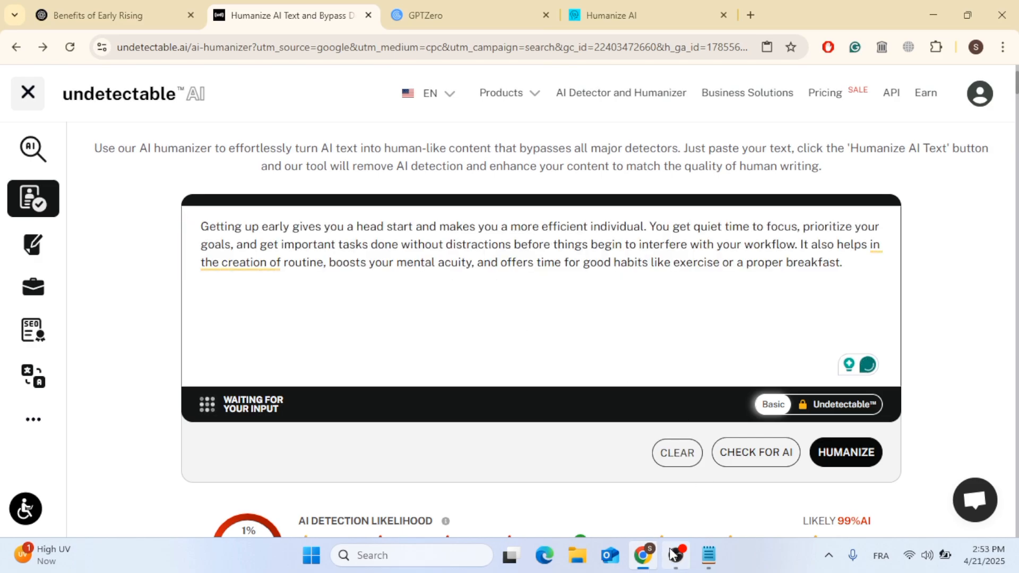
{"action": "left_click", "coordinate": [844, 452]}
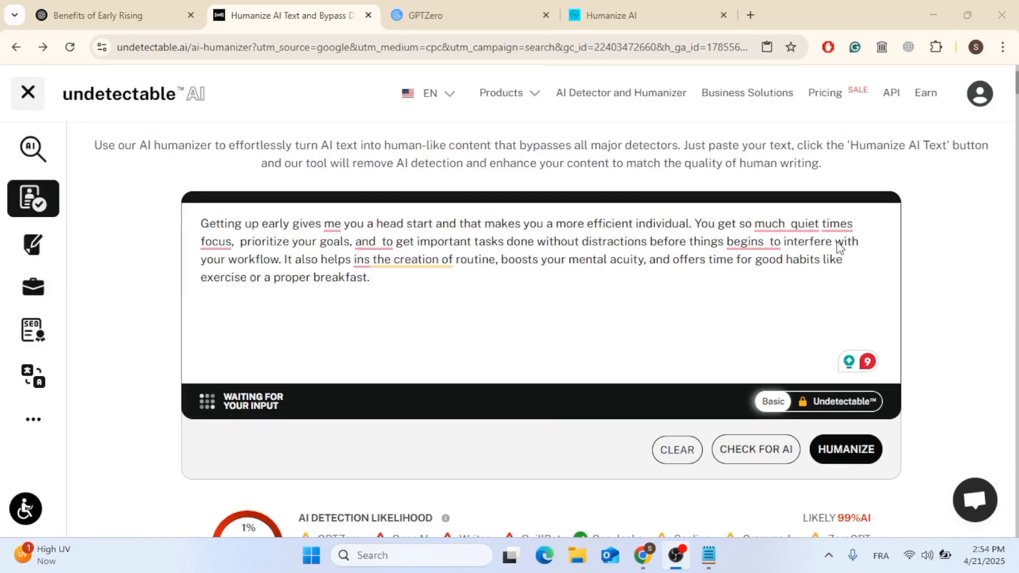
{"action": "mouse_move", "coordinate": [831, 18]}
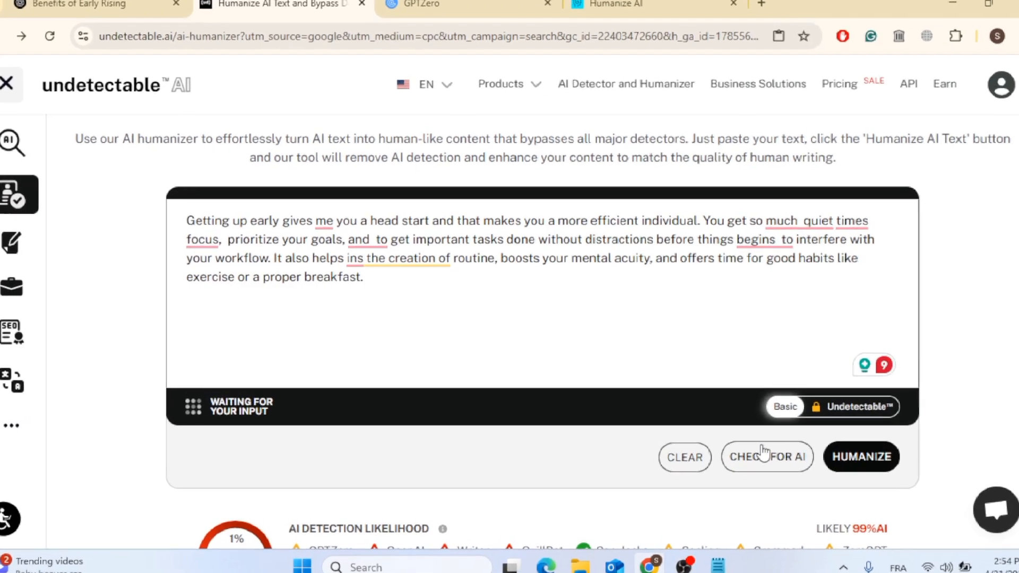
{"action": "left_click", "coordinate": [767, 456]}
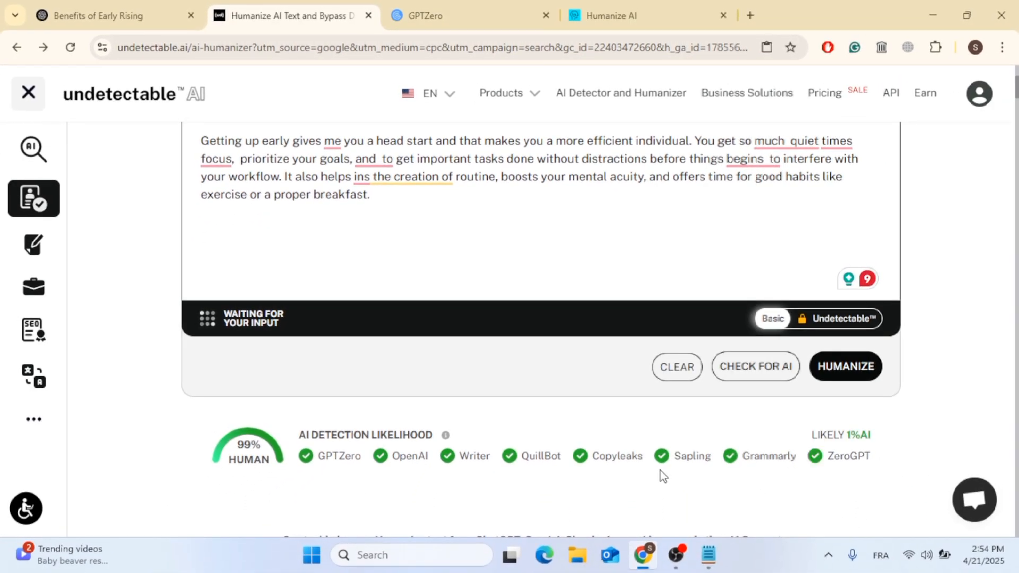
{"action": "mouse_move", "coordinate": [604, 452]}
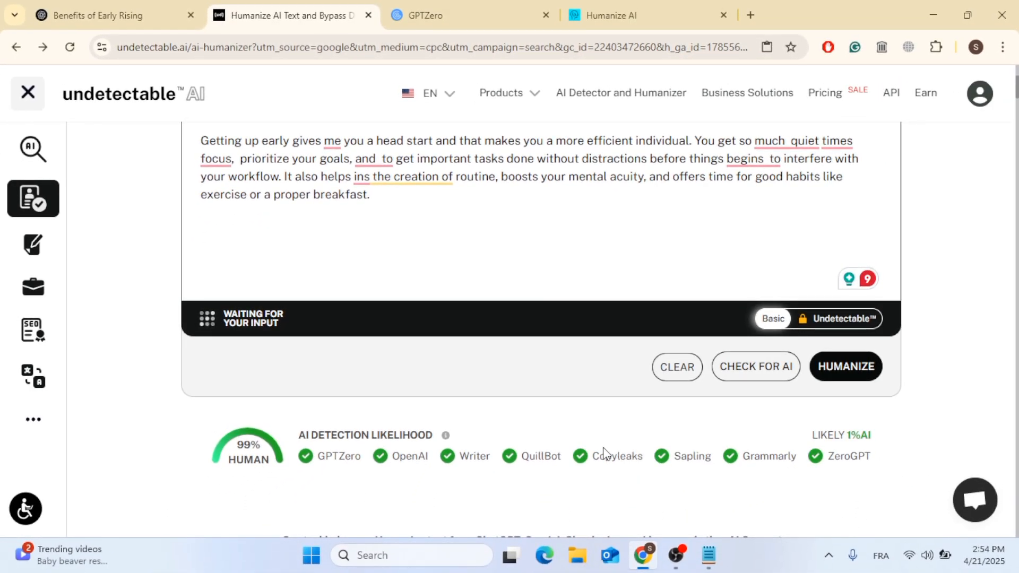
{"action": "mouse_move", "coordinate": [256, 488]}
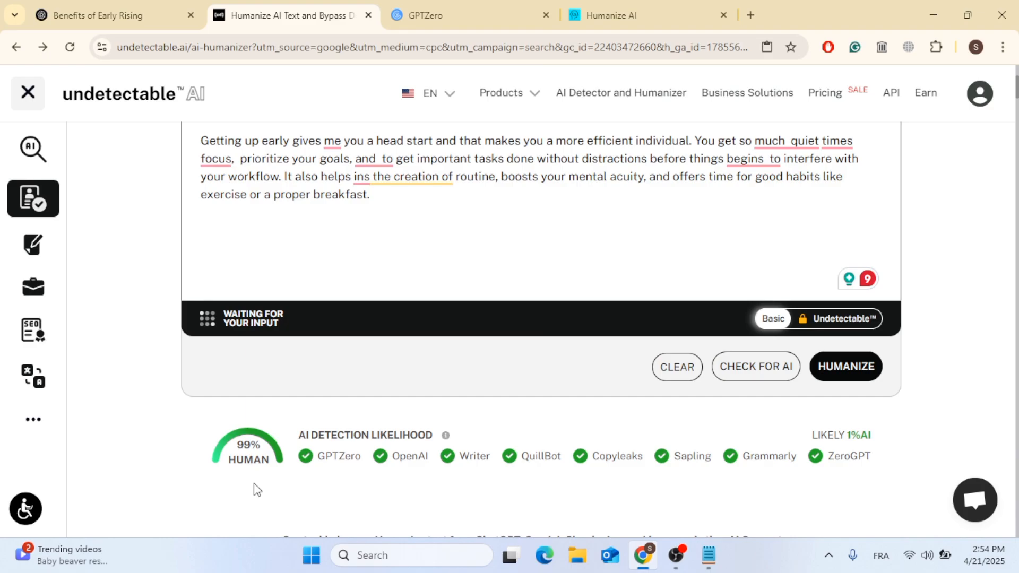
{"action": "mouse_move", "coordinate": [858, 448]}
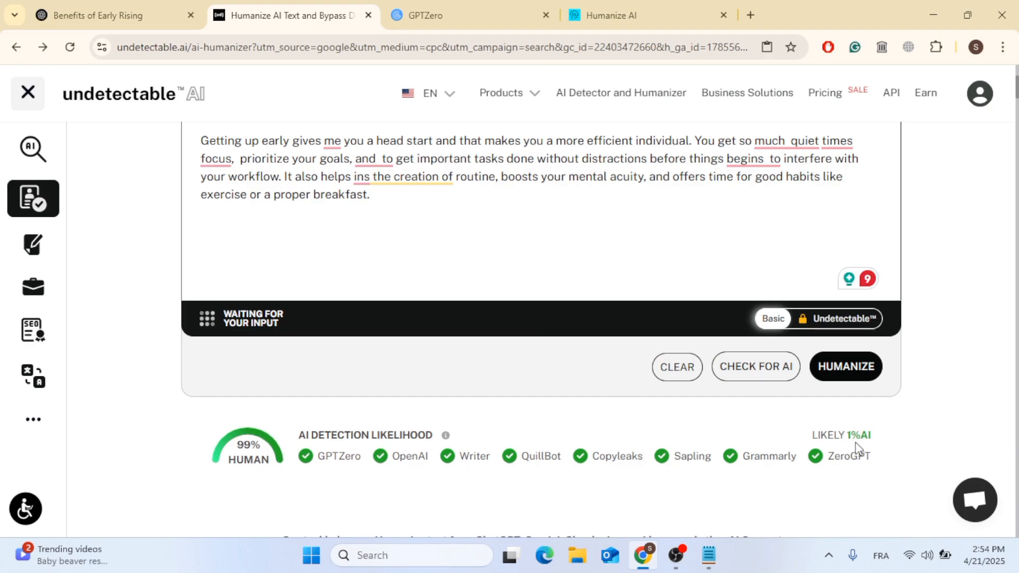
{"action": "mouse_move", "coordinate": [571, 459]}
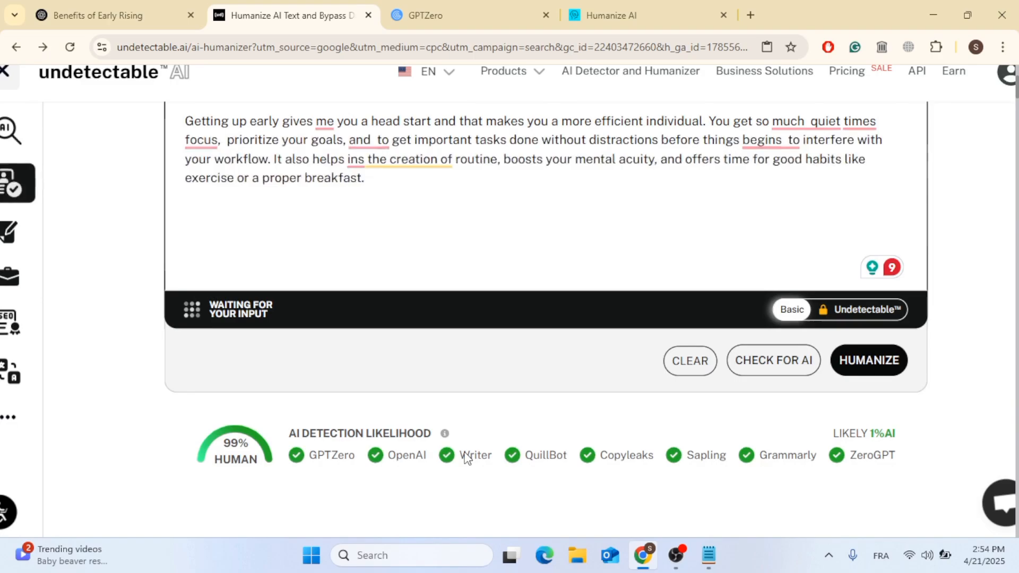
{"action": "mouse_move", "coordinate": [489, 458]}
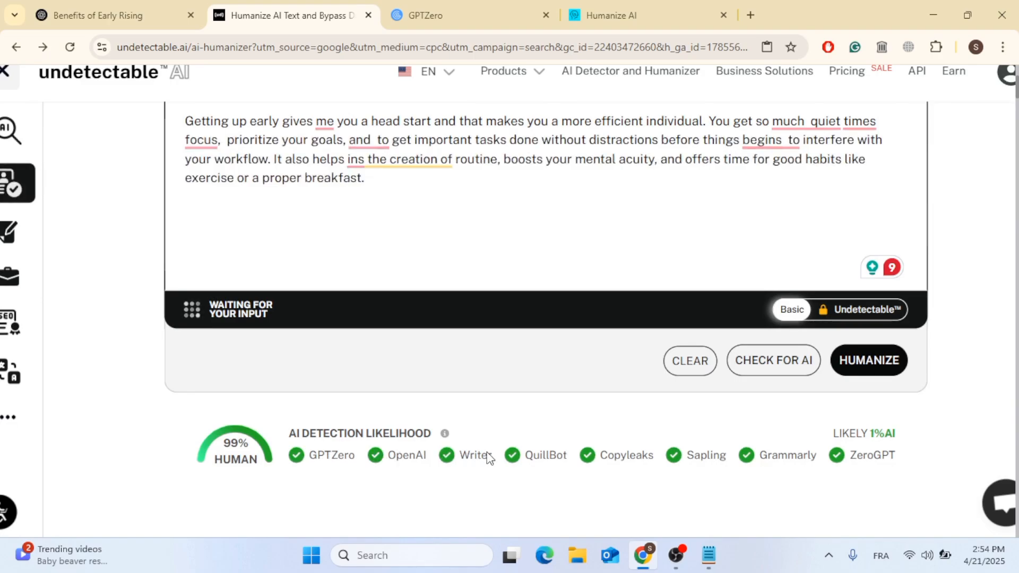
{"action": "mouse_move", "coordinate": [797, 452]}
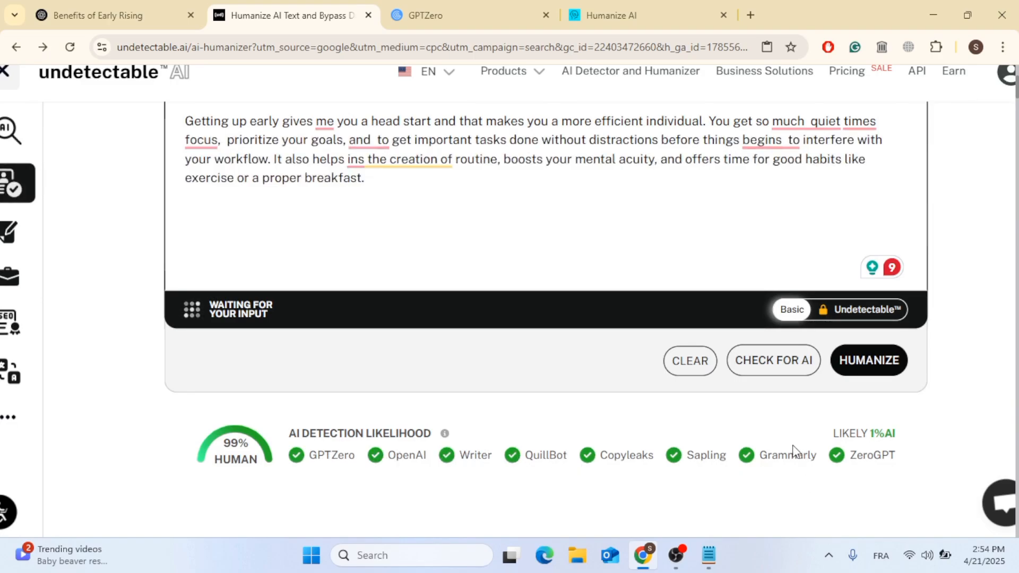
{"action": "mouse_move", "coordinate": [713, 409]}
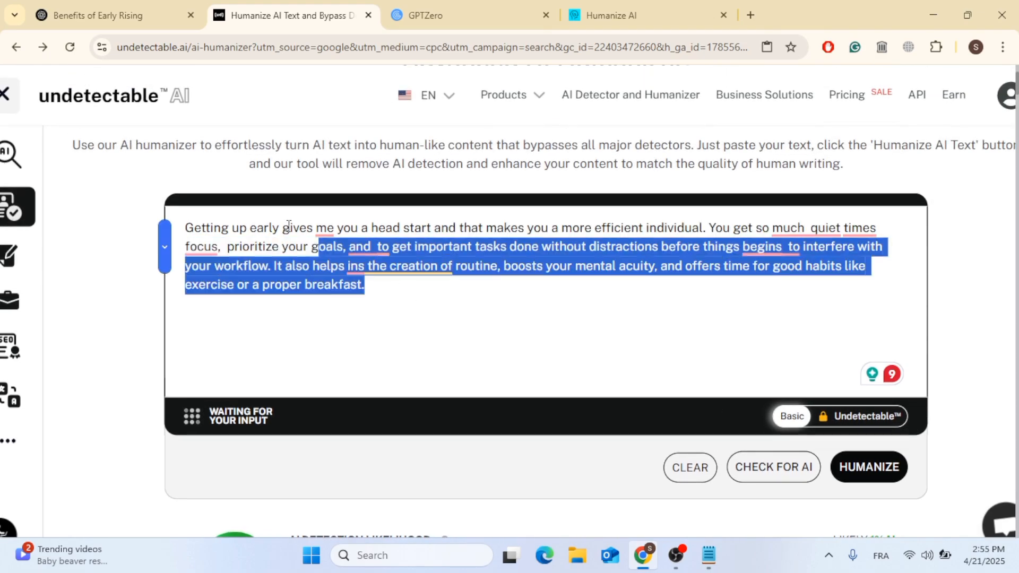
- Scan the edited paragraph in GPTZero and view its 92% human probability breakdown
{"action": "right_click", "coordinate": [285, 227]}
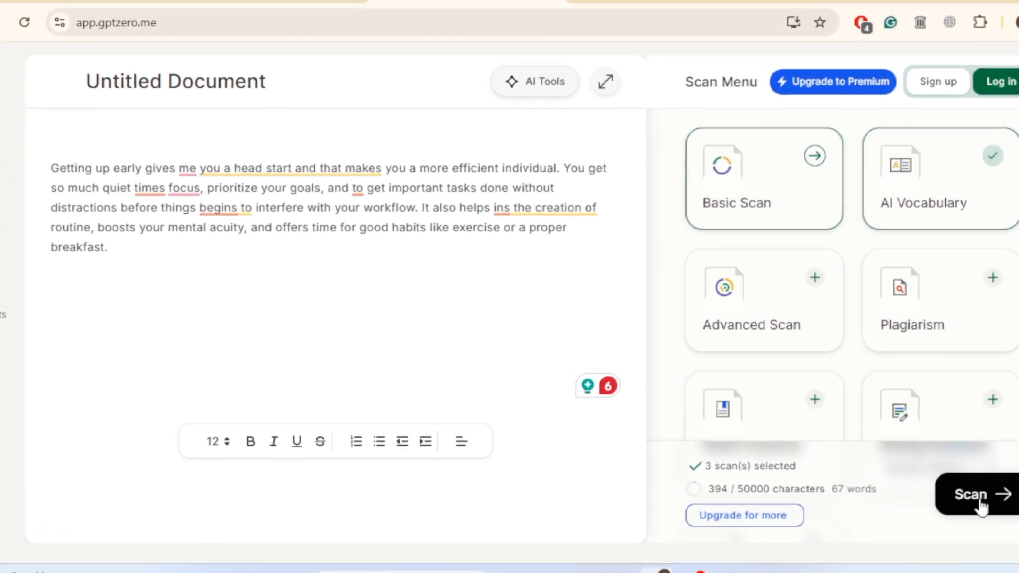
{"action": "left_click", "coordinate": [970, 493]}
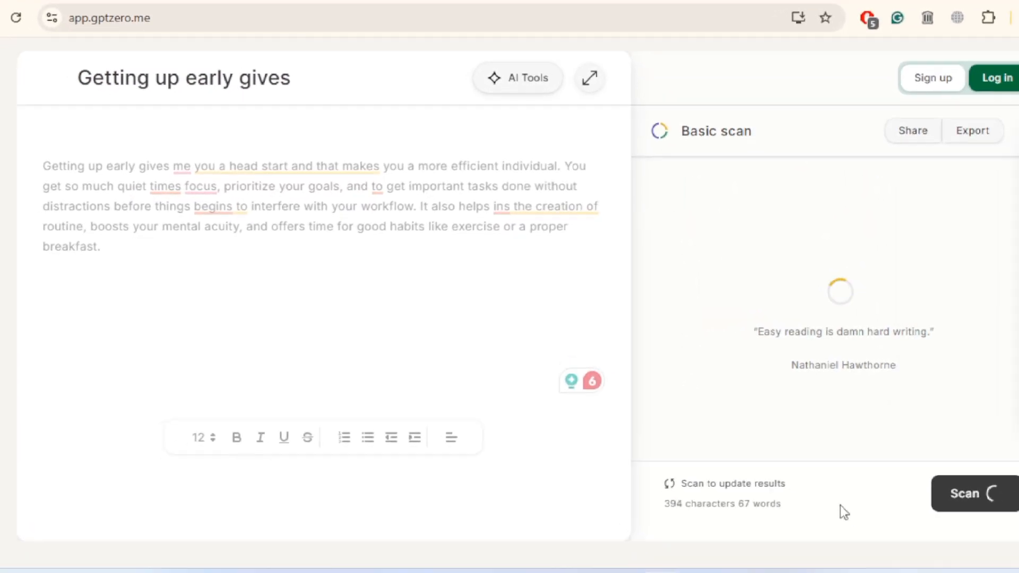
{"action": "left_click", "coordinate": [970, 494]}
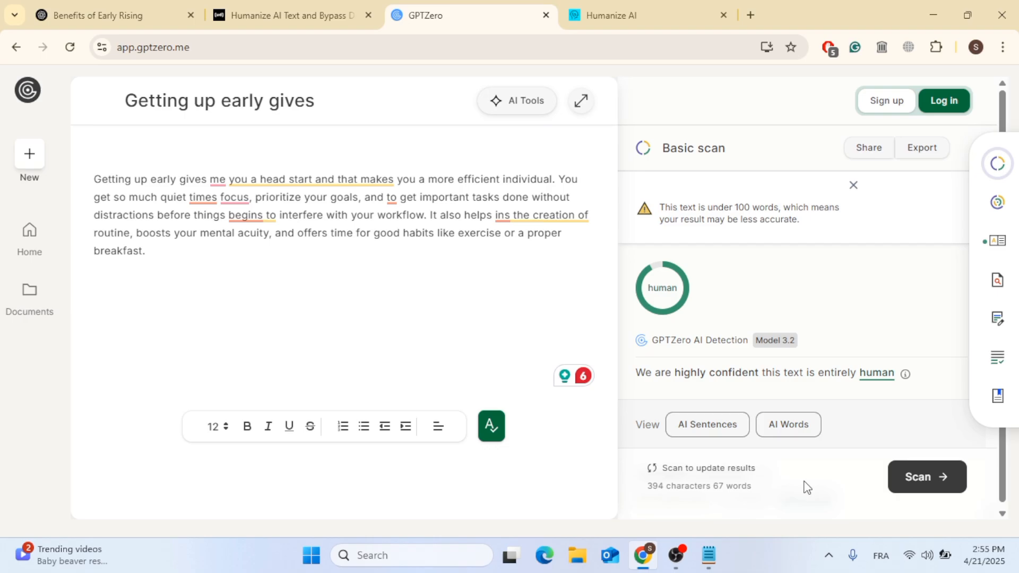
{"action": "scroll", "scroll_direction": "down", "scroll_amount": 3}
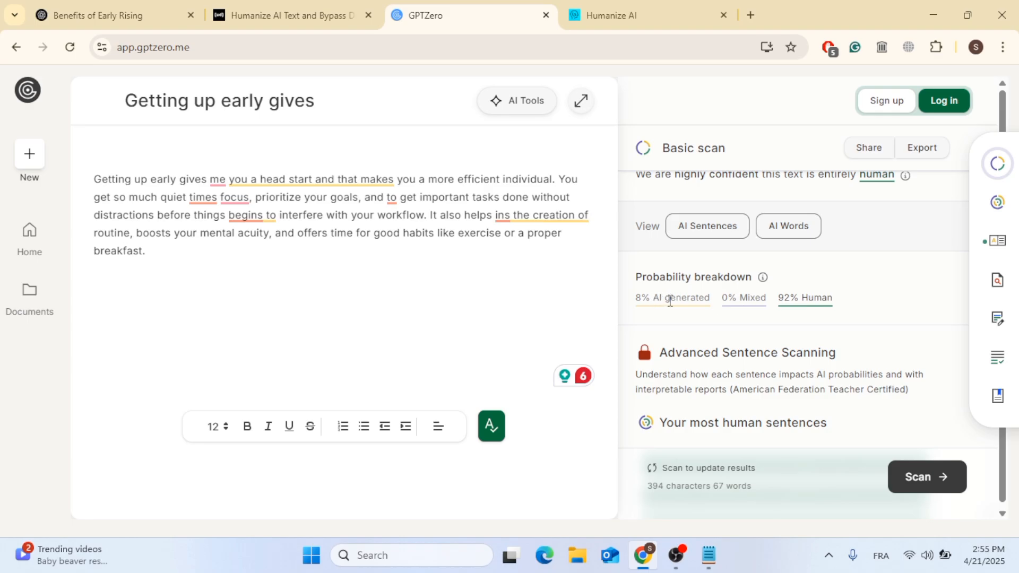
{"action": "mouse_move", "coordinate": [804, 390]}
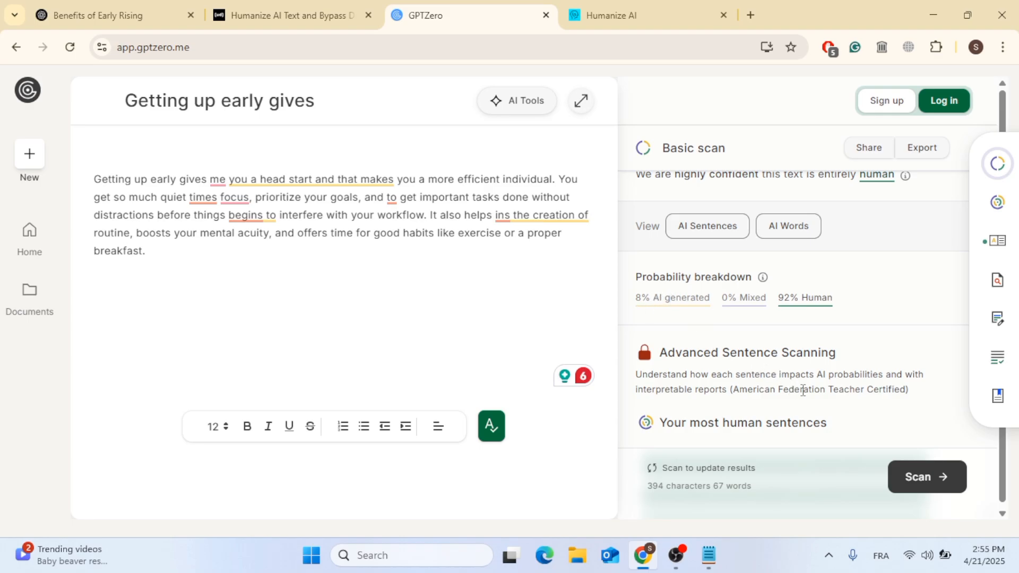
{"action": "scroll", "scroll_direction": "down", "scroll_amount": 3}
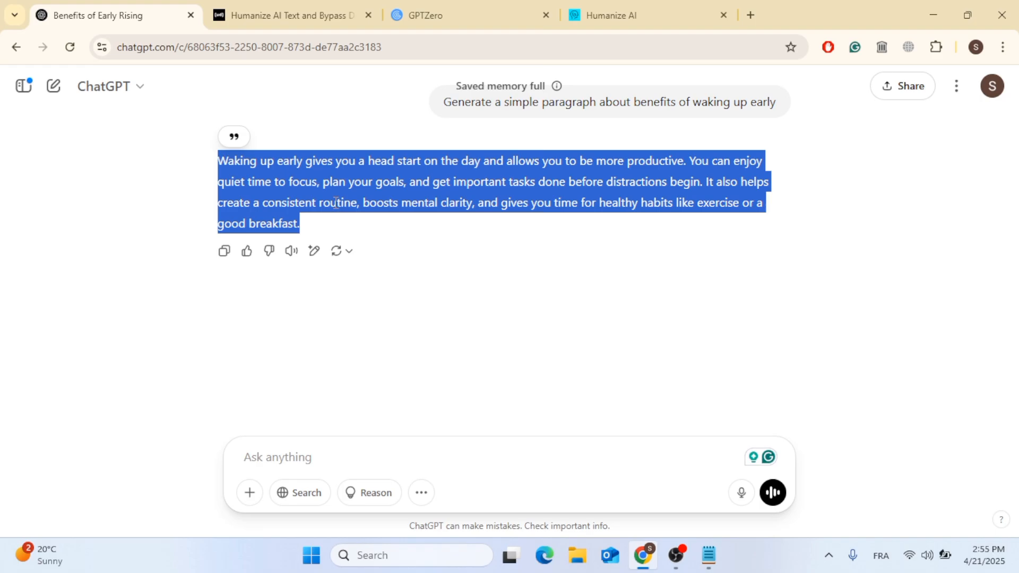
- Replace the GPTZero document text with the original ChatGPT paragraph
{"action": "left_click", "coordinate": [468, 15]}
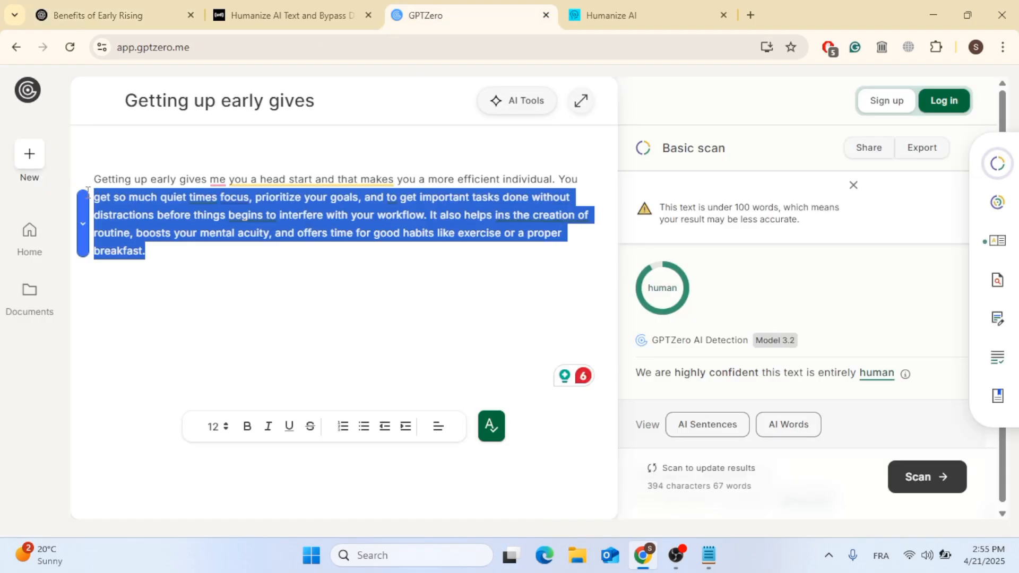
{"action": "key", "text": "Delete"}
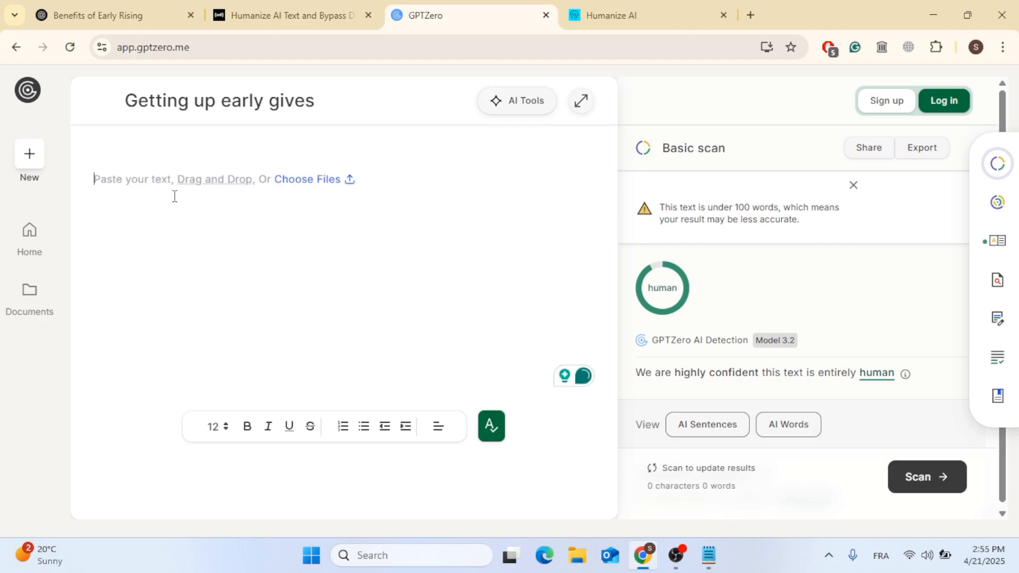
{"action": "type", "text": "Waking up early gives you a head start on the day and allows you to be more productive. You can enjoy quiet time to focus, plan your goals, and get important tasks done before distractions begin. It also helps create a consistent routine, boosts mental clarity, and gives you time for healthy habits like exercise or a good breakfast."}
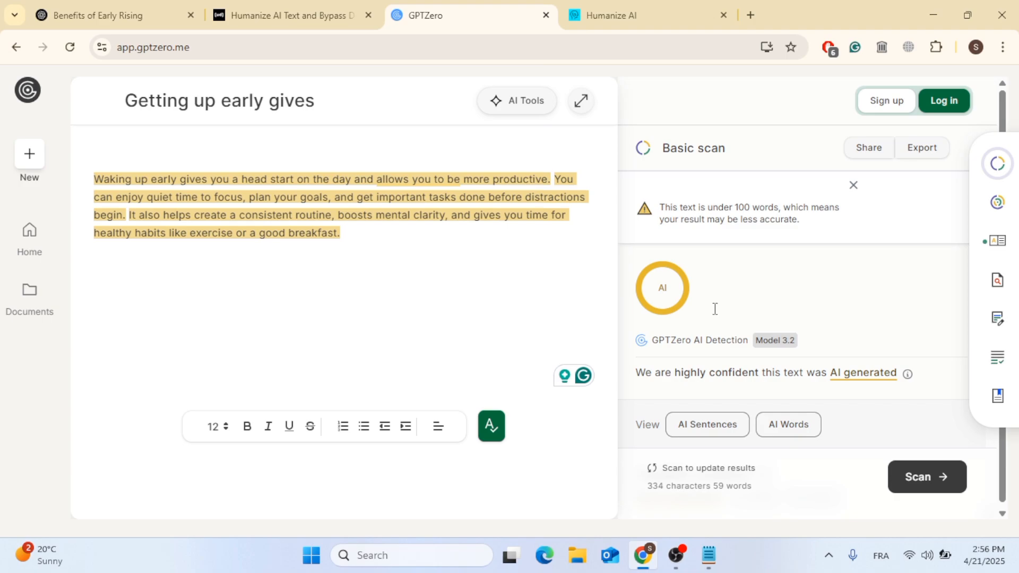
{"action": "mouse_move", "coordinate": [651, 329]}
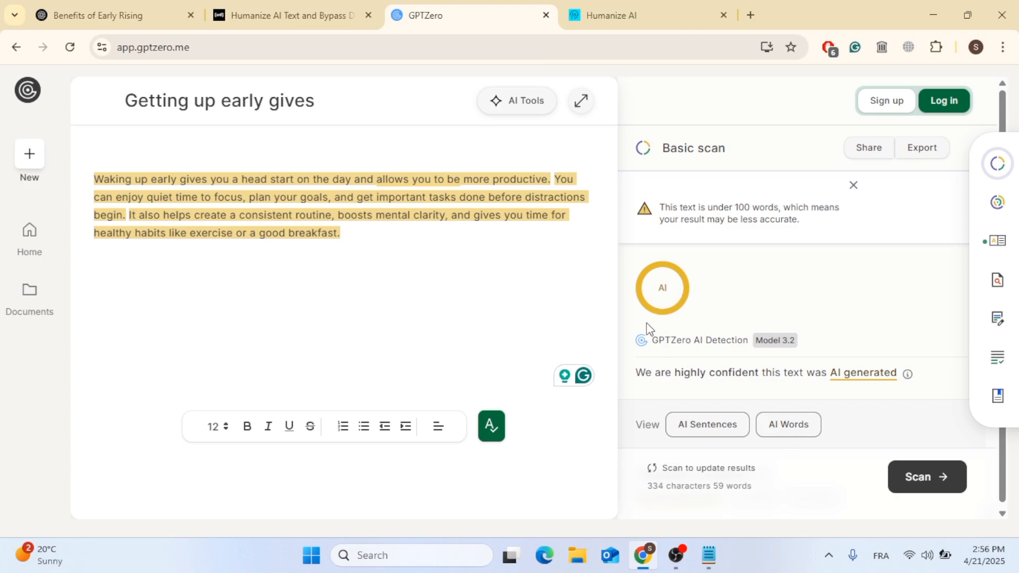
{"action": "mouse_move", "coordinate": [520, 338]}
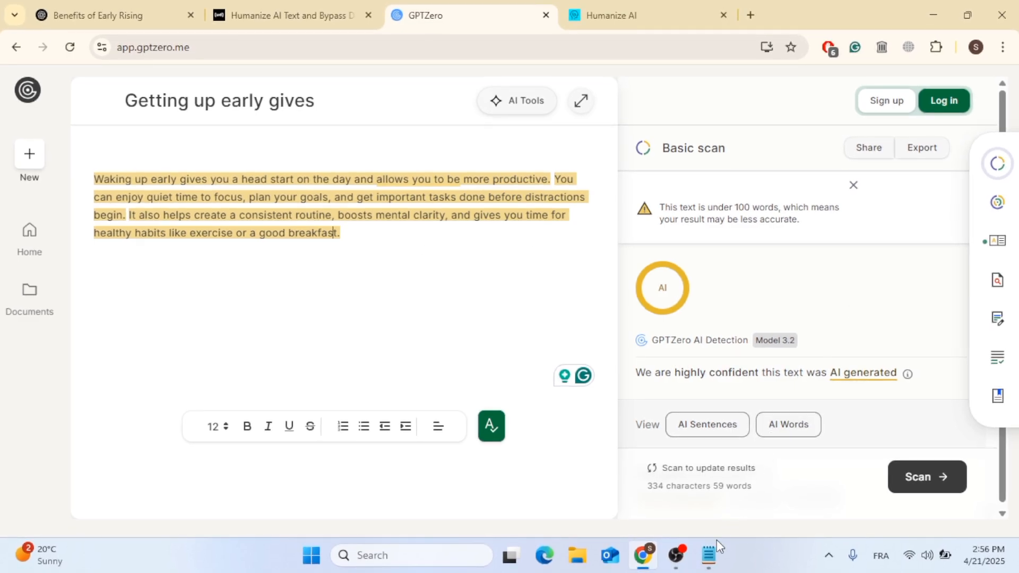
- Paste the paragraph into Notepad and add casual touches 'you know', 'big start' and 'so much'
{"action": "left_click", "coordinate": [708, 555]}
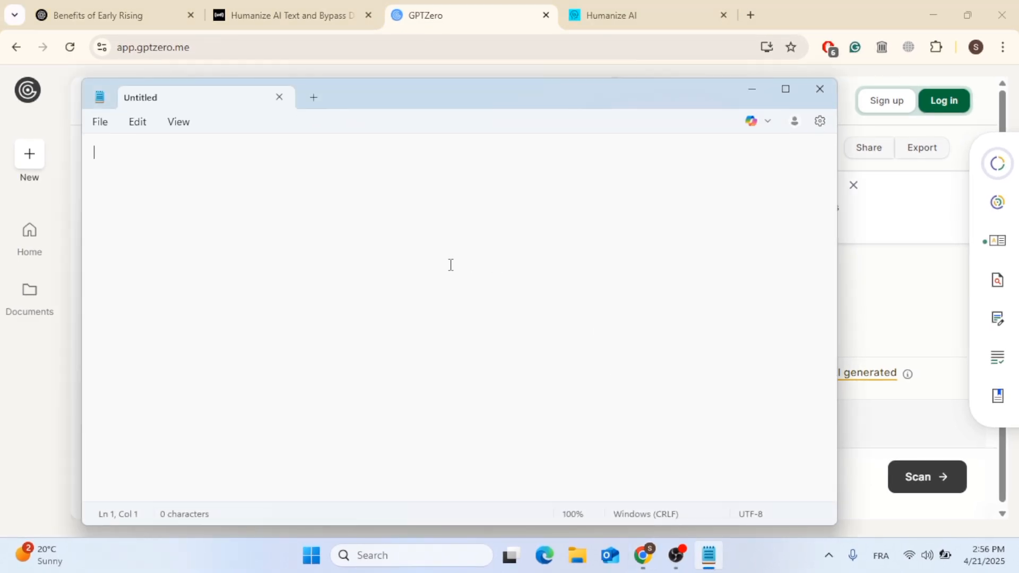
{"action": "type", "text": "Waking up early gives you a head start on the day and allows you to be more productive. You can enjoy quiet time to focus, plan your goals, and get important tasks done before distractions begin. It also helps create a consistent routine, boosts mental clarity, and gives you time for healthy habits like exercise or a good breakfast."}
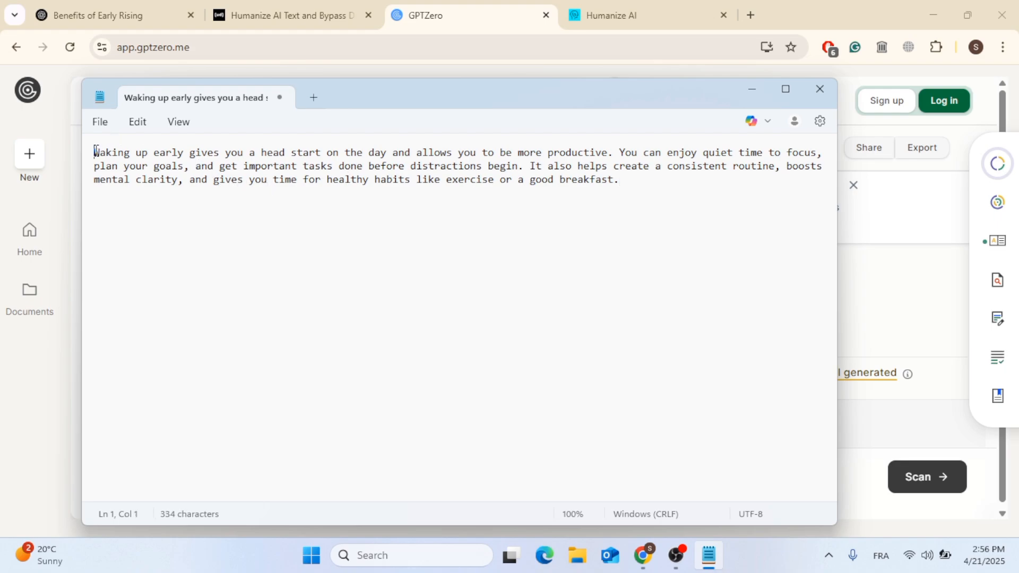
{"action": "type", "text": "you"}
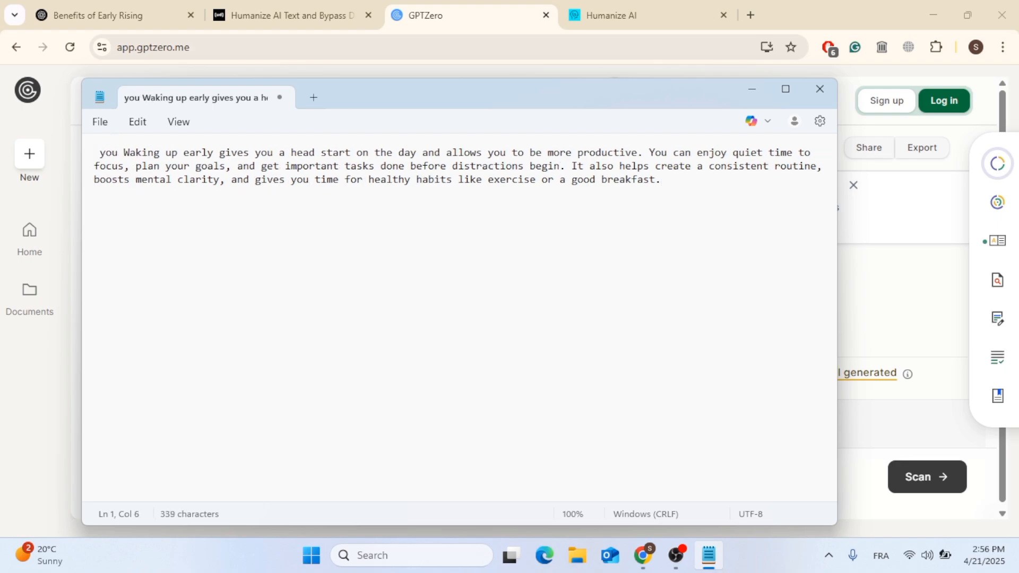
{"action": "type", "text": "know"}
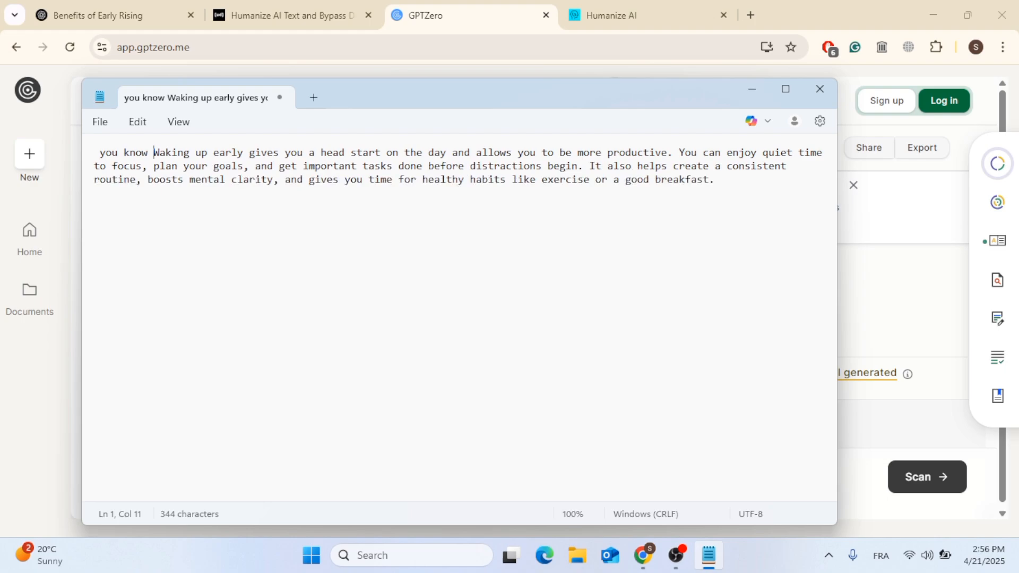
{"action": "mouse_move", "coordinate": [281, 152]}
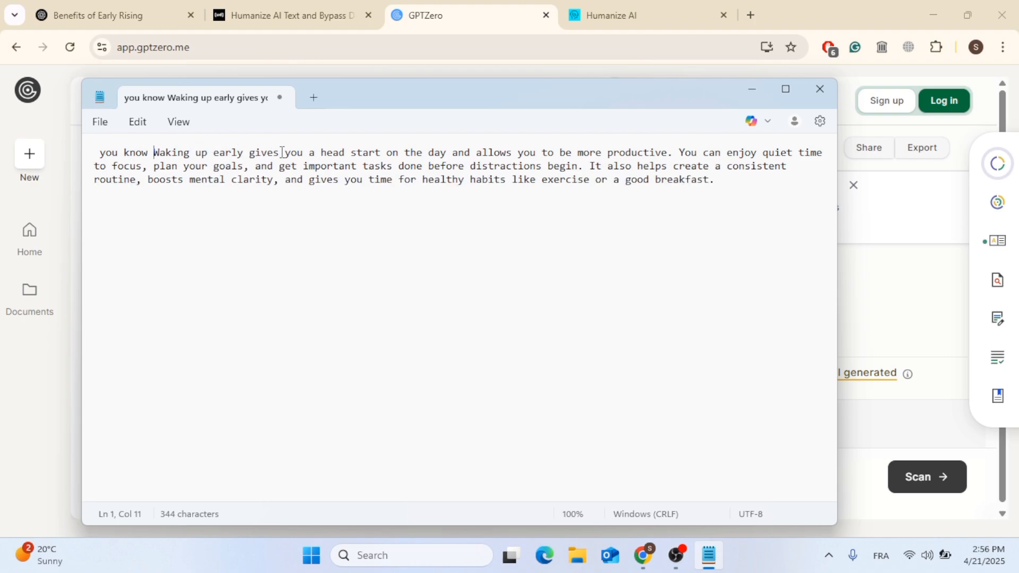
{"action": "left_click", "coordinate": [303, 152]}
{"action": "type", "text": " bif"}
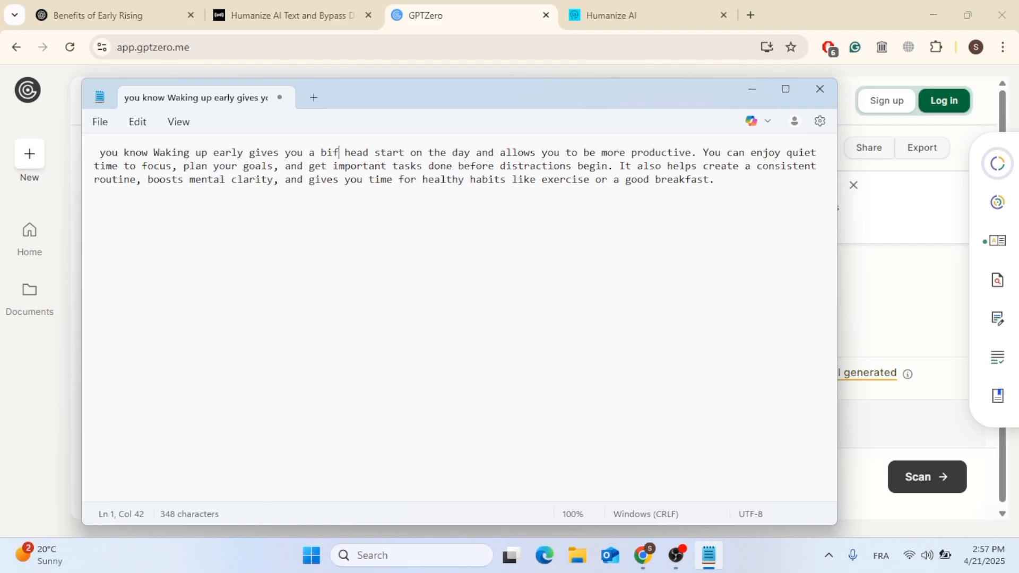
{"action": "type", "text": "g"}
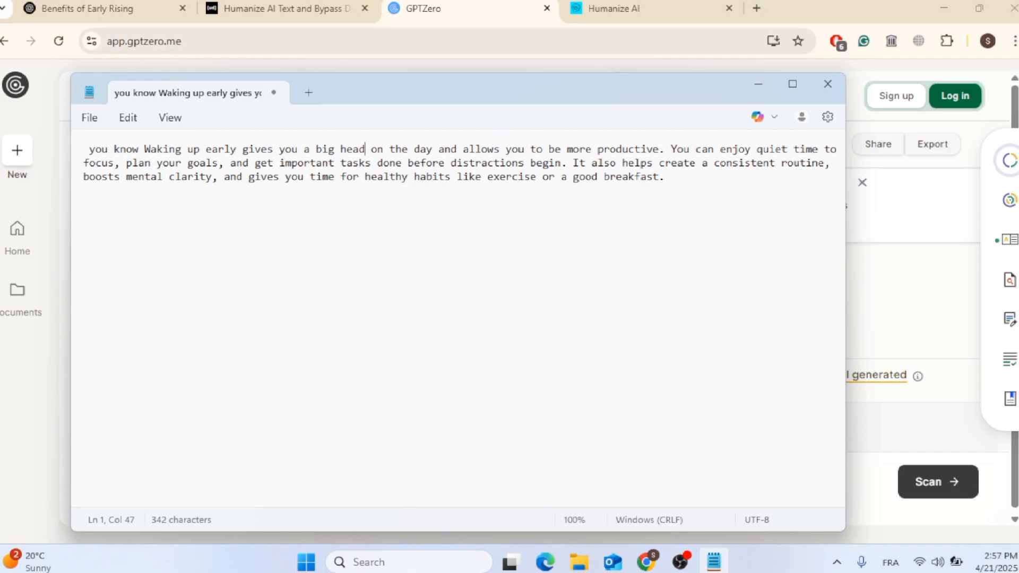
{"action": "type", "text": "start"}
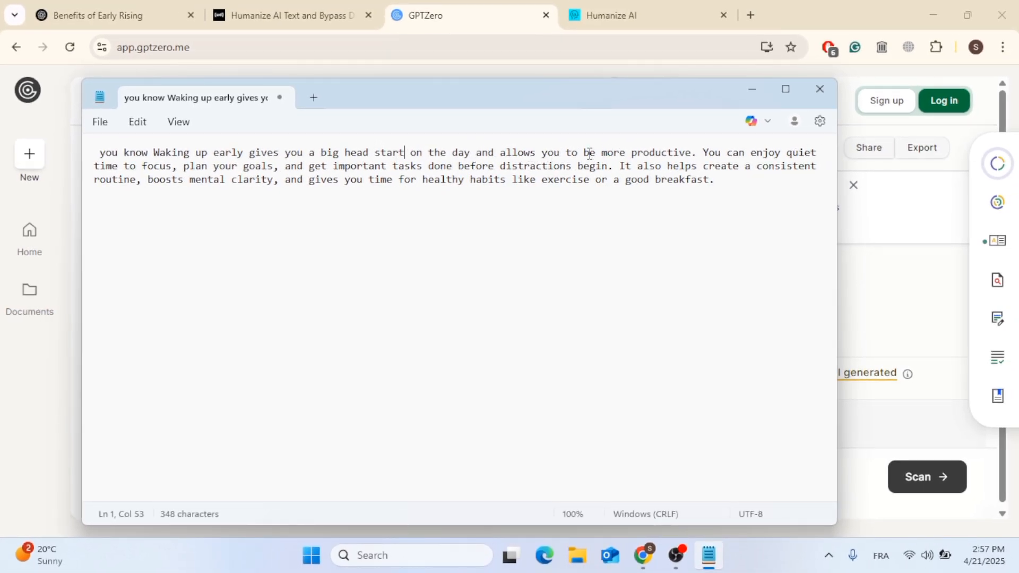
{"action": "type", "text": "so"}
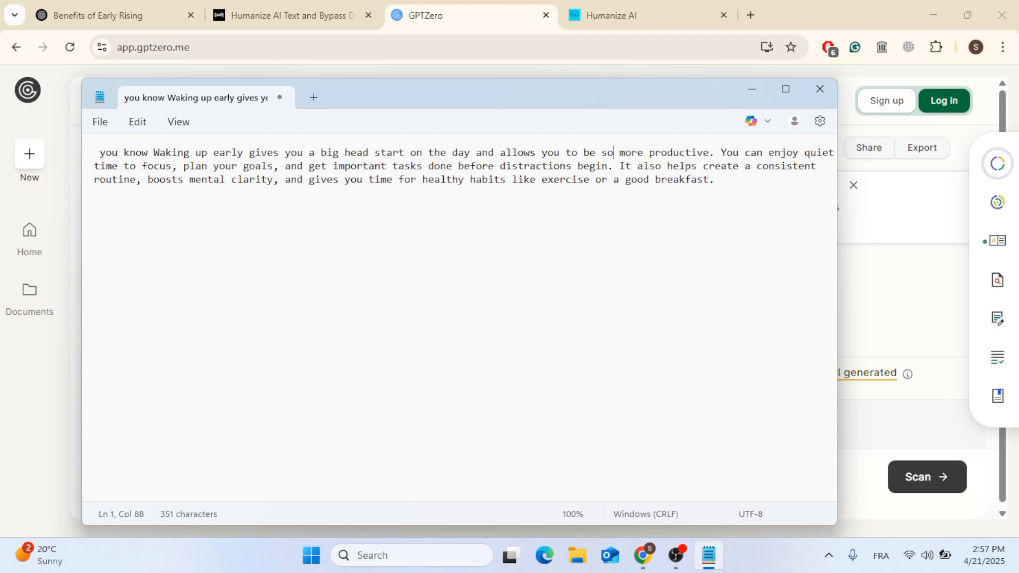
{"action": "type", "text": "much"}
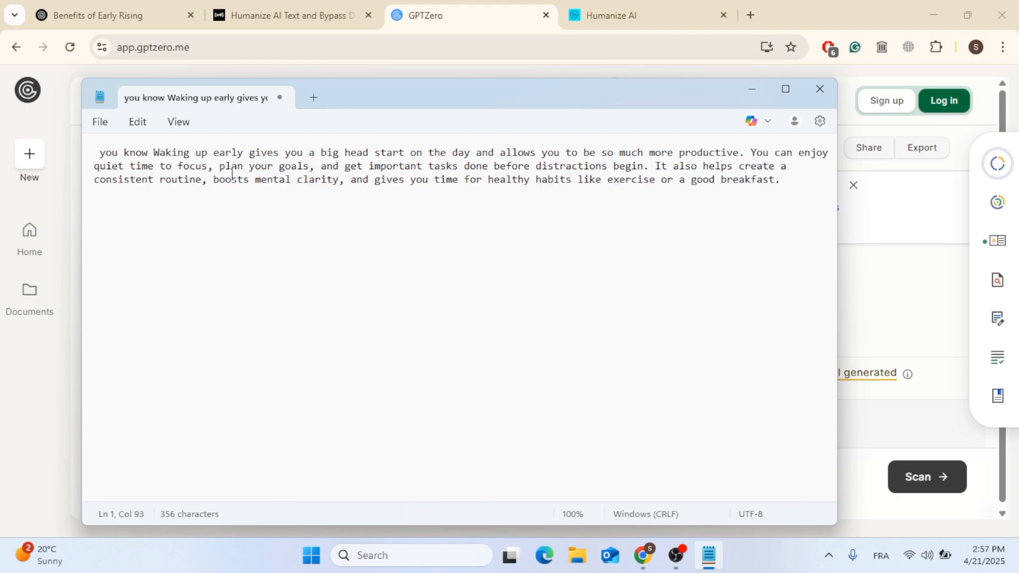
- Rework the middle sentences with 'so much', 'calendar', 'the' and 'that'
{"action": "left_click", "coordinate": [94, 165]}
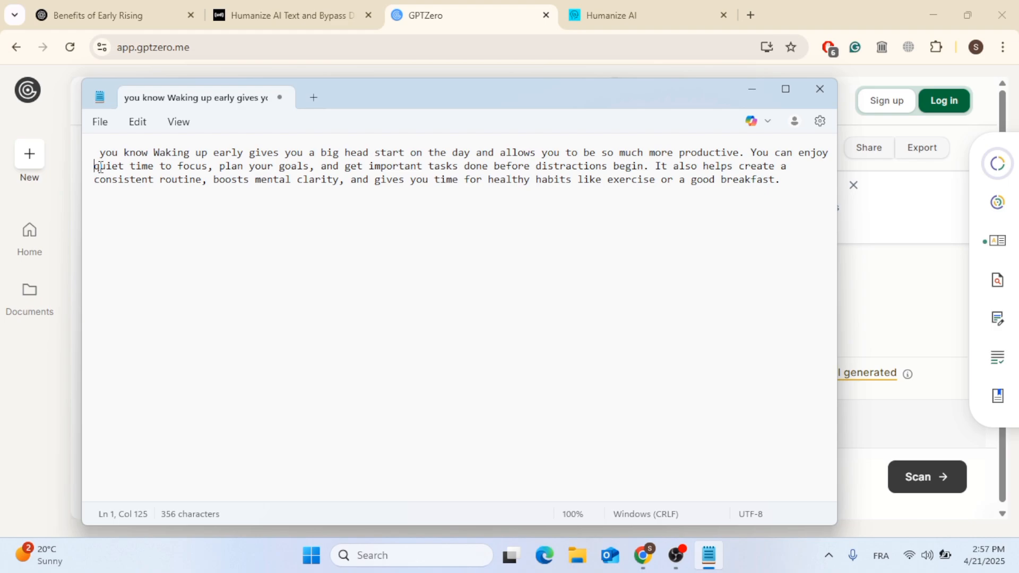
{"action": "type", "text": "s"}
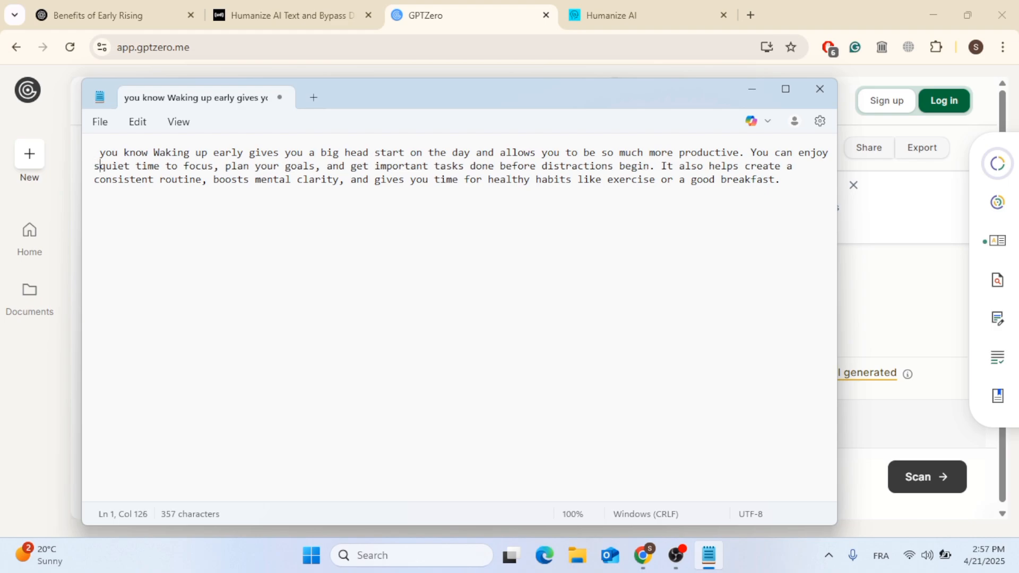
{"action": "type", "text": "o much"}
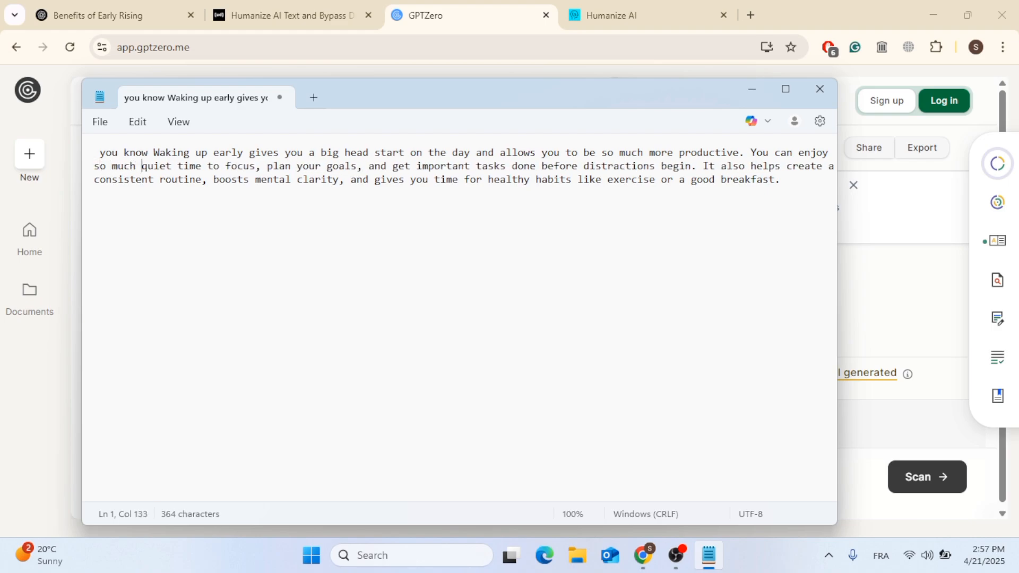
{"action": "mouse_move", "coordinate": [344, 189]}
{"action": "type", "text": " an"}
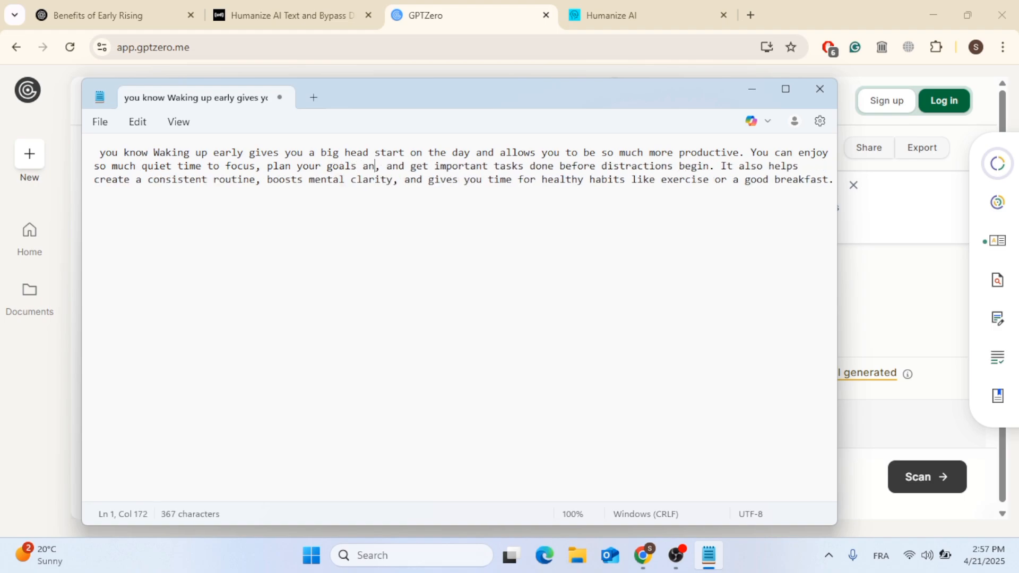
{"action": "type", "text": "d"}
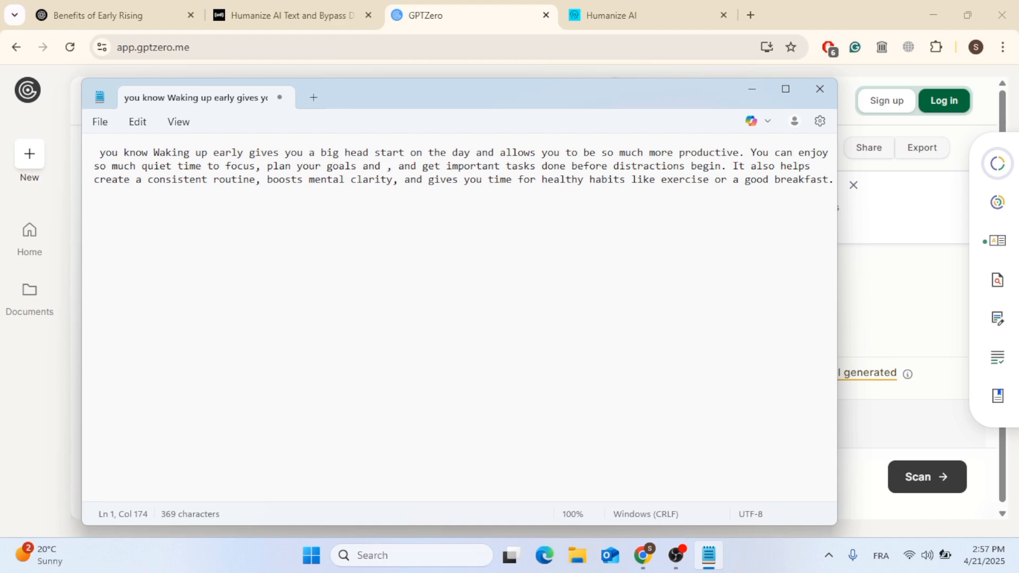
{"action": "type", "text": "calendar"}
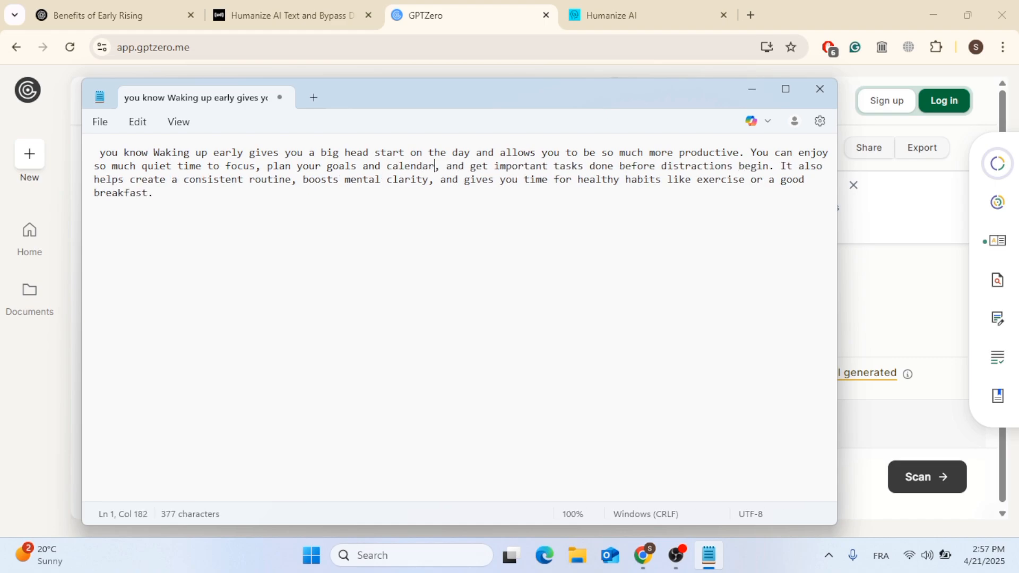
{"action": "mouse_move", "coordinate": [529, 166]}
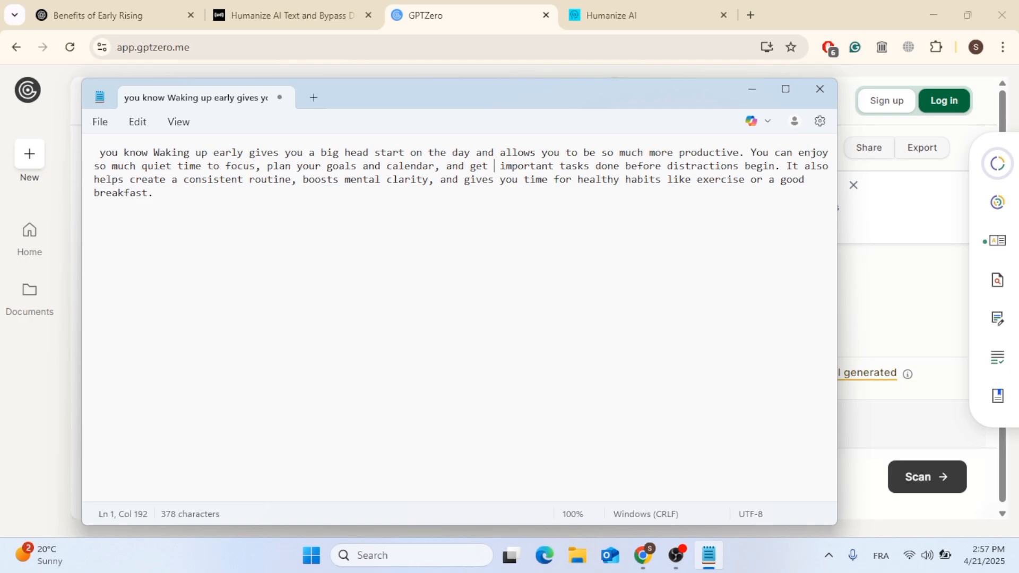
{"action": "type", "text": "the"}
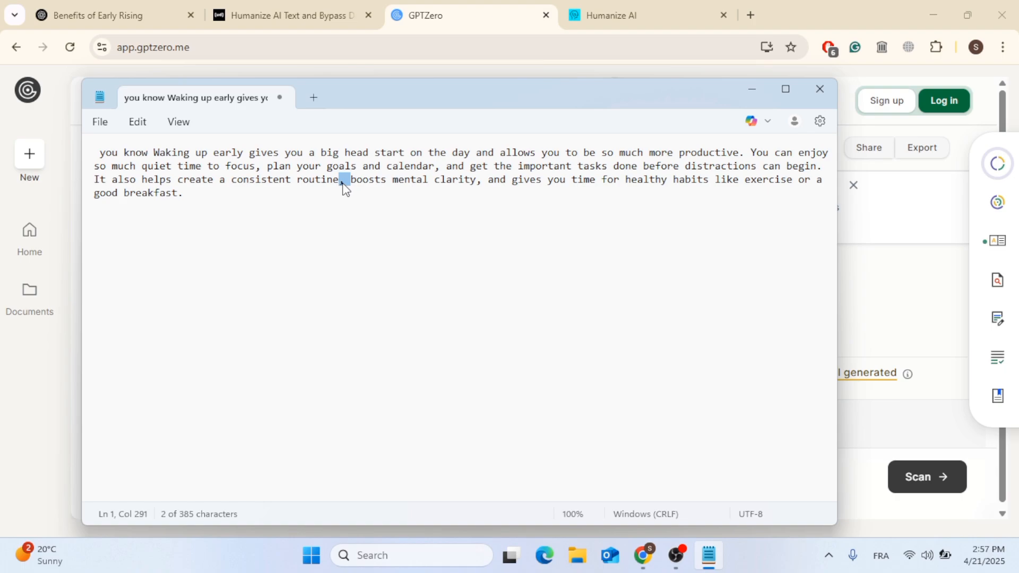
{"action": "type", "text": "that"}
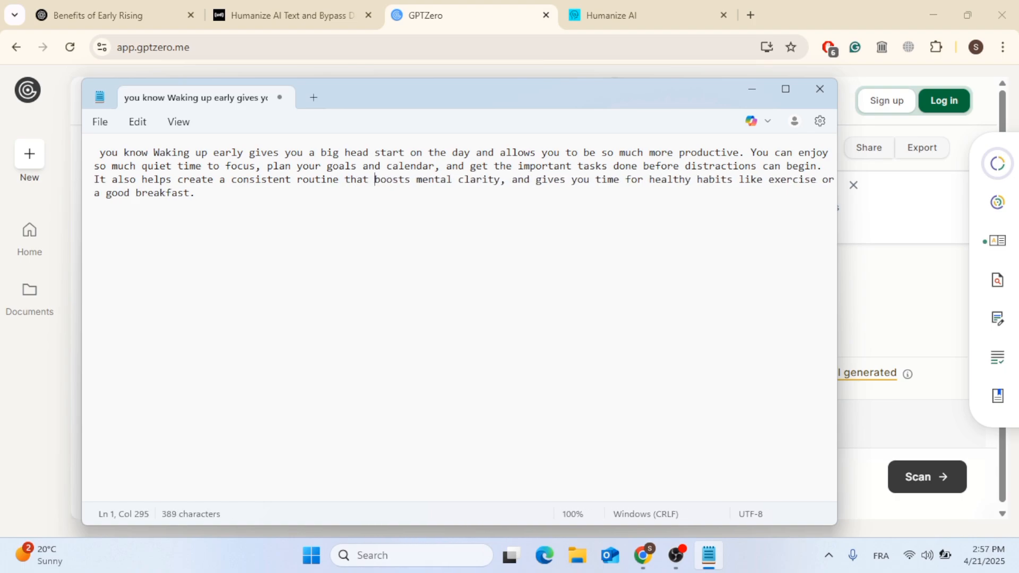
{"action": "mouse_move", "coordinate": [587, 189]}
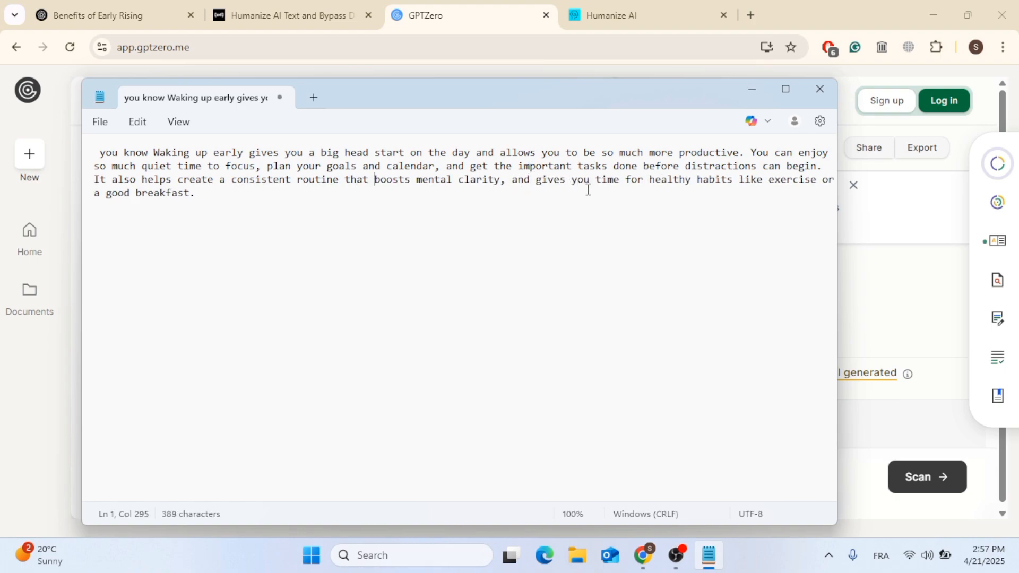
- Swap 'time' for 'space' and change 'exercise' to 'exercises' at the paragraph's end
{"action": "left_click", "coordinate": [618, 180]}
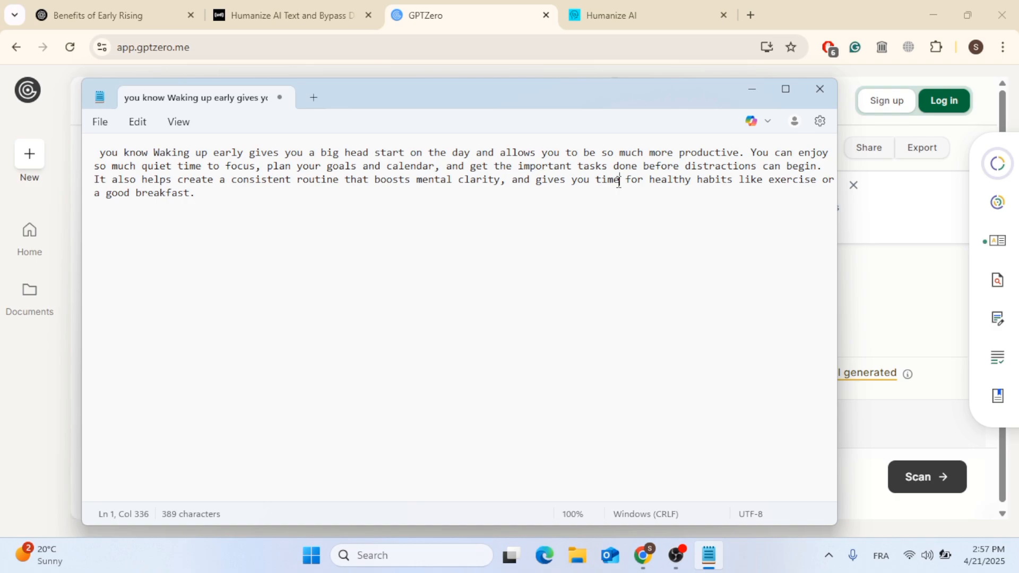
{"action": "key", "text": "Backspace"}
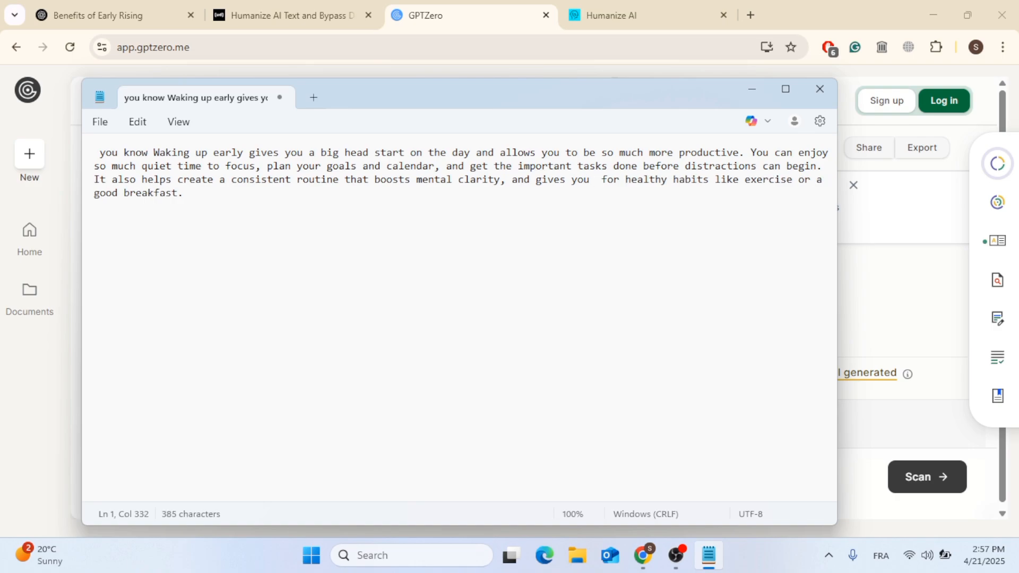
{"action": "type", "text": "sppace"}
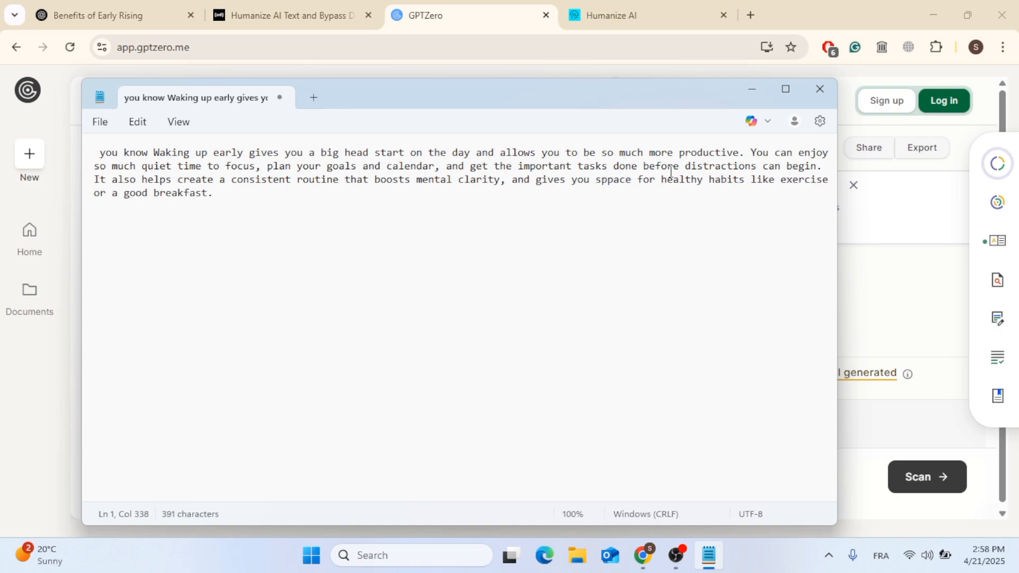
{"action": "key", "text": "Backspace"}
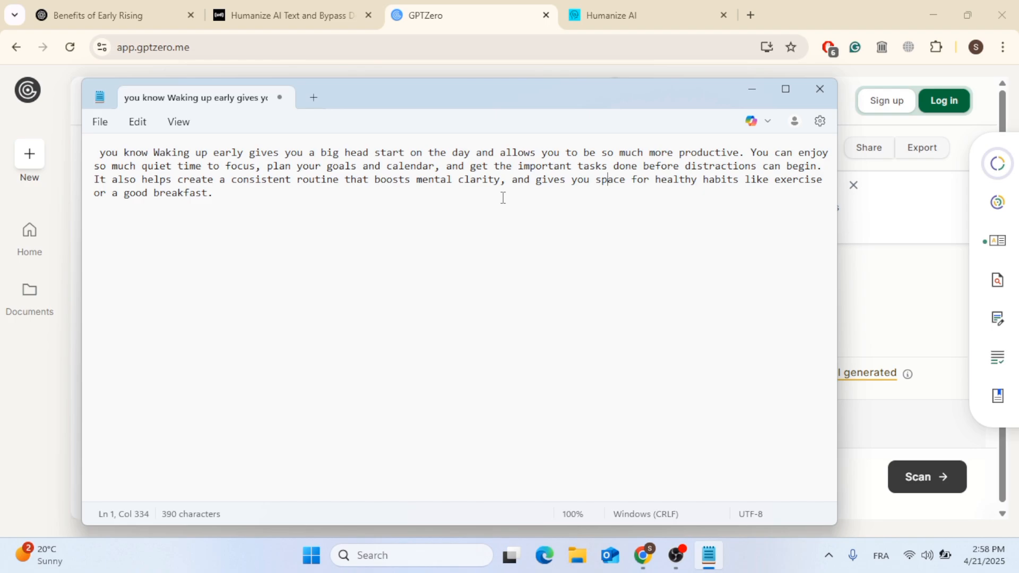
{"action": "left_click", "coordinate": [823, 179]}
{"action": "type", "text": "ing outdoor"}
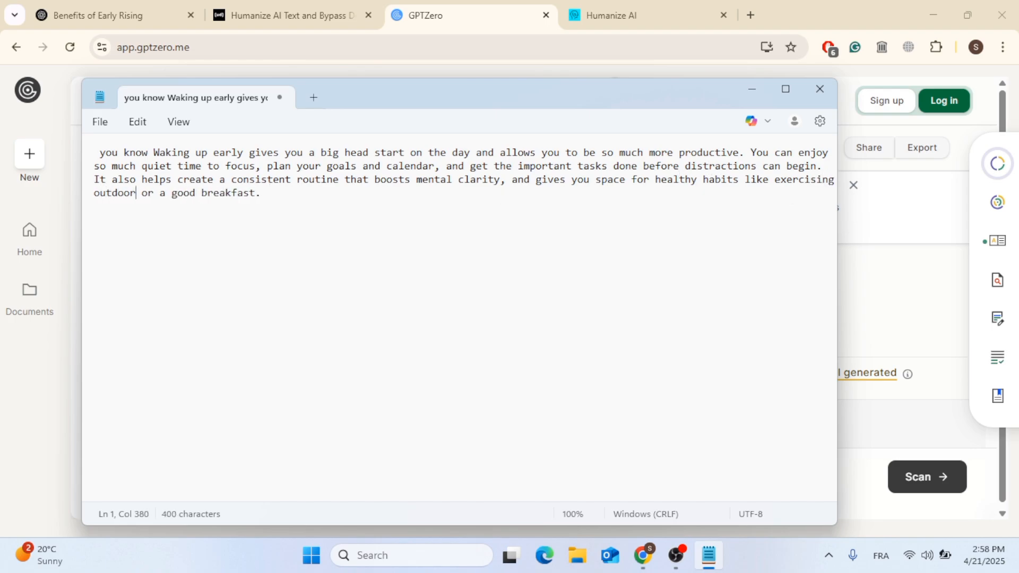
{"action": "type", "text": "s"}
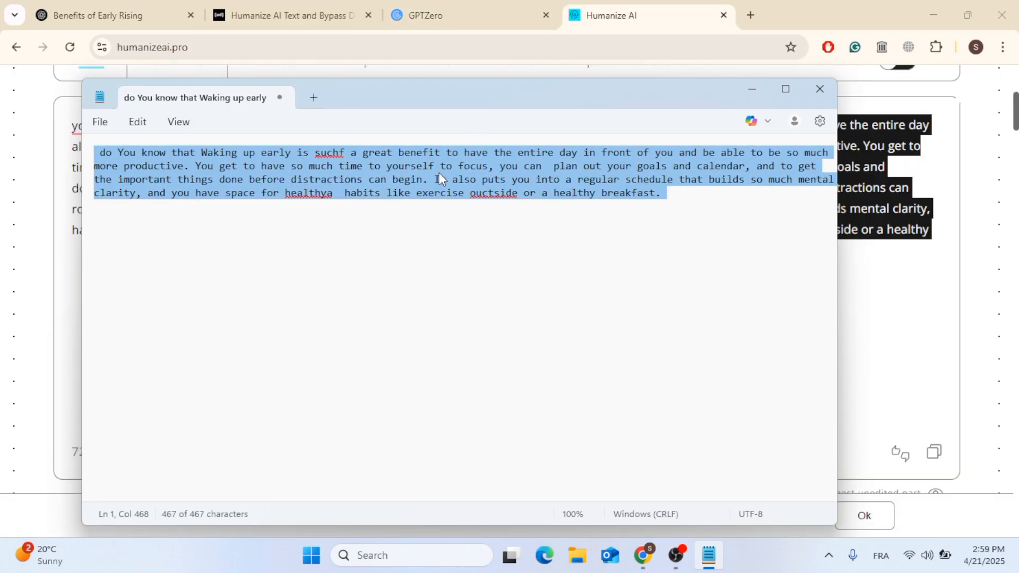
- Paste the rewritten paragraph into GPTZero and scan it, judged entirely human
{"action": "left_click", "coordinate": [465, 15]}
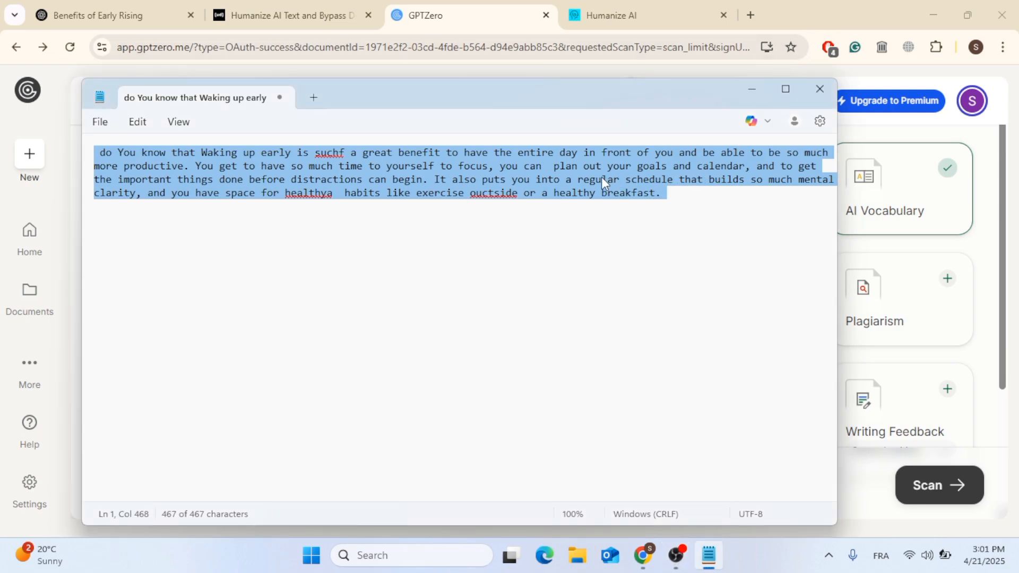
{"action": "right_click", "coordinate": [603, 182]}
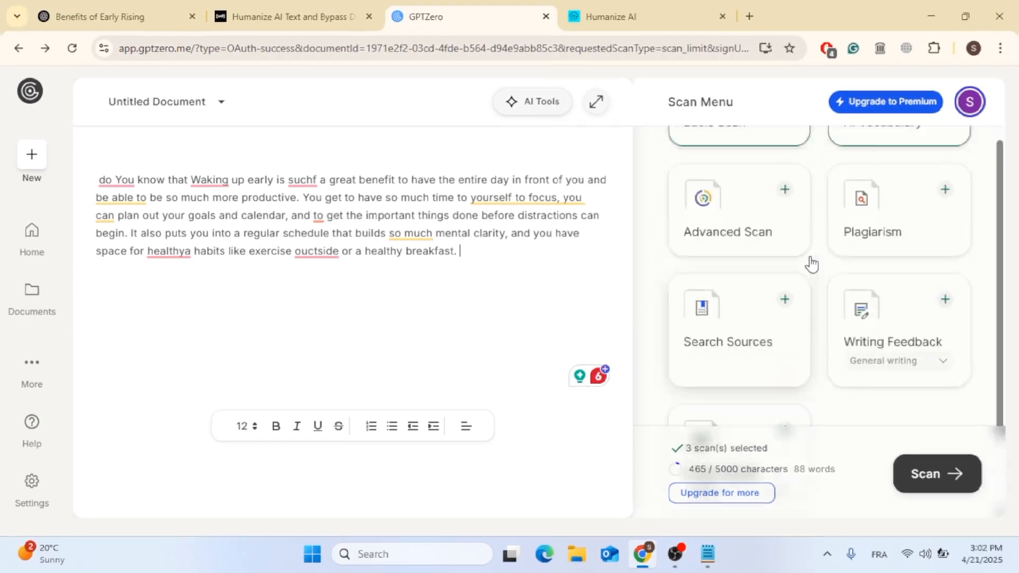
{"action": "left_click", "coordinate": [926, 471]}
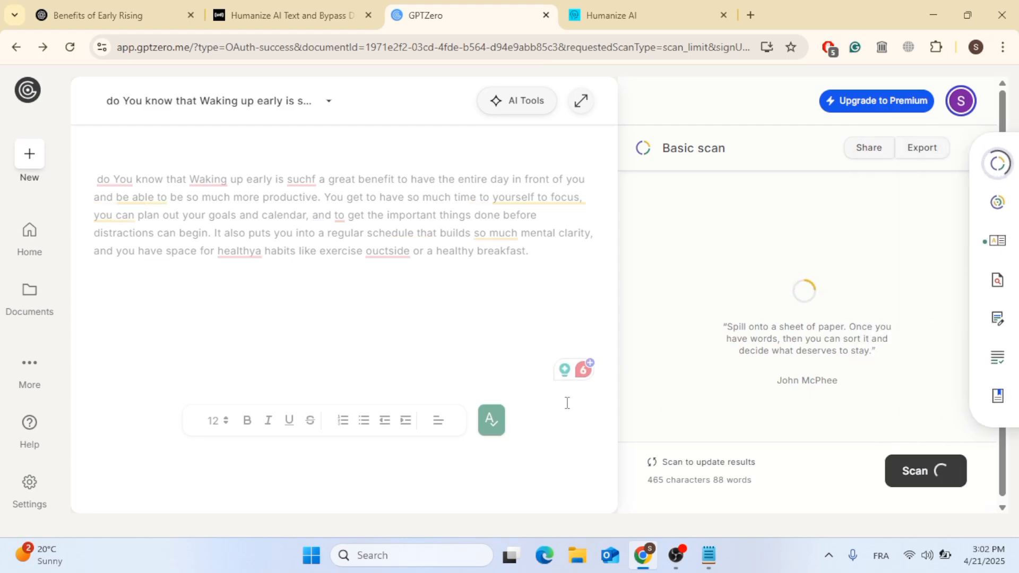
{"action": "left_click", "coordinate": [923, 470]}
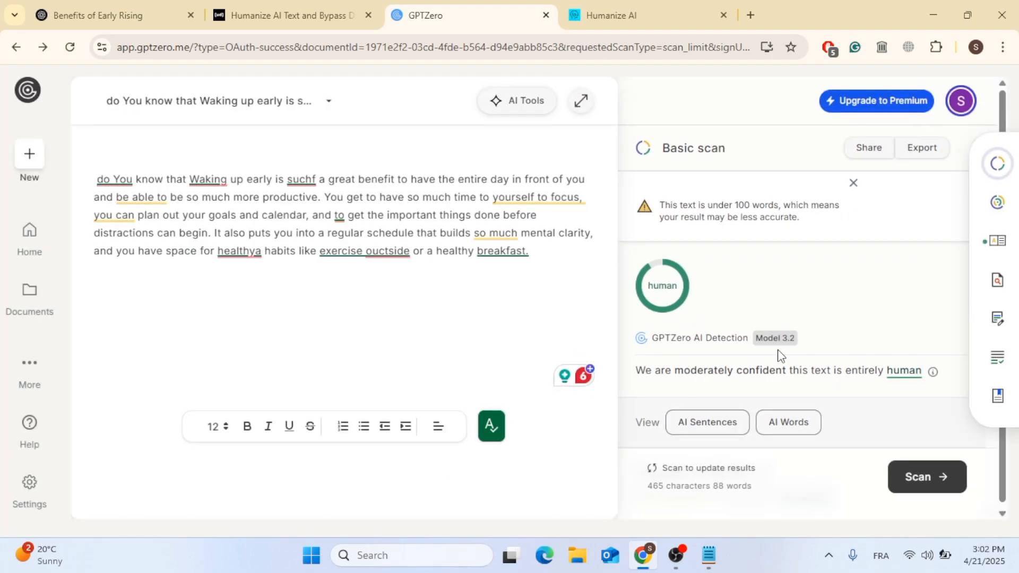
{"action": "scroll", "scroll_direction": "down", "scroll_amount": 3}
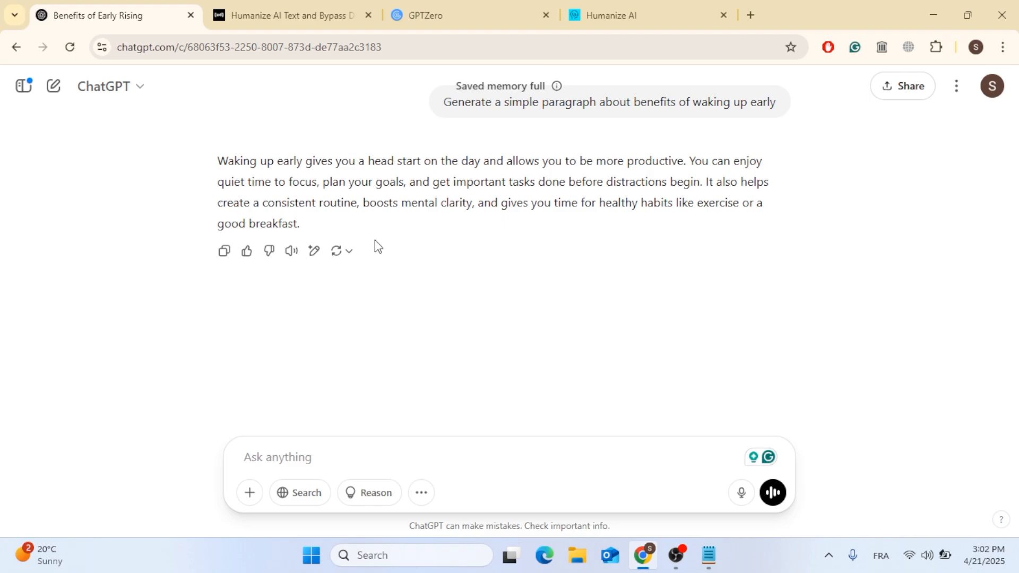
{"action": "left_click_drag", "start_coordinate": [217, 160], "coordinate": [300, 224]}
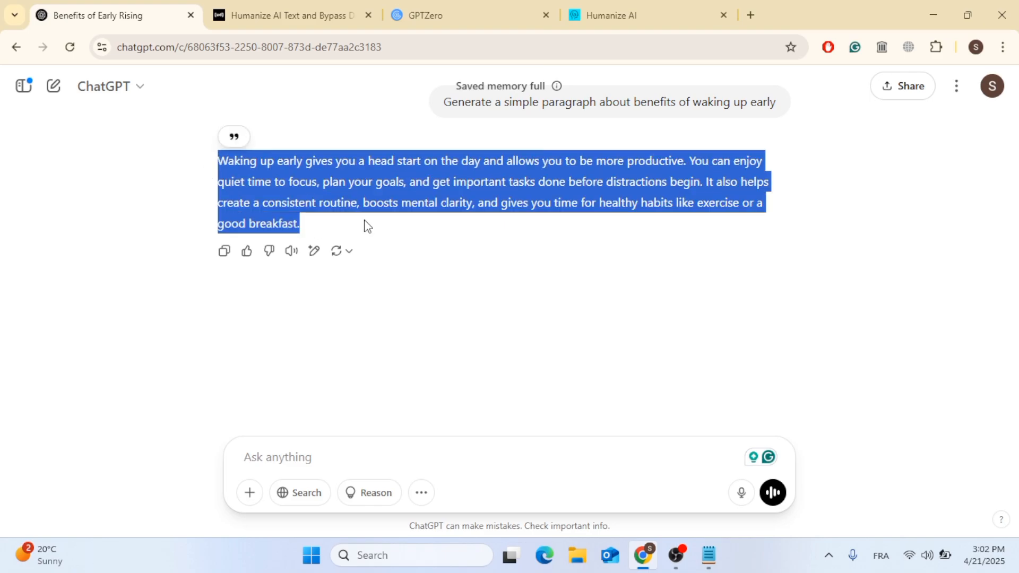
{"action": "left_click", "coordinate": [286, 15]}
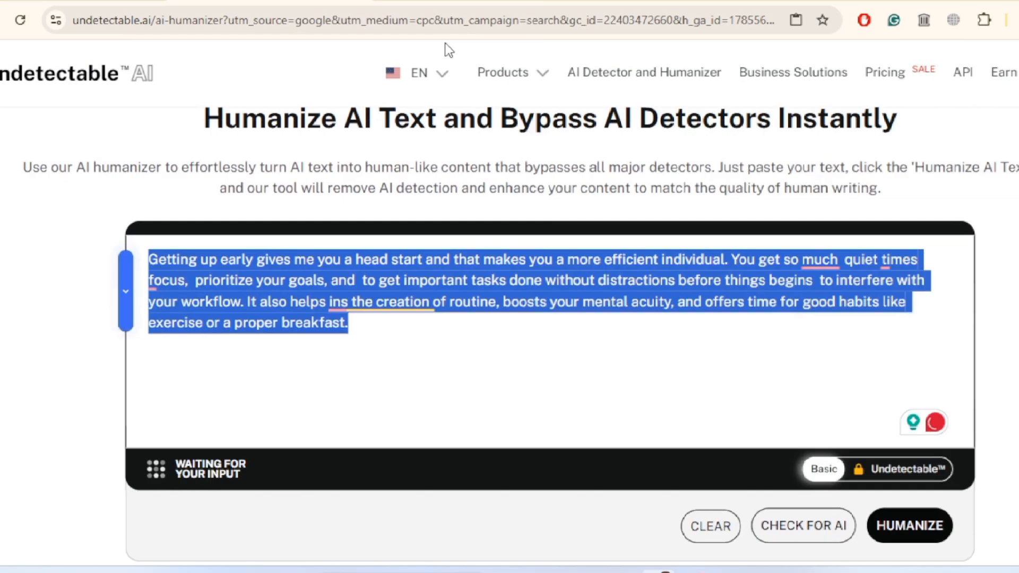
{"action": "left_click", "coordinate": [441, 15]}
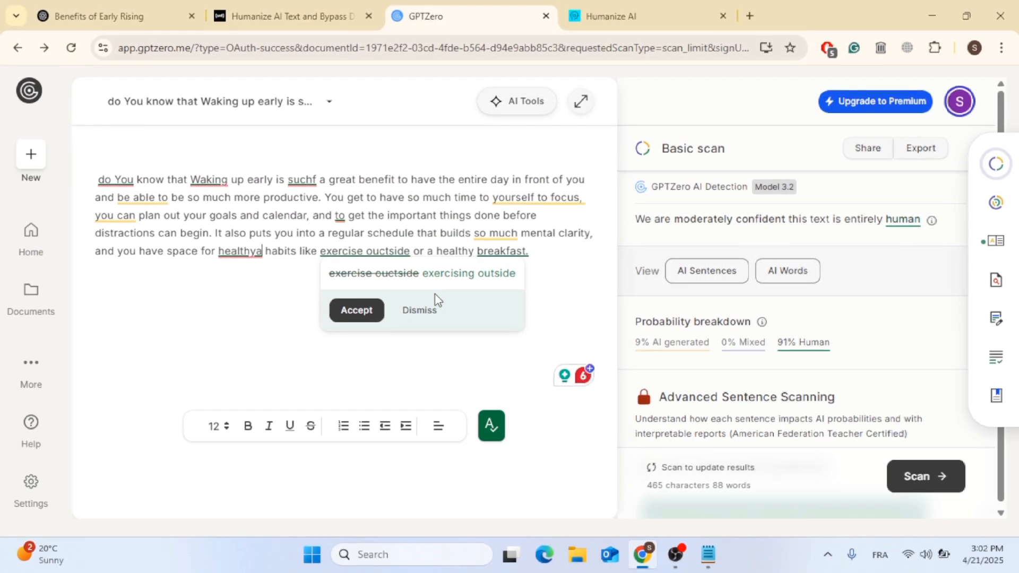
{"action": "left_click", "coordinate": [419, 310]}
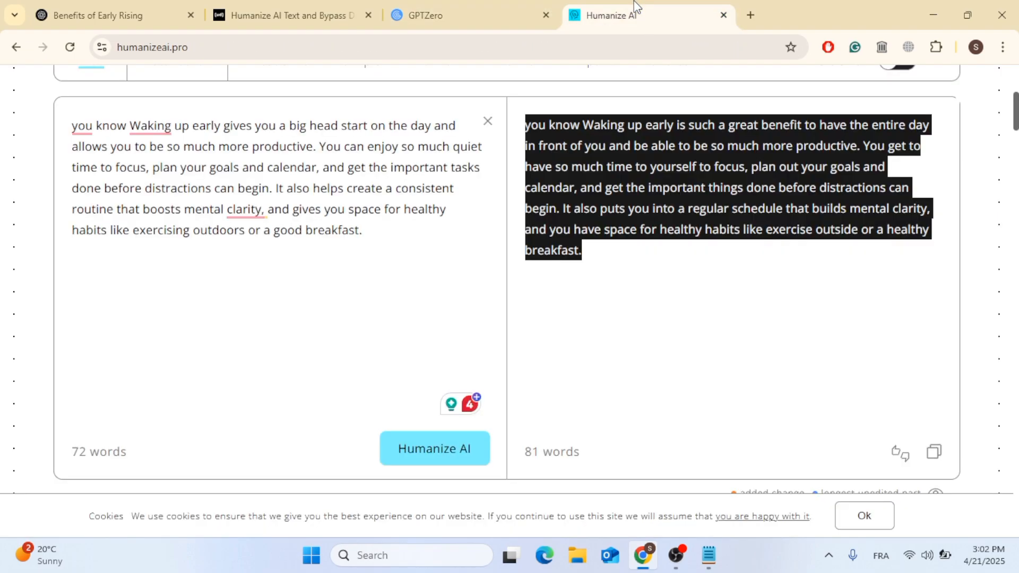
{"action": "scroll", "scroll_direction": "up", "scroll_amount": 3}
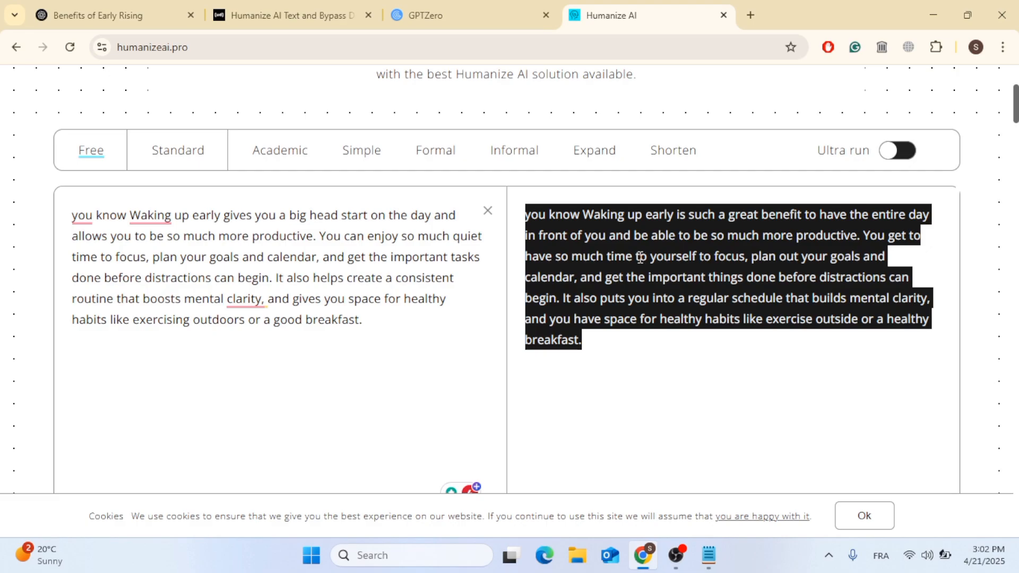
{"action": "scroll", "scroll_direction": "down", "scroll_amount": 3}
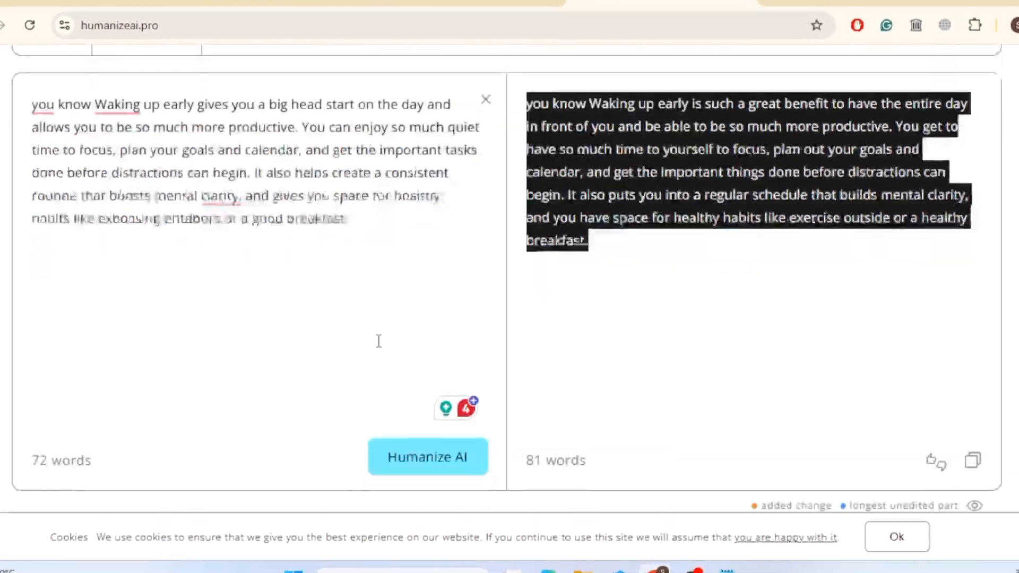
{"action": "scroll", "scroll_direction": "up", "scroll_amount": 3}
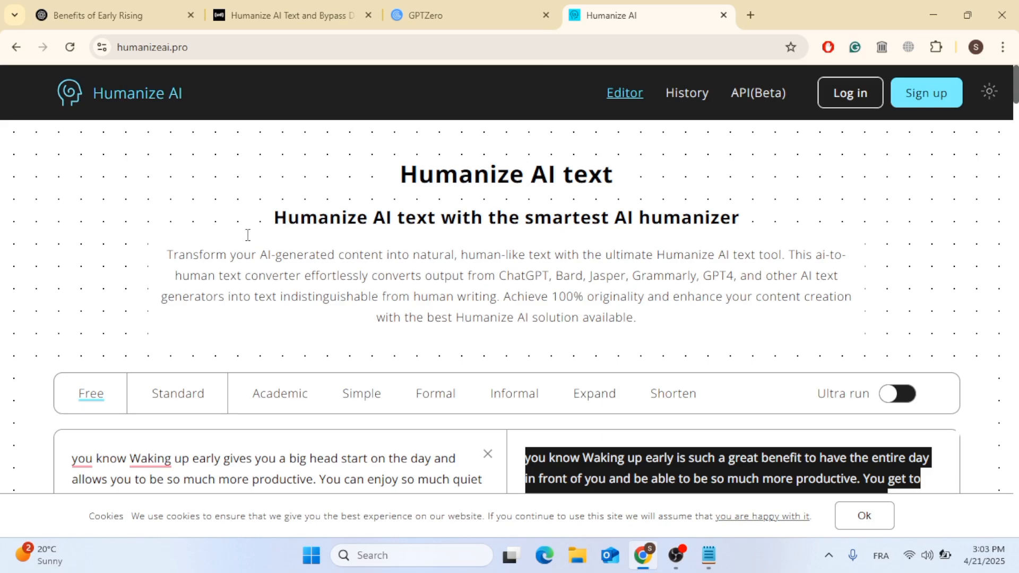
{"action": "mouse_move", "coordinate": [197, 191]}
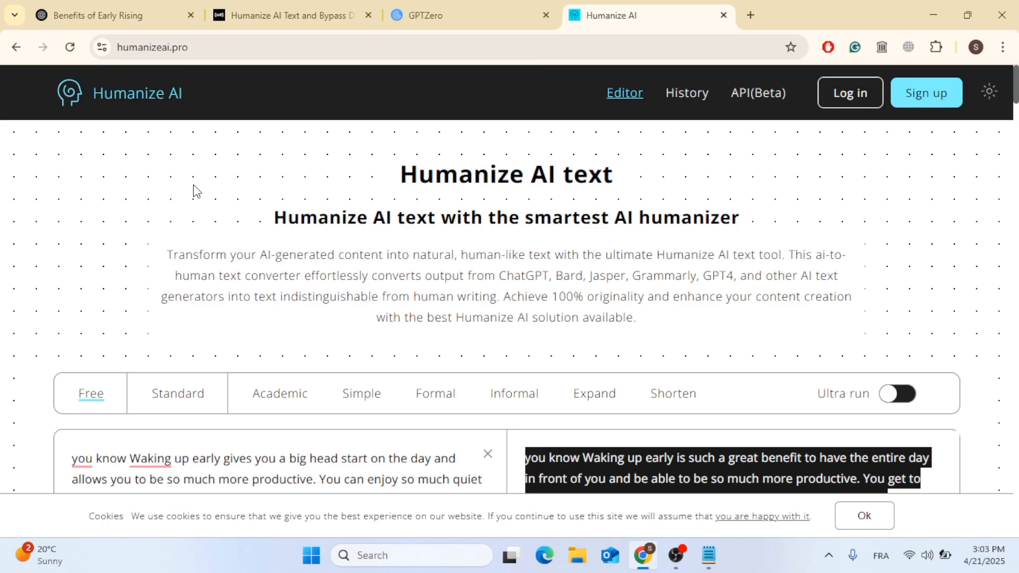
{"action": "left_click", "coordinate": [97, 15]}
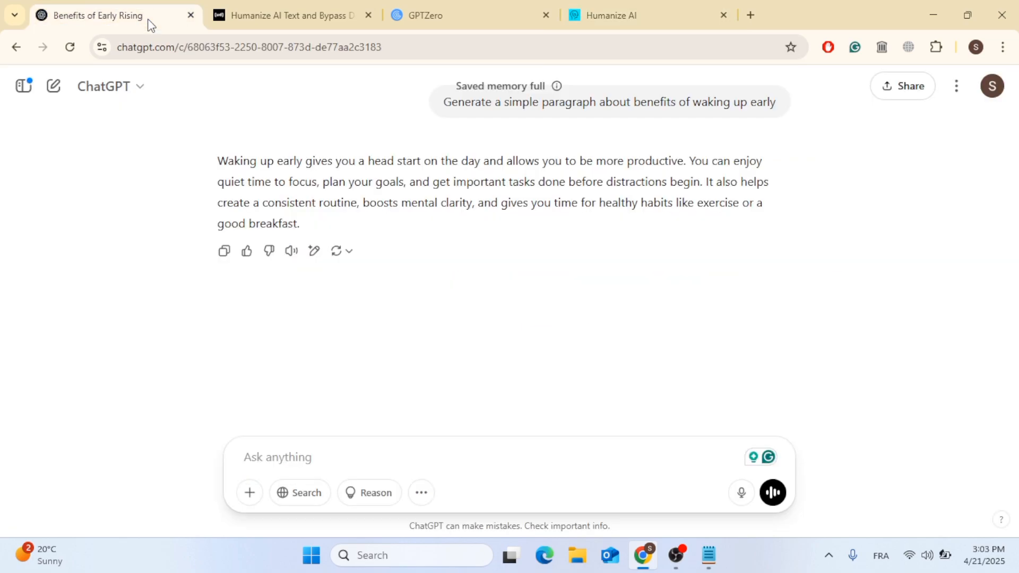
{"action": "mouse_move", "coordinate": [388, 311]}
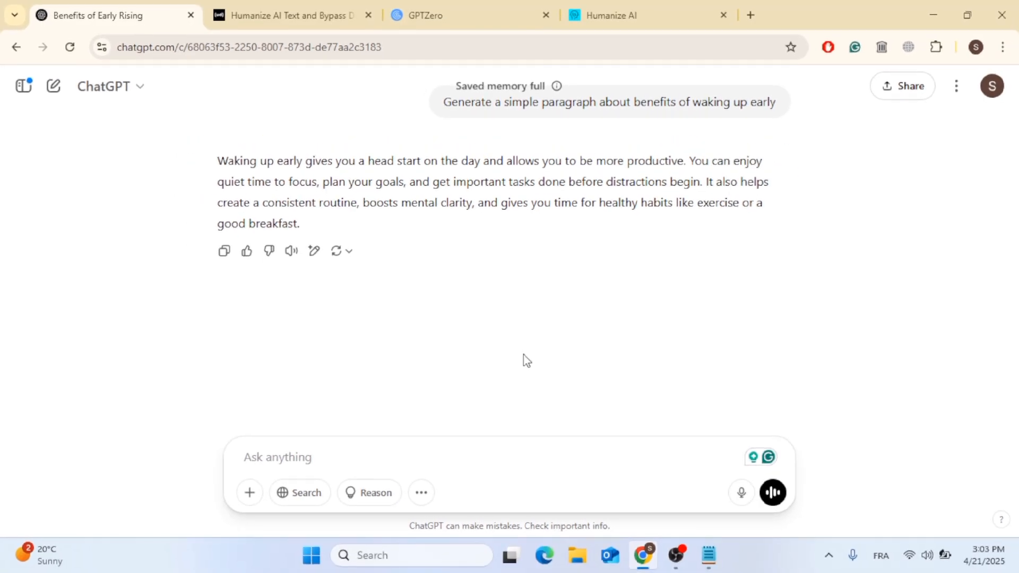
{"action": "mouse_move", "coordinate": [792, 312]}
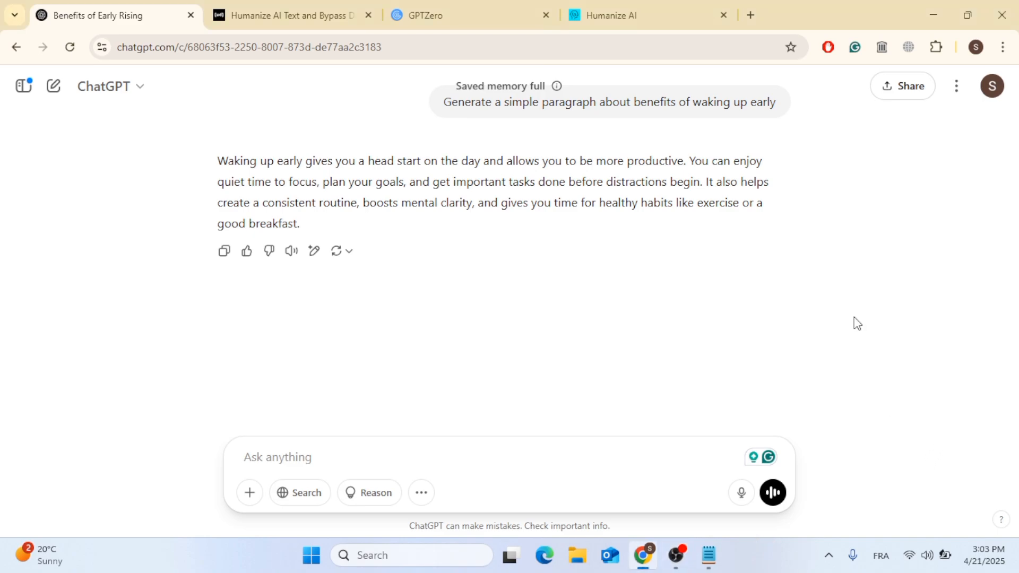
{"action": "mouse_move", "coordinate": [629, 154]}
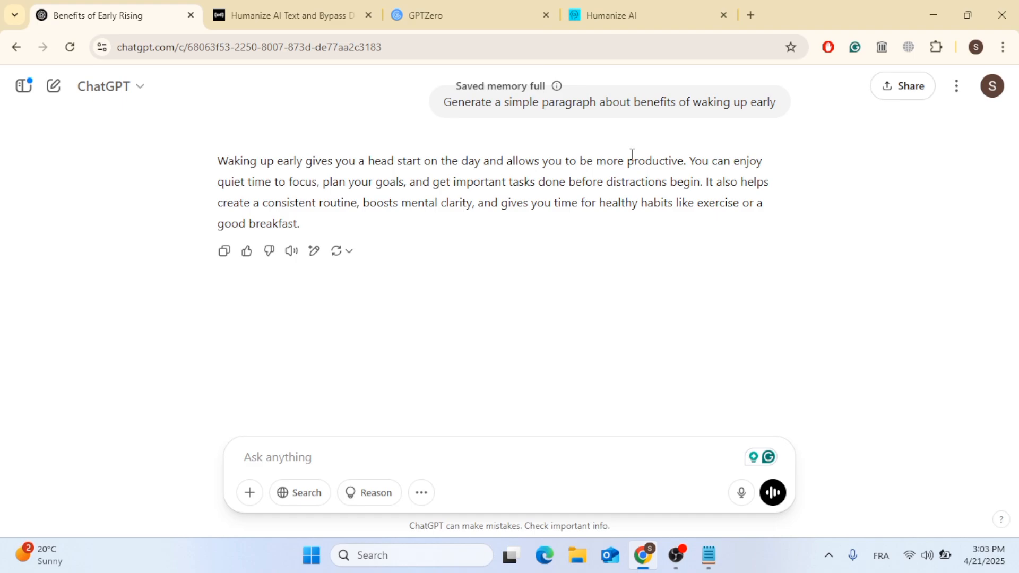
{"action": "mouse_move", "coordinate": [851, 103]}
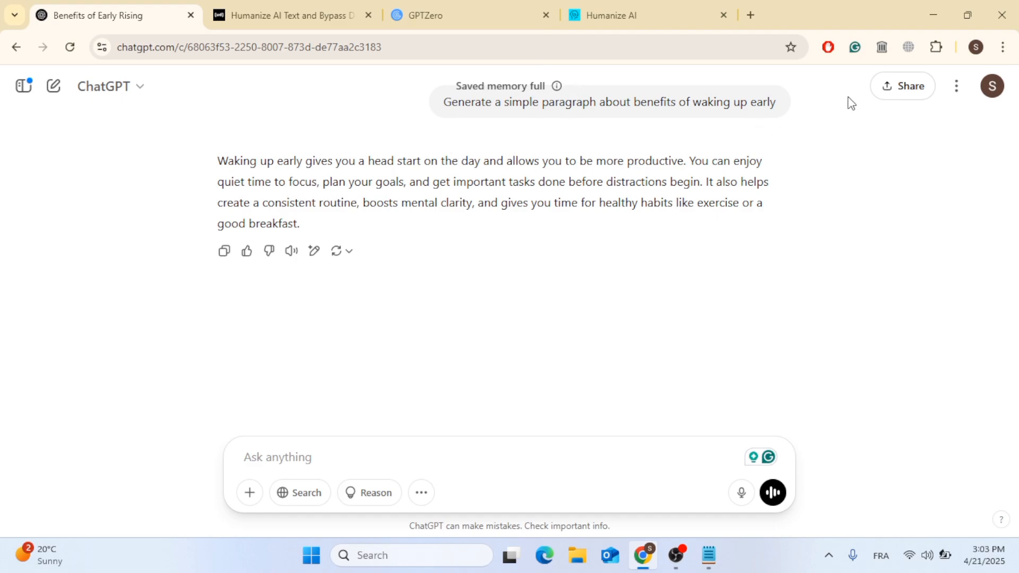
{"action": "mouse_move", "coordinate": [902, 19]}
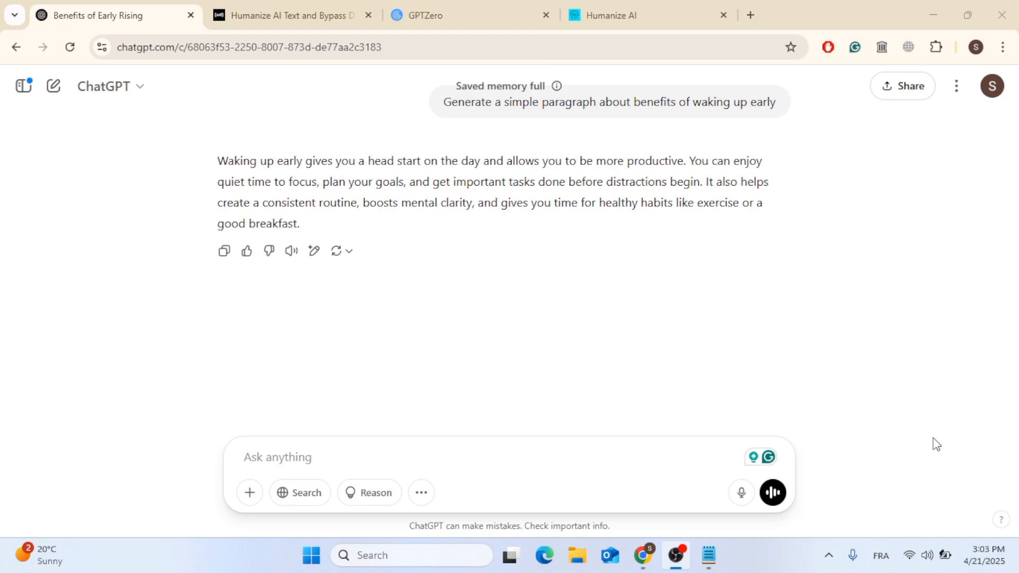
{"action": "mouse_move", "coordinate": [626, 189]}
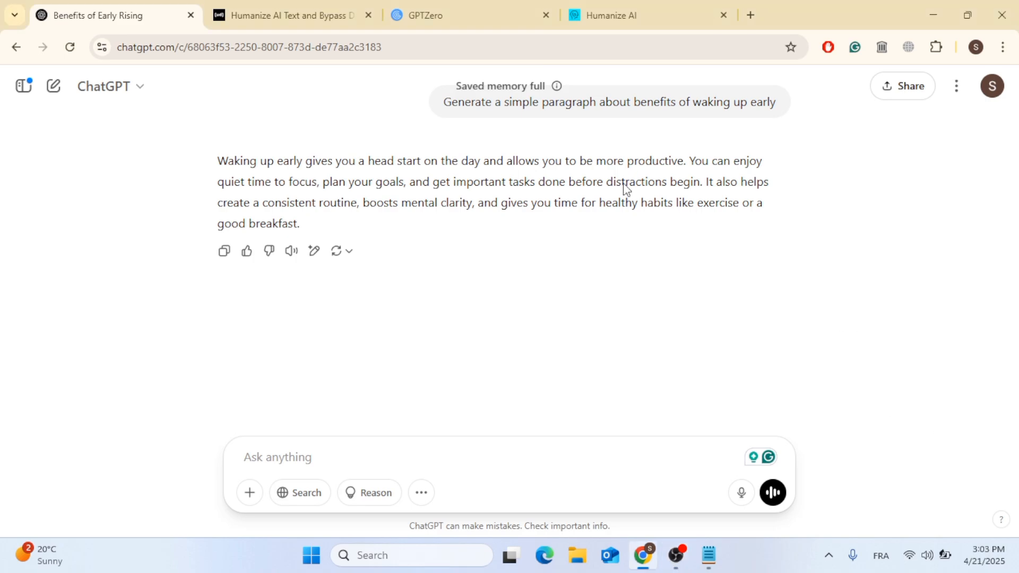
{"action": "mouse_move", "coordinate": [478, 141]}
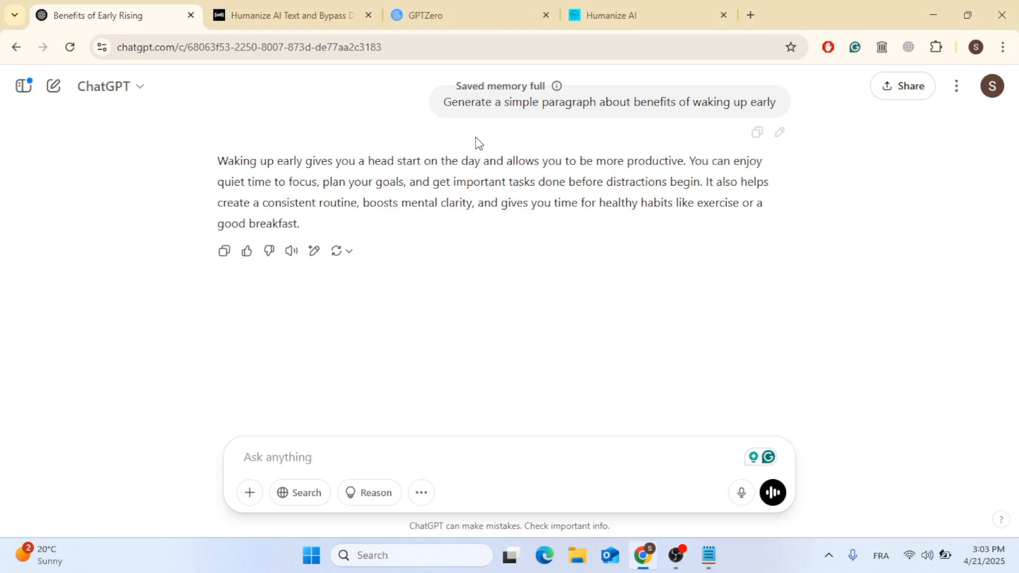
{"action": "mouse_move", "coordinate": [902, 19]}
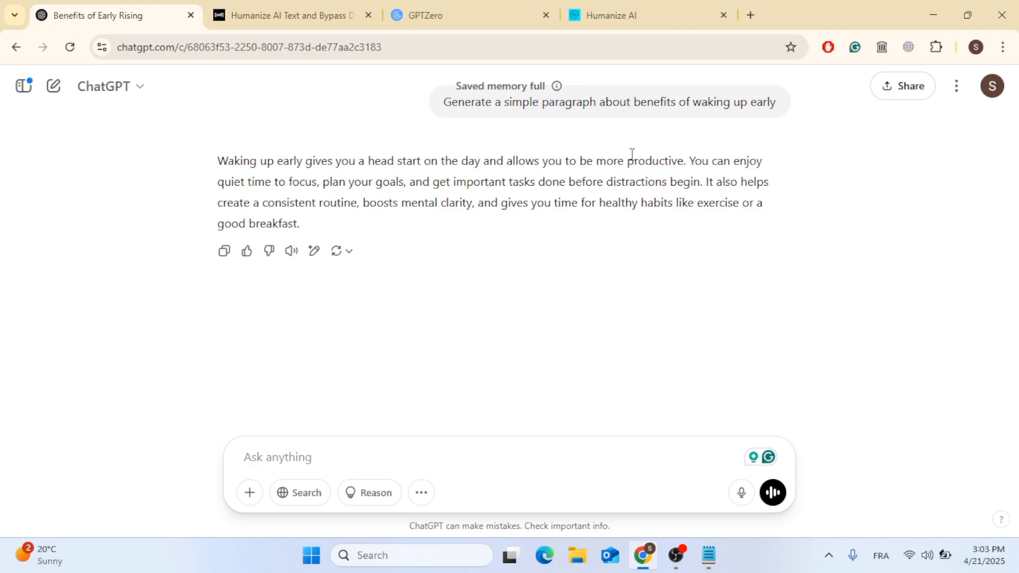
{"action": "mouse_move", "coordinate": [841, 107]}
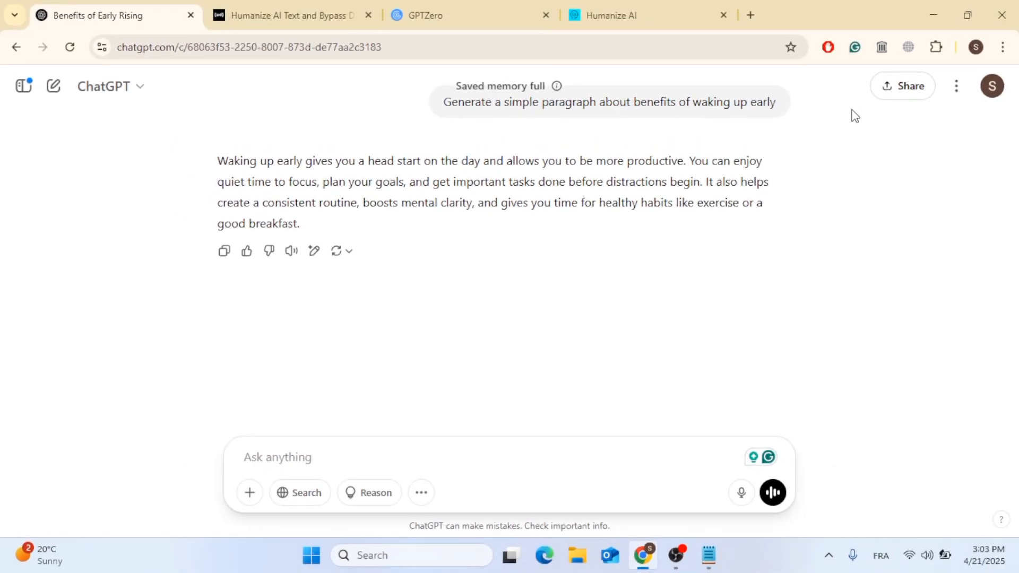
{"action": "mouse_move", "coordinate": [902, 18]}
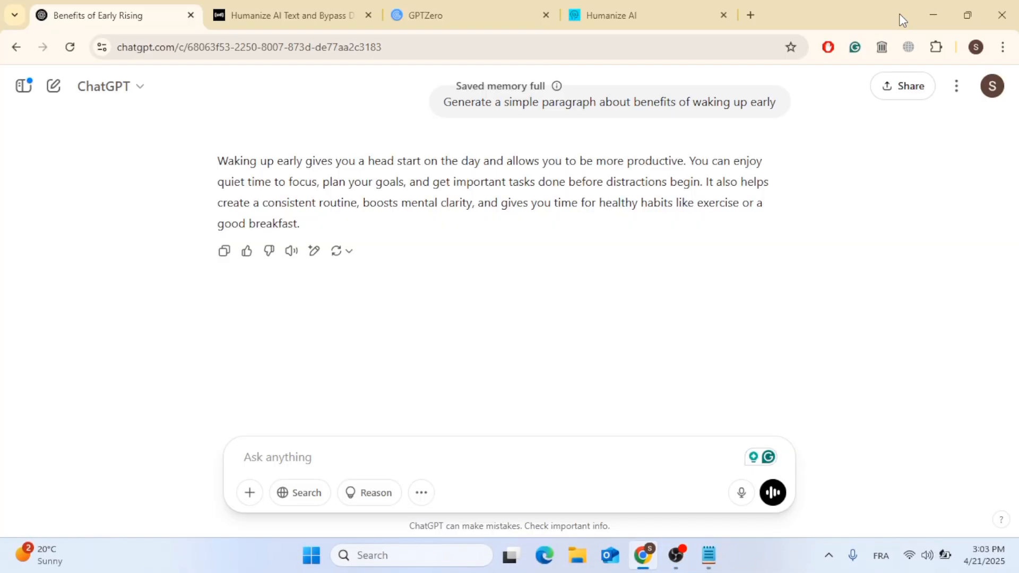
{"action": "mouse_move", "coordinate": [856, 127]}
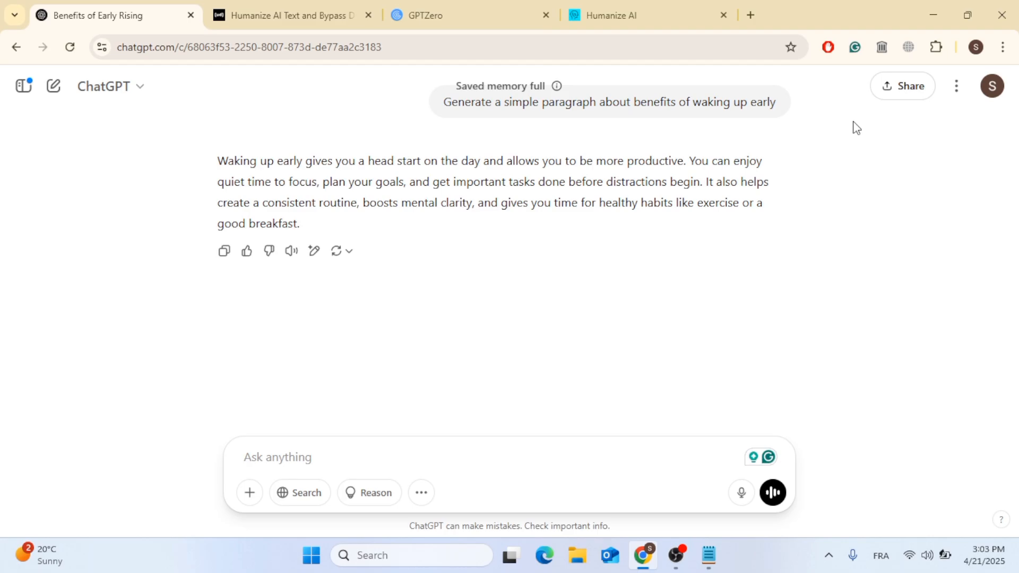
- Minimize Chrome to leave only the Windows desktop visible
{"action": "left_click", "coordinate": [967, 14]}
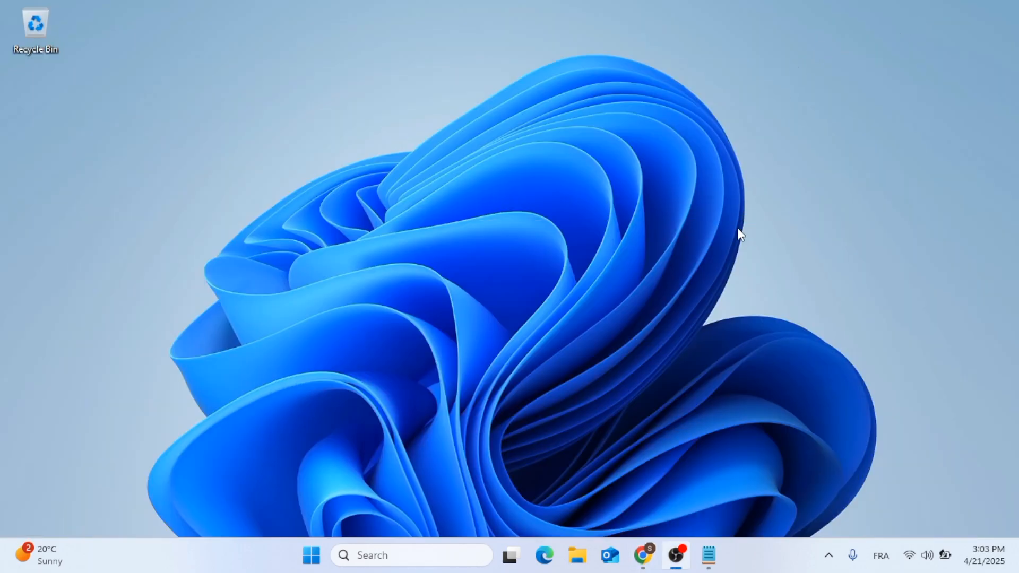
{"action": "mouse_move", "coordinate": [691, 220]}
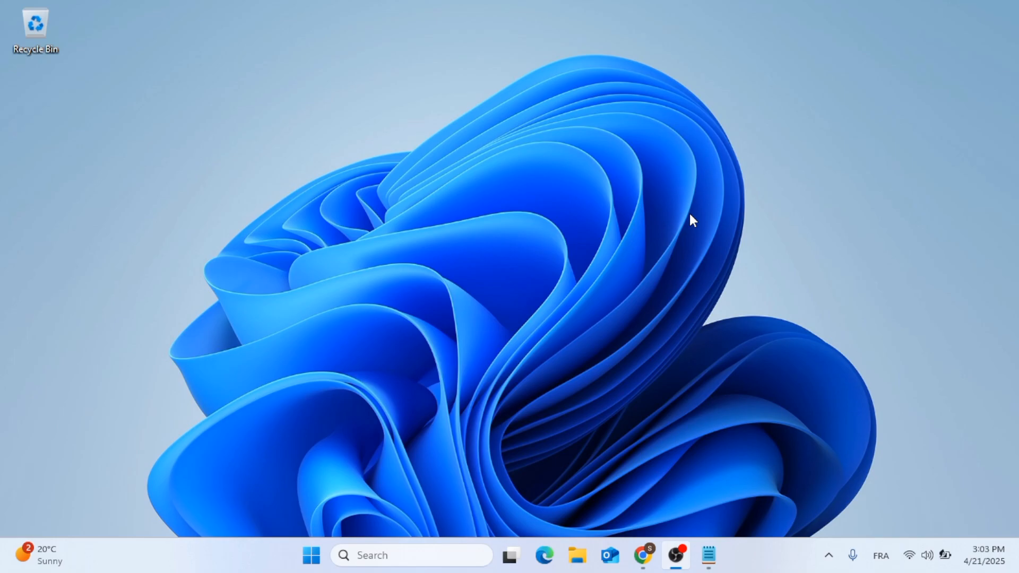
{"action": "mouse_move", "coordinate": [964, 303]}
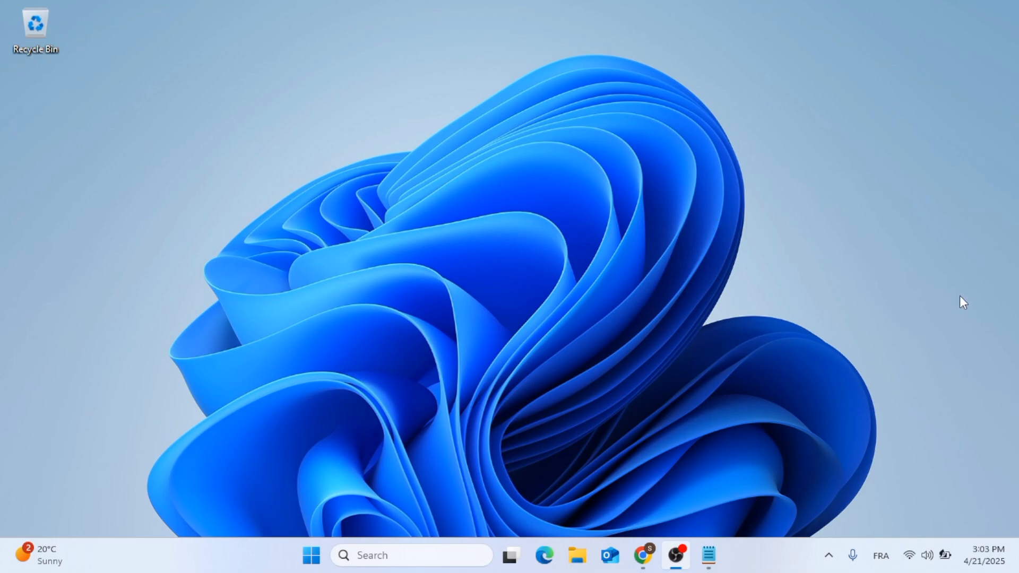